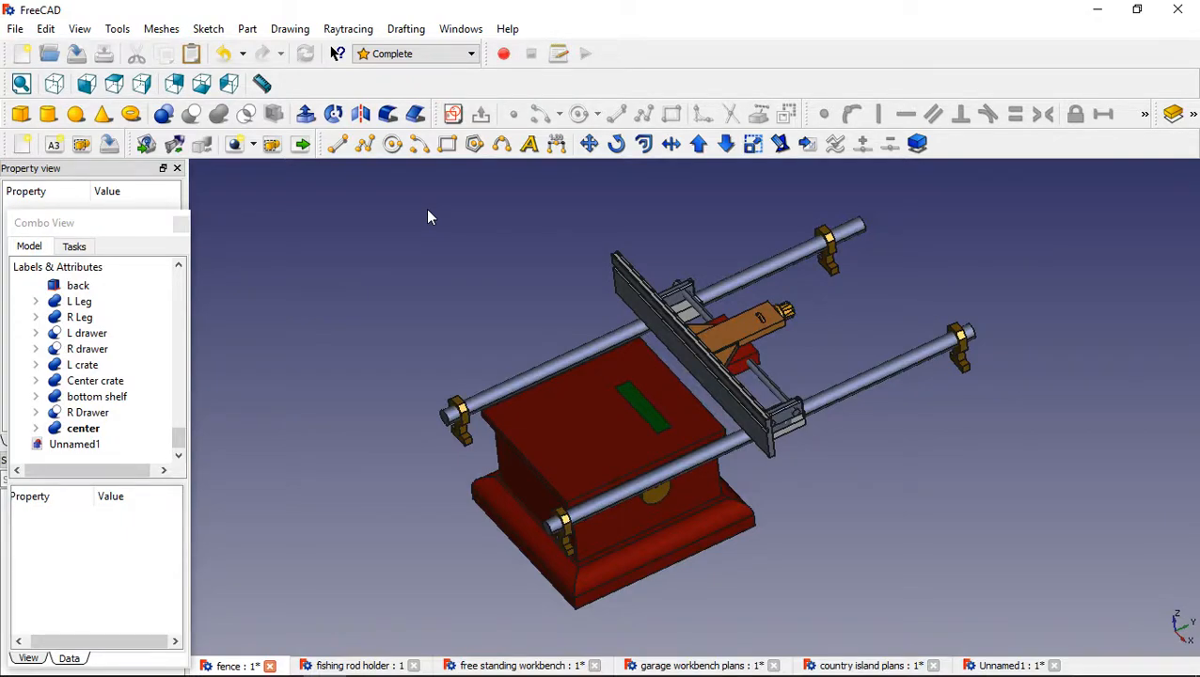
{"action": "mouse_move", "coordinate": [1055, 321]}
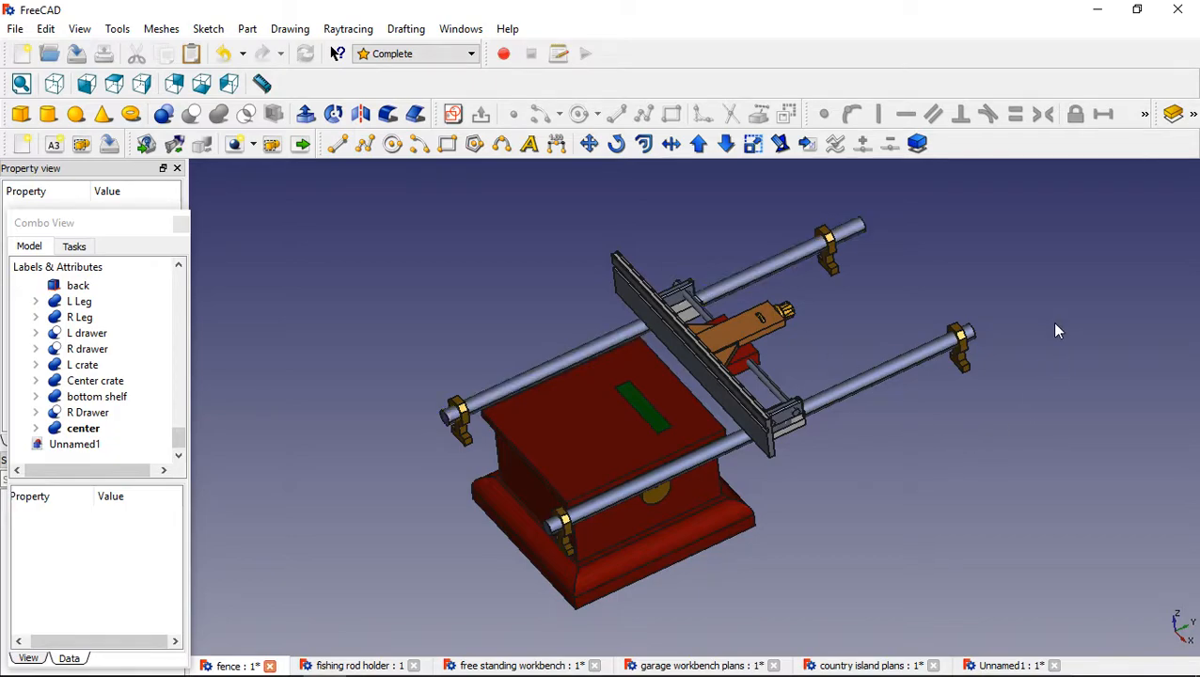
{"action": "mouse_move", "coordinate": [1053, 292]}
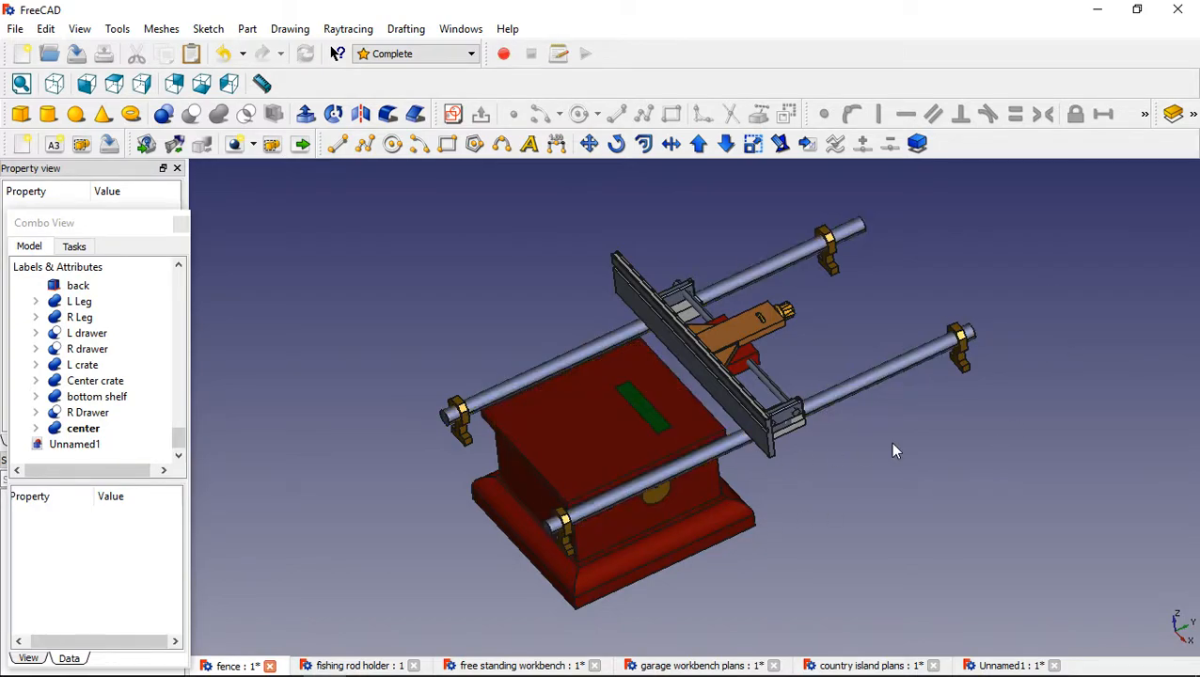
{"action": "mouse_move", "coordinate": [1002, 454]}
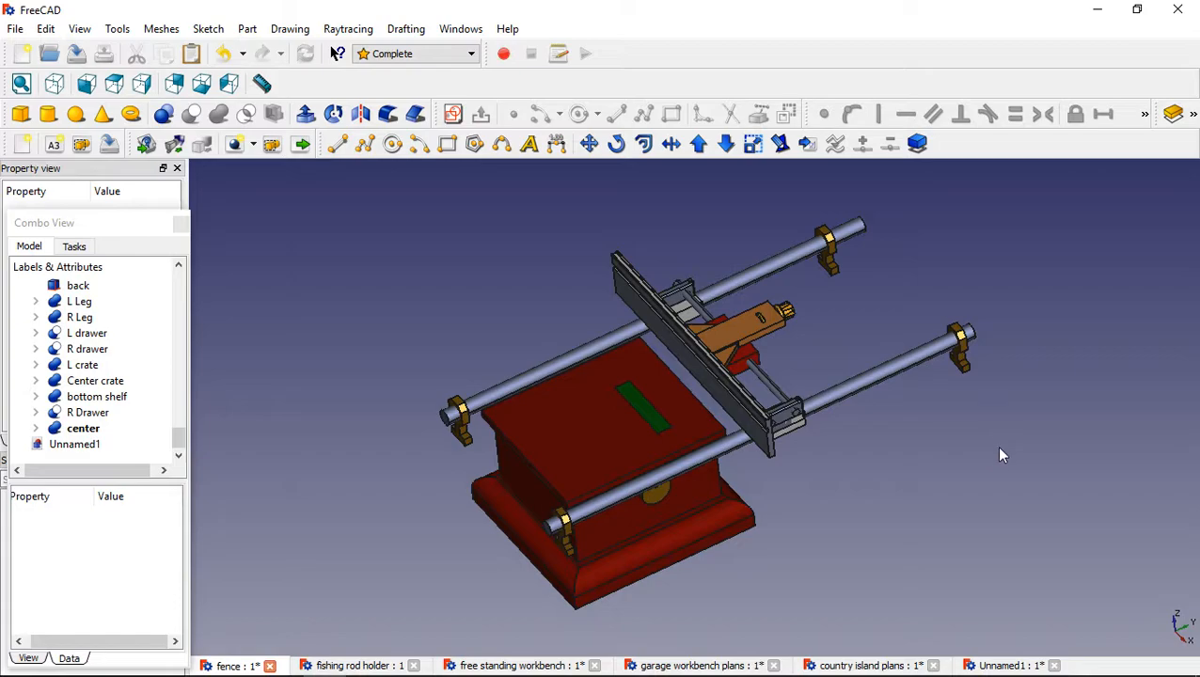
{"action": "mouse_move", "coordinate": [959, 474]}
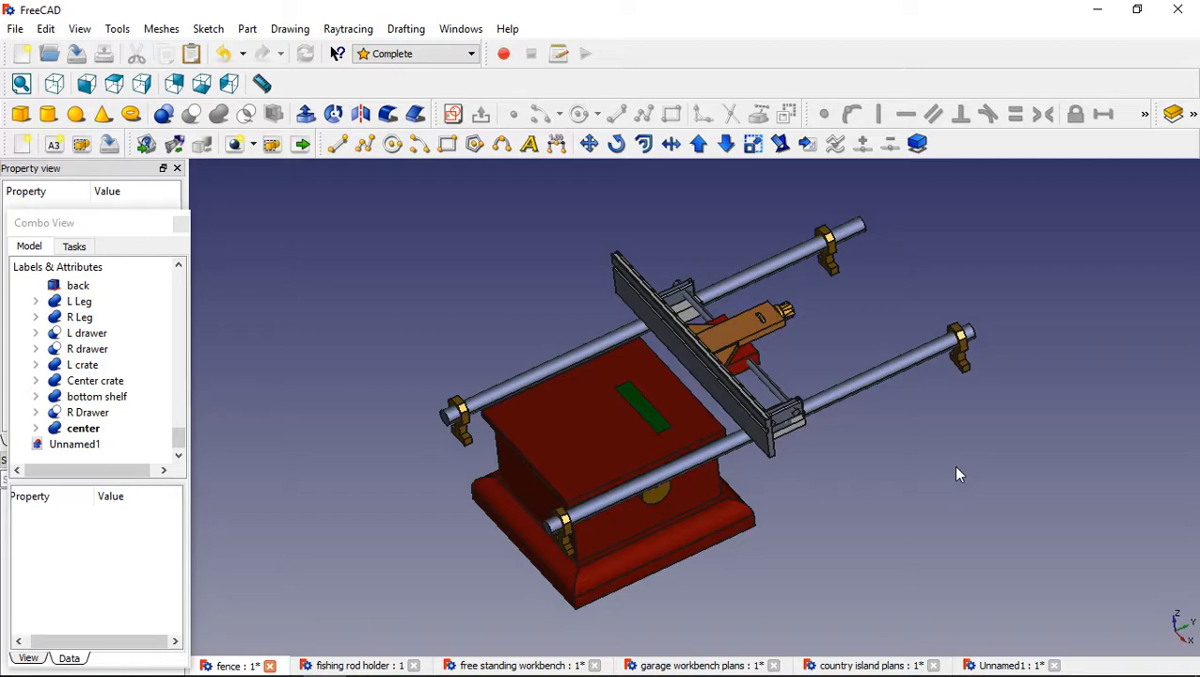
{"action": "mouse_move", "coordinate": [867, 513]}
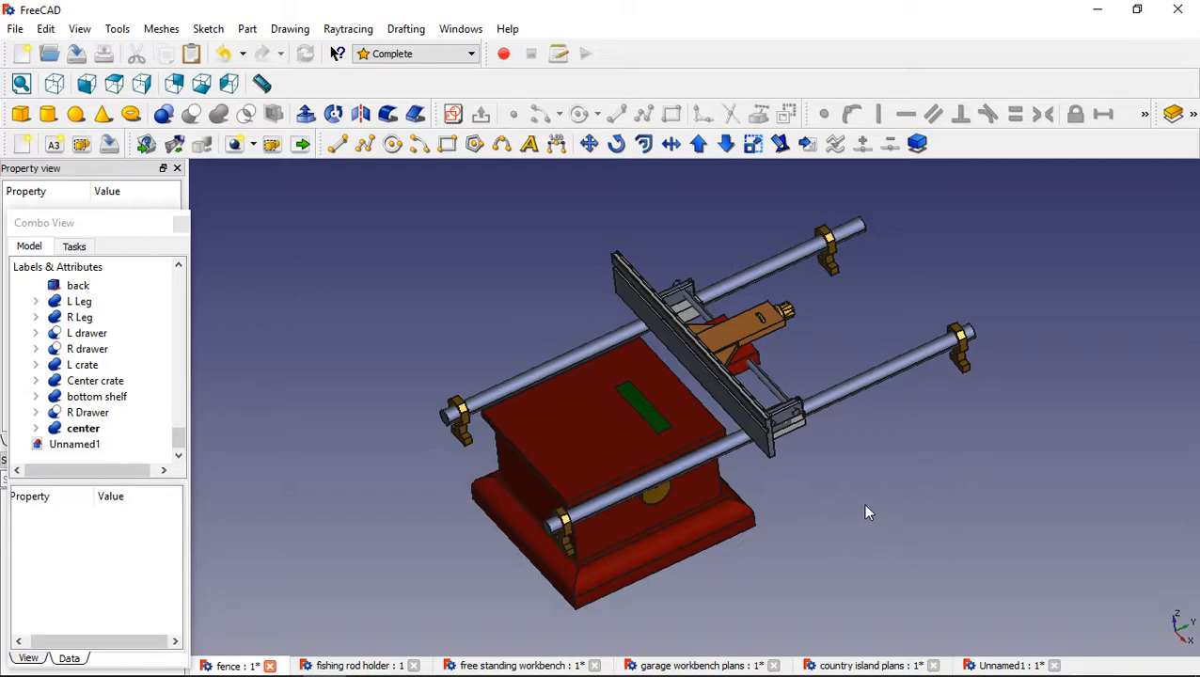
{"action": "mouse_move", "coordinate": [894, 496]}
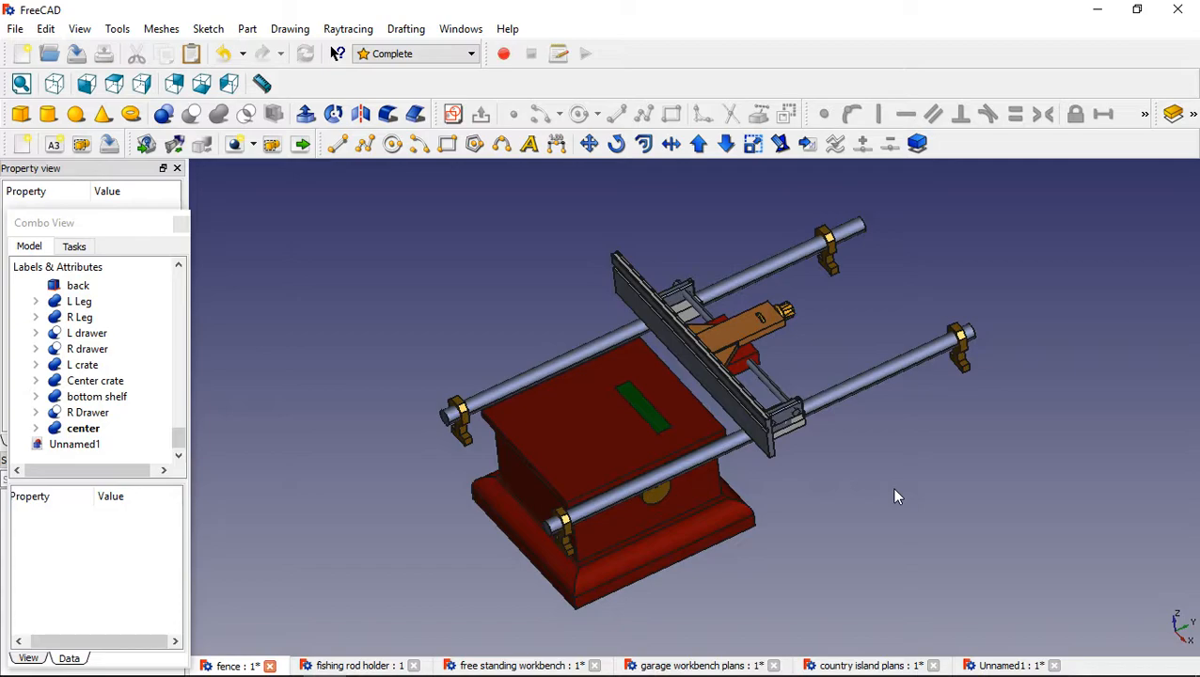
{"action": "mouse_move", "coordinate": [863, 497]}
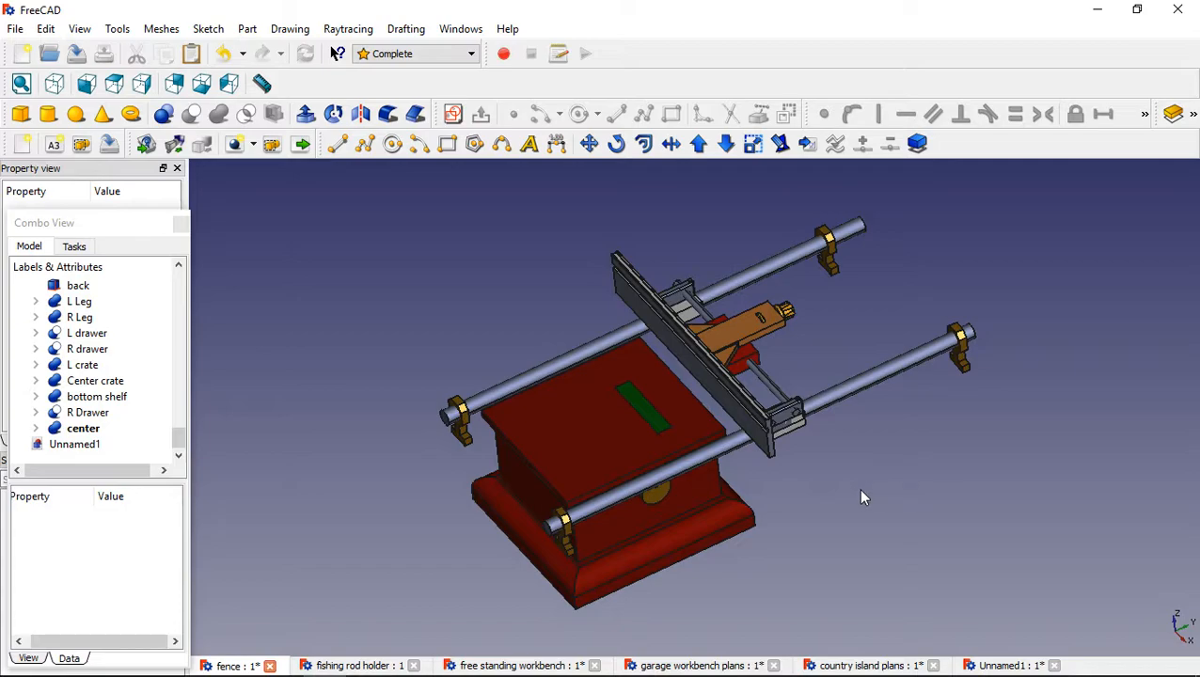
{"action": "mouse_move", "coordinate": [910, 470]}
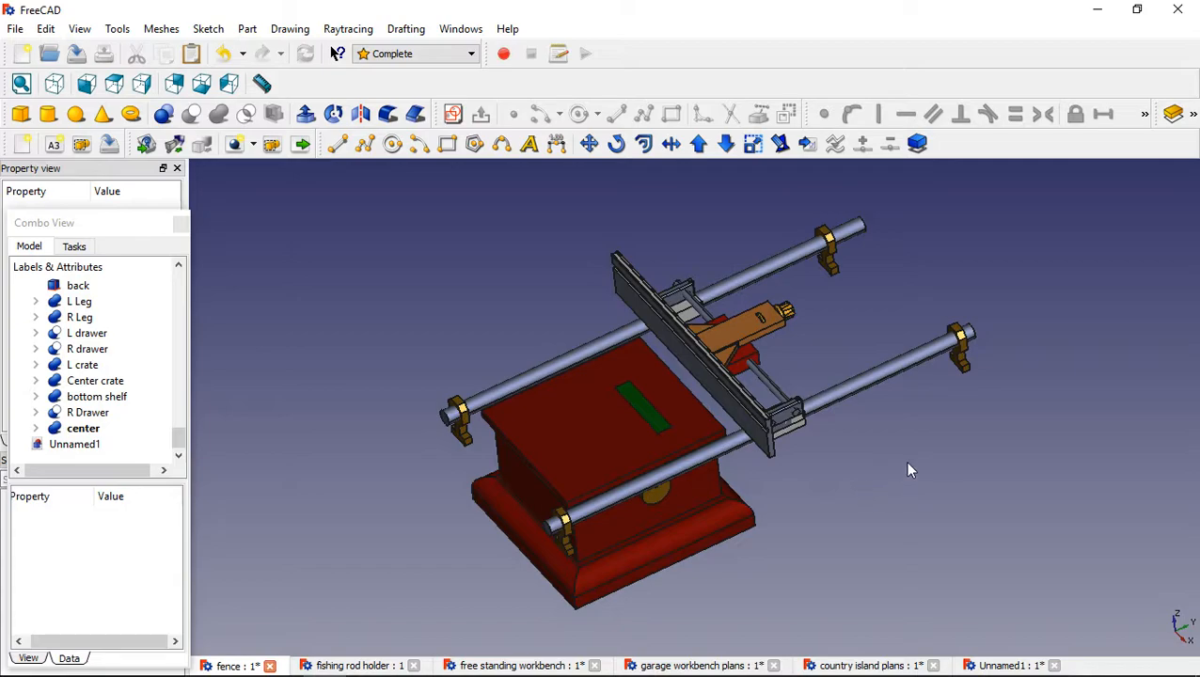
{"action": "mouse_move", "coordinate": [987, 447]}
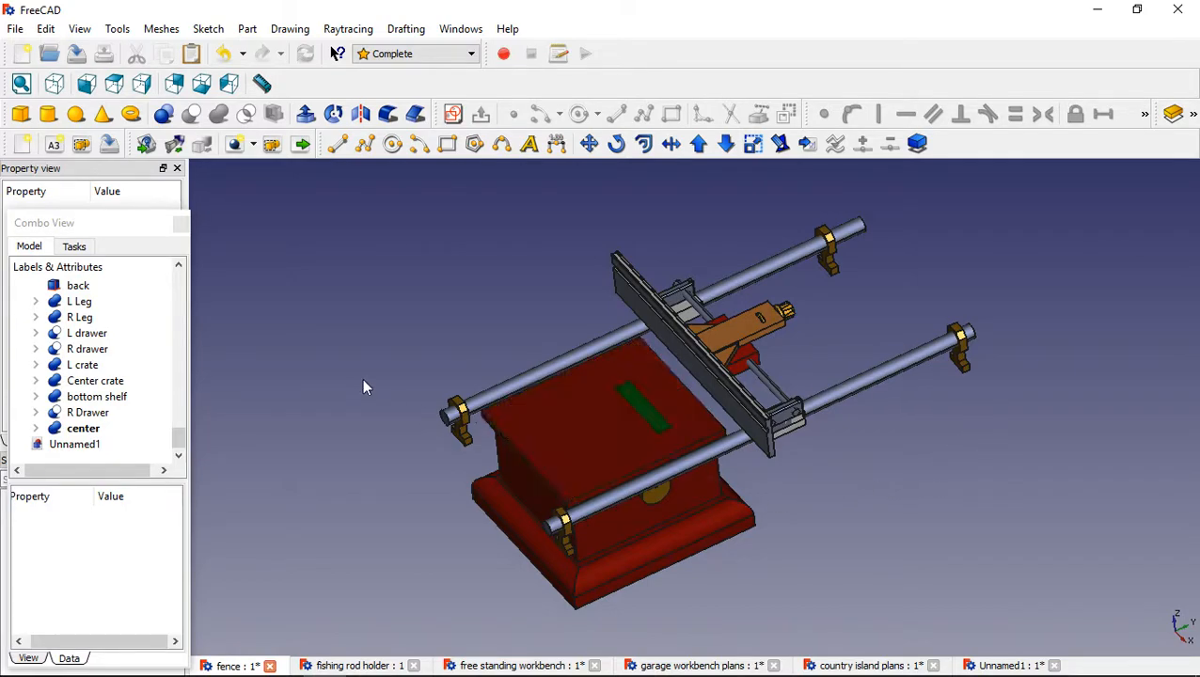
{"action": "mouse_move", "coordinate": [374, 342]}
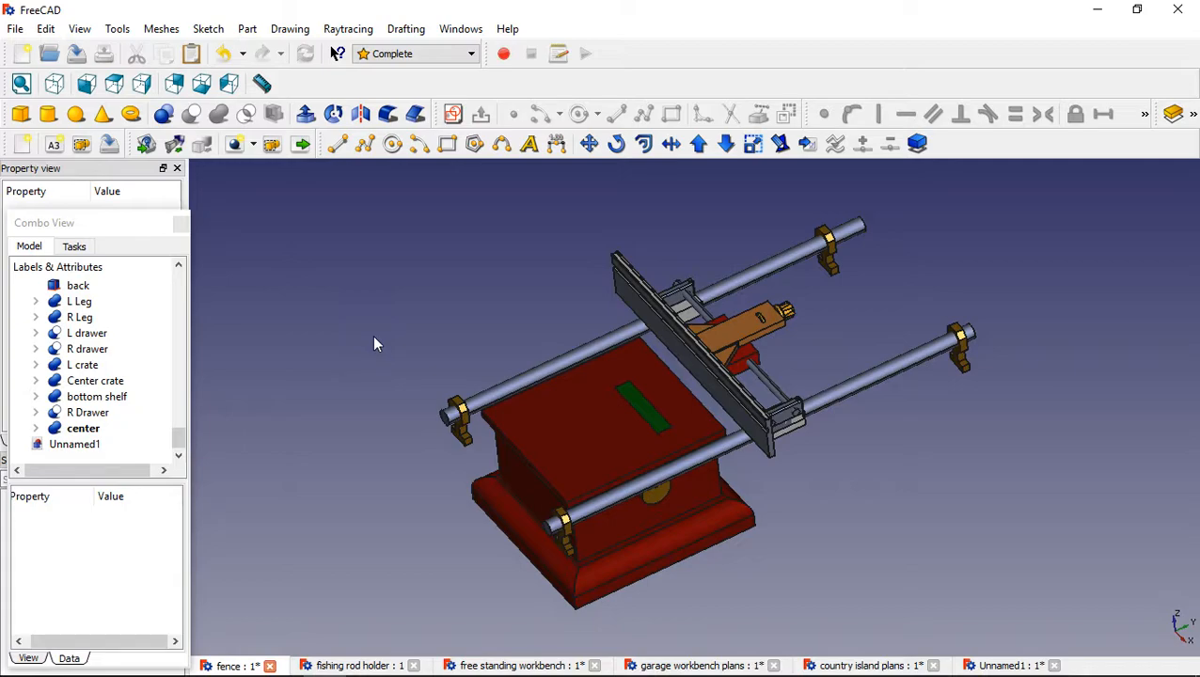
{"action": "mouse_move", "coordinate": [345, 405]}
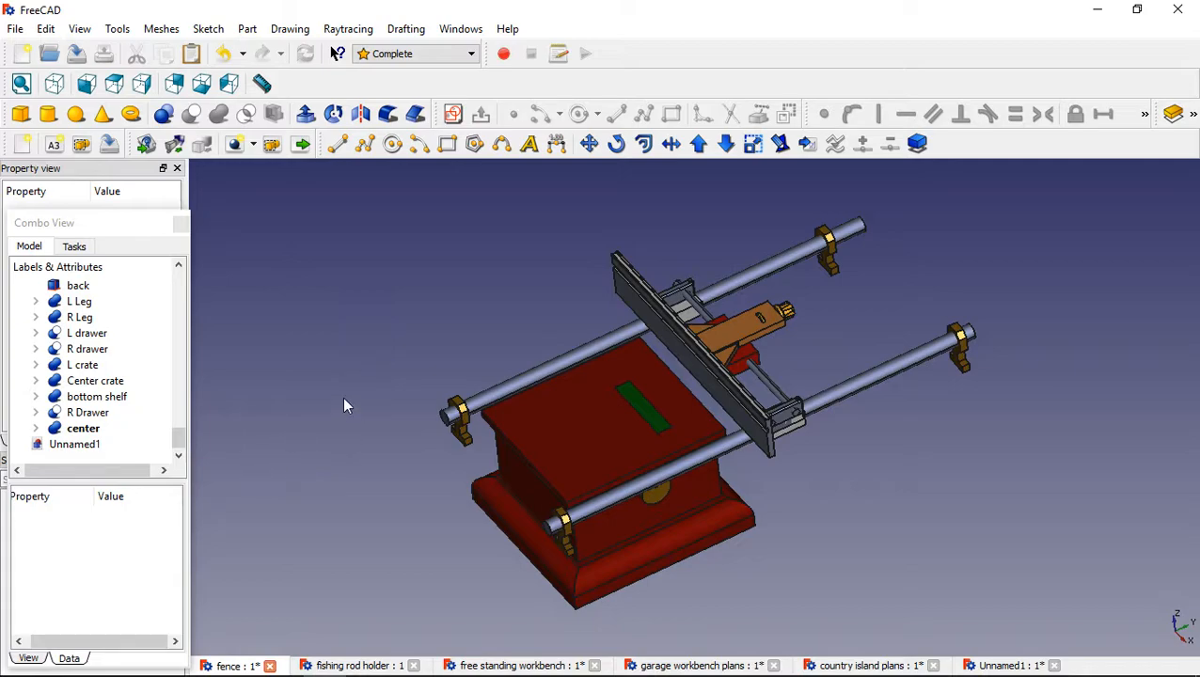
{"action": "mouse_move", "coordinate": [346, 420]}
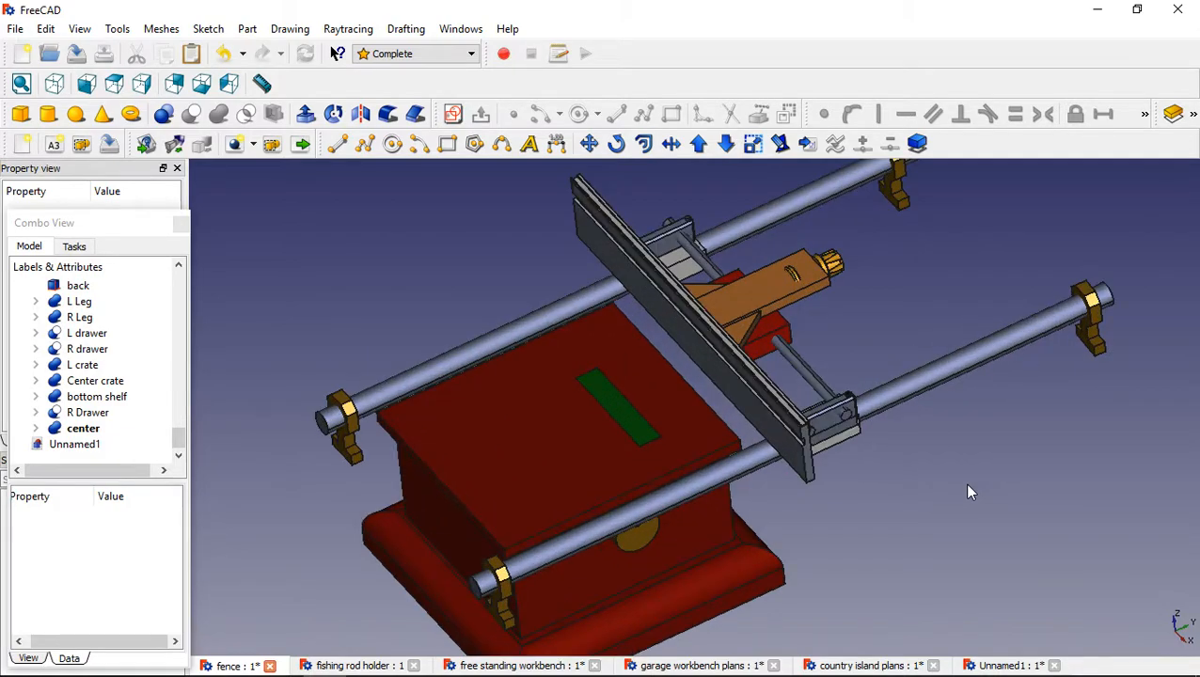
{"action": "mouse_move", "coordinate": [998, 496]}
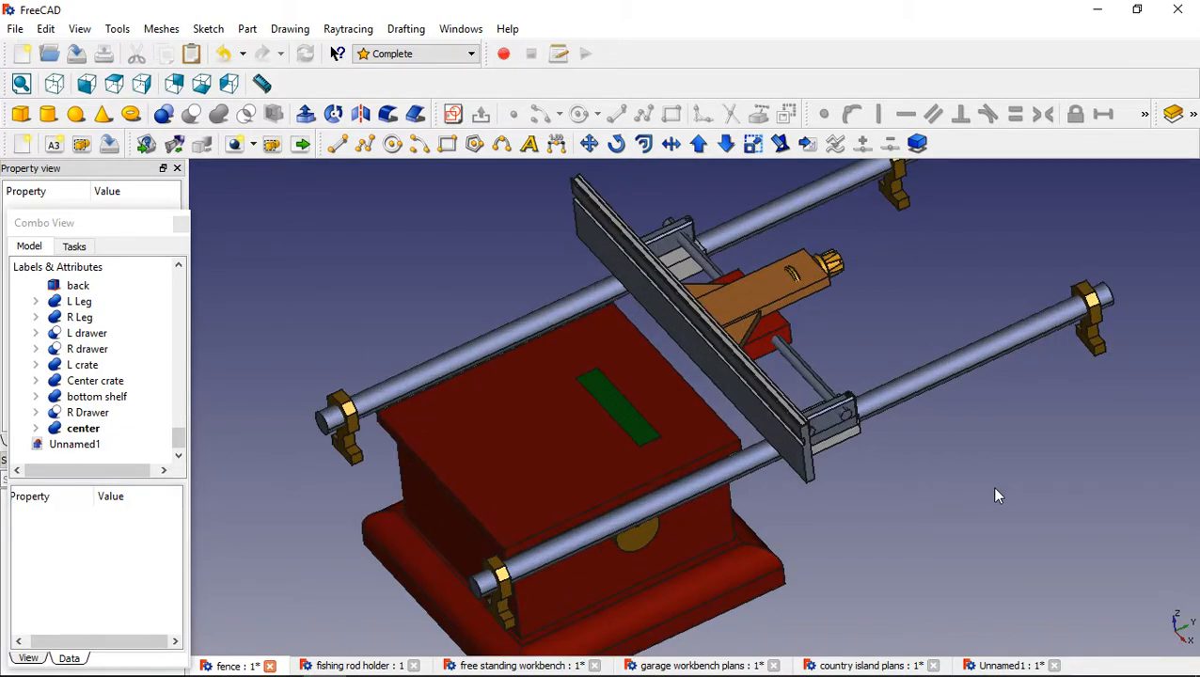
{"action": "mouse_move", "coordinate": [1095, 425]}
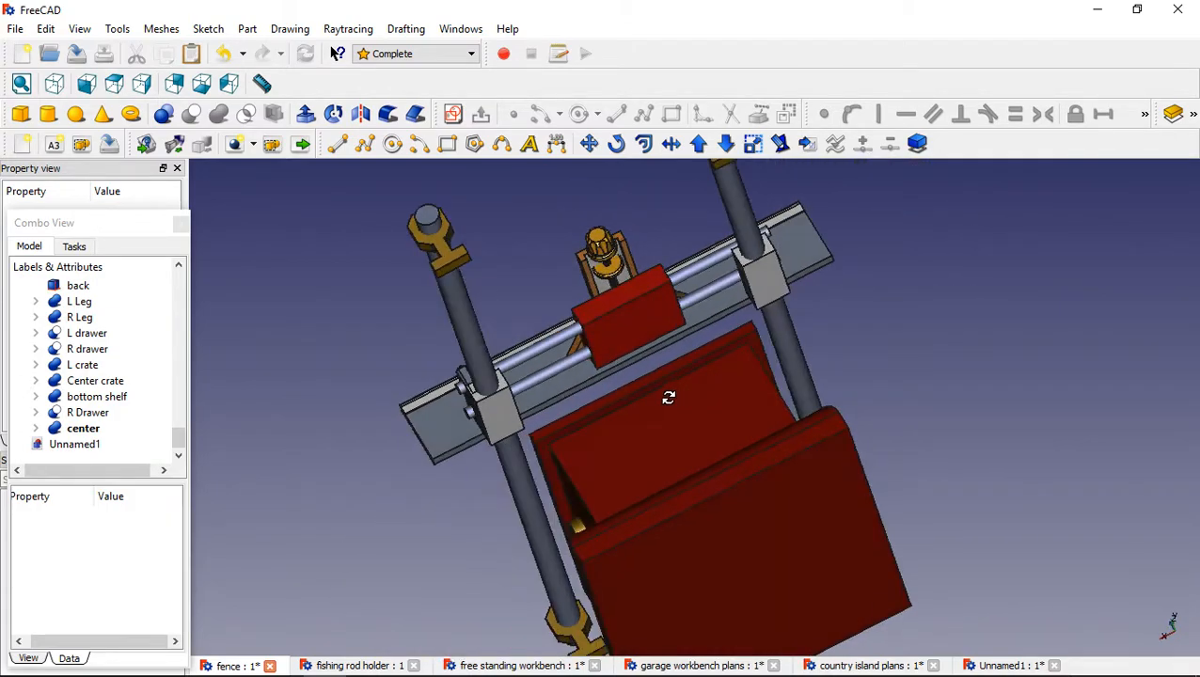
Orbit the fence model and switch to the Part workbench.
{"action": "left_click_drag", "start_coordinate": [669, 396], "coordinate": [630, 273]}
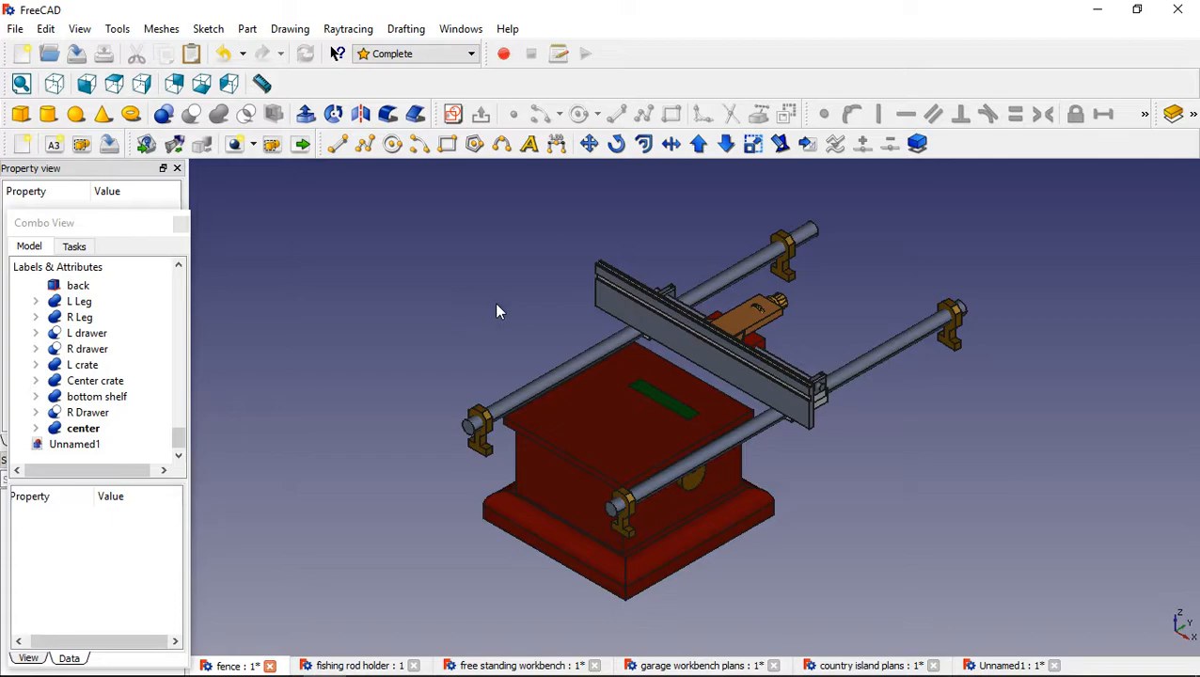
{"action": "mouse_move", "coordinate": [496, 307]}
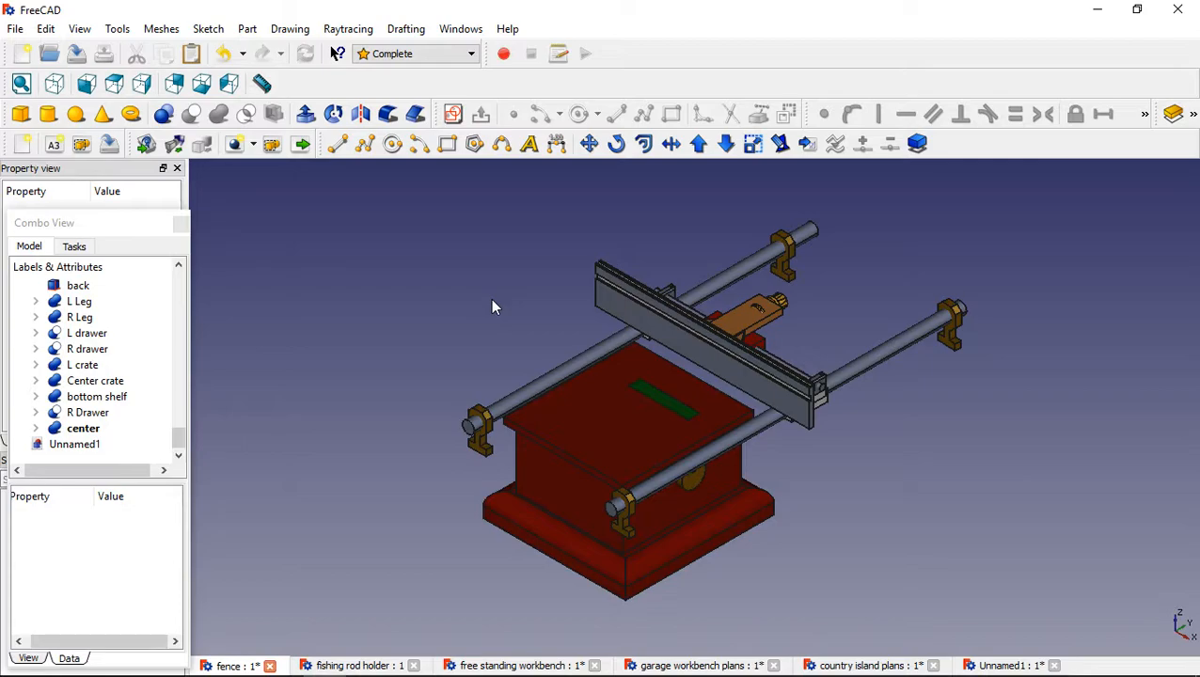
{"action": "mouse_move", "coordinate": [488, 332]}
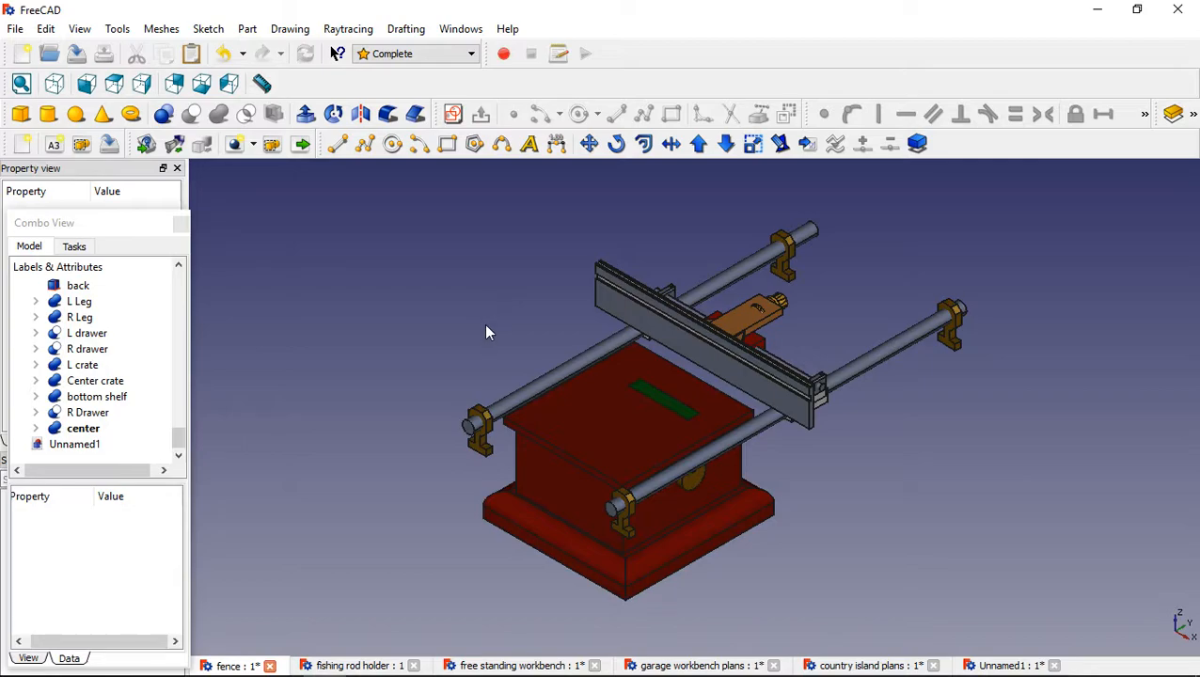
{"action": "mouse_move", "coordinate": [411, 324]}
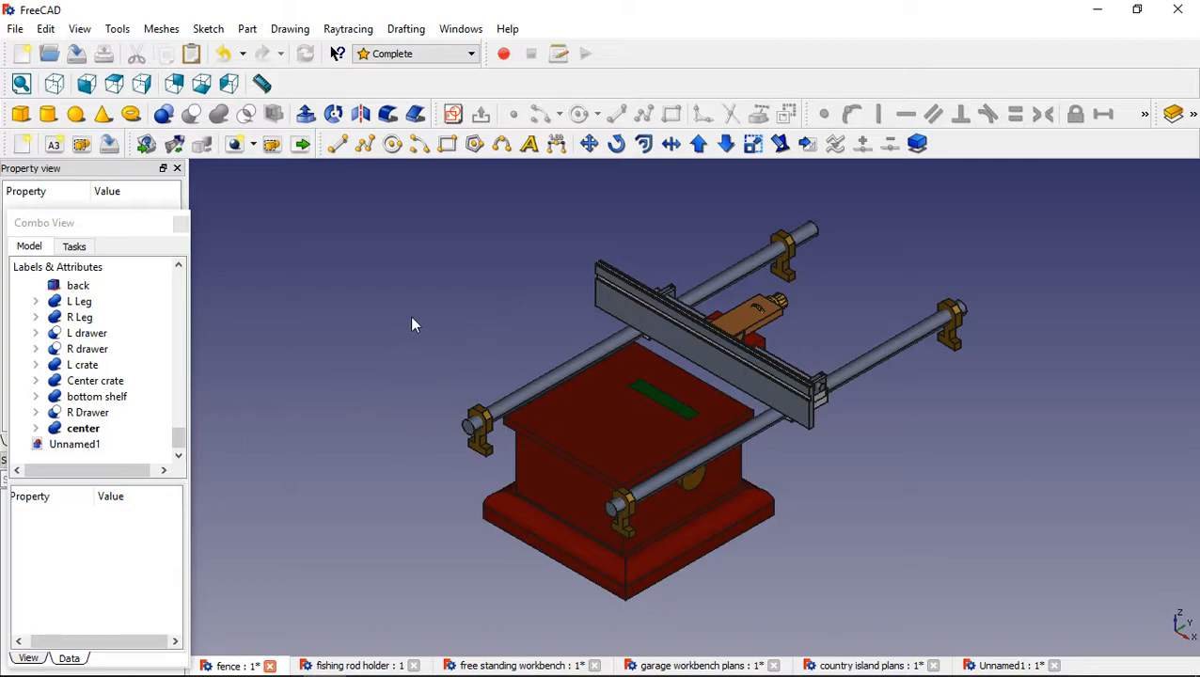
{"action": "mouse_move", "coordinate": [397, 329]}
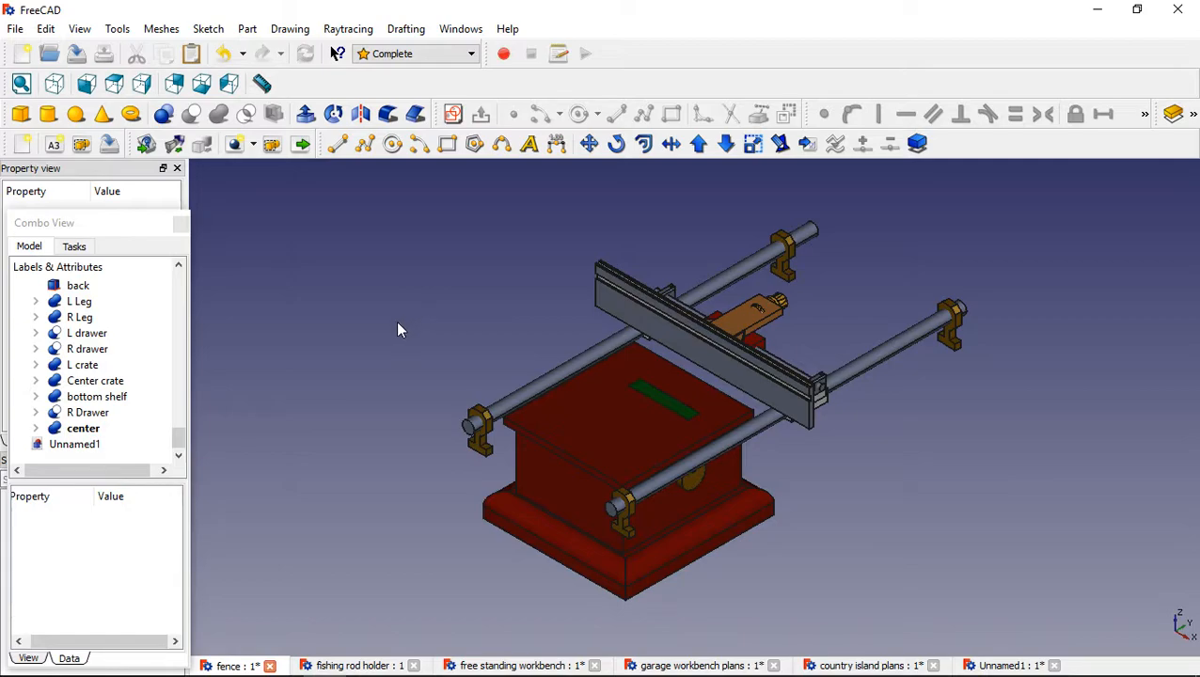
{"action": "mouse_move", "coordinate": [442, 251]}
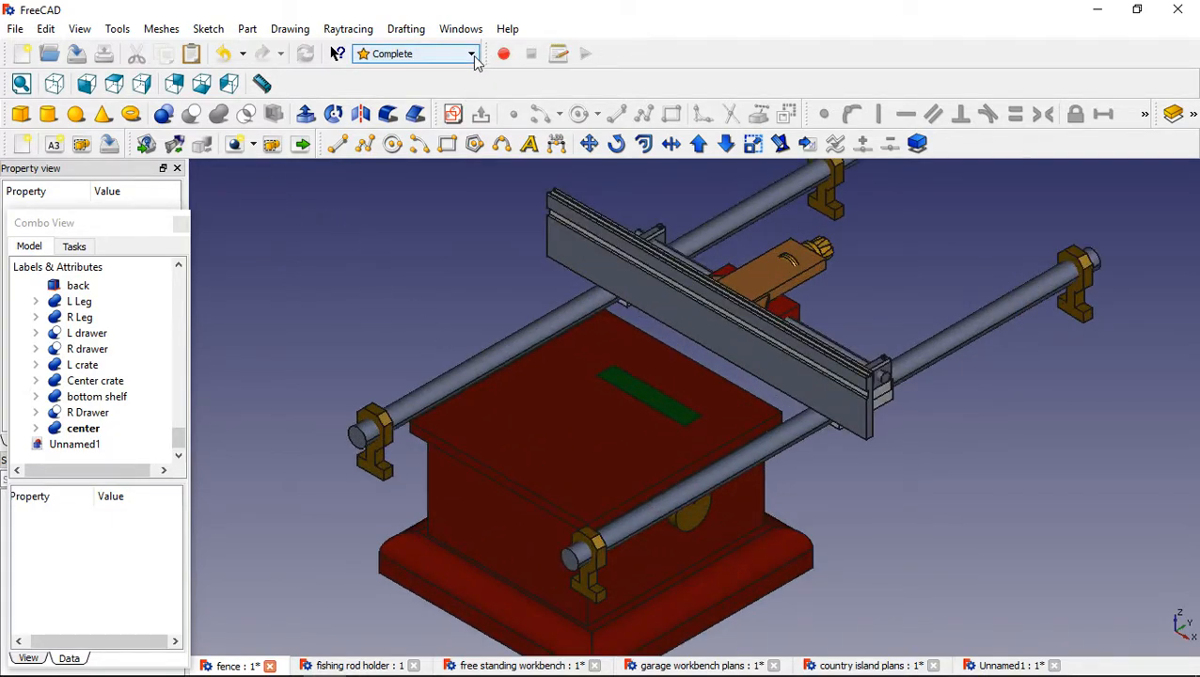
{"action": "left_click", "coordinate": [472, 54]}
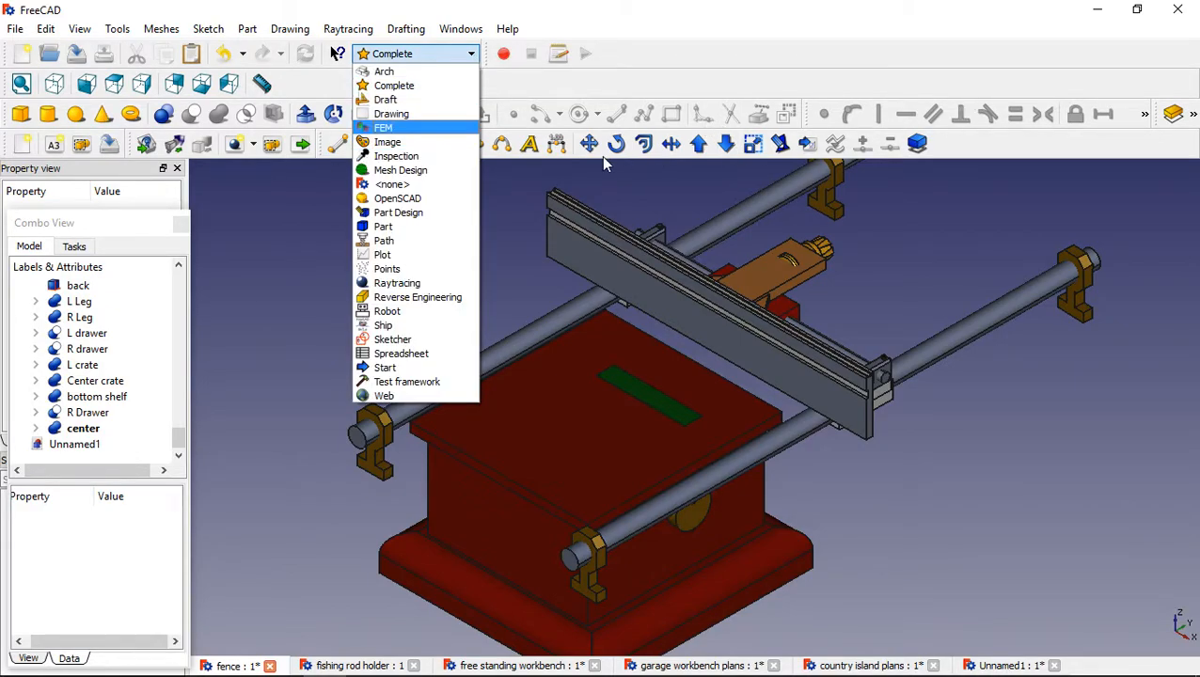
{"action": "mouse_move", "coordinate": [386, 311]}
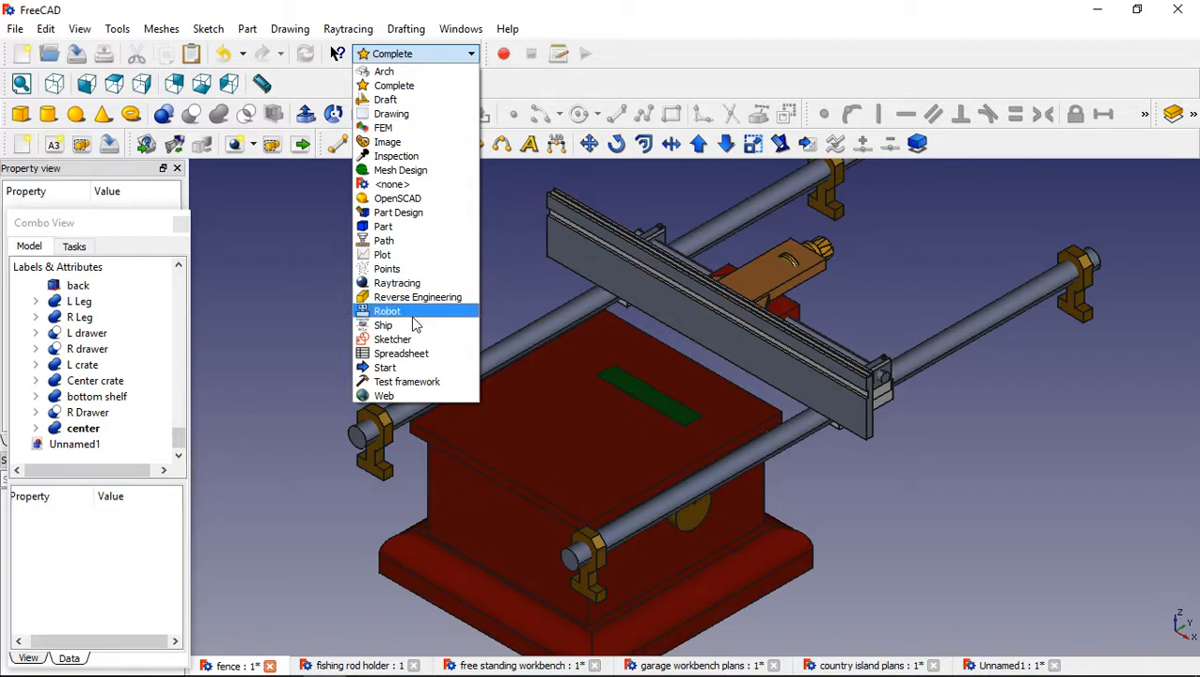
{"action": "mouse_move", "coordinate": [382, 226]}
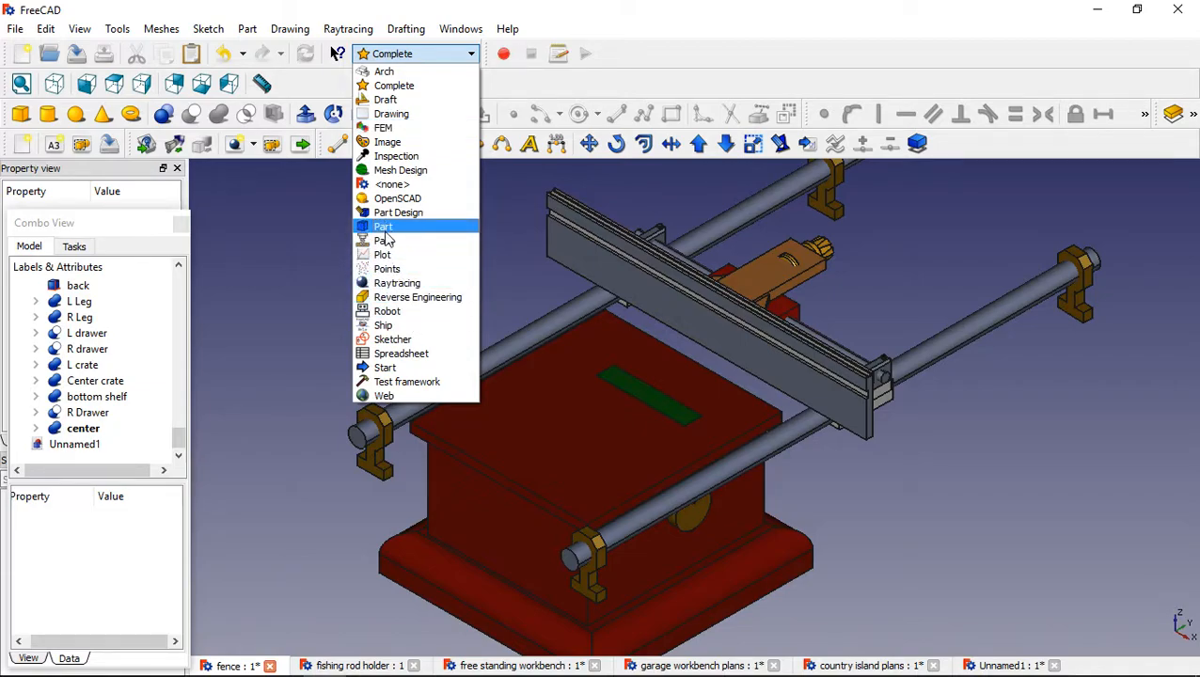
{"action": "left_click", "coordinate": [383, 226]}
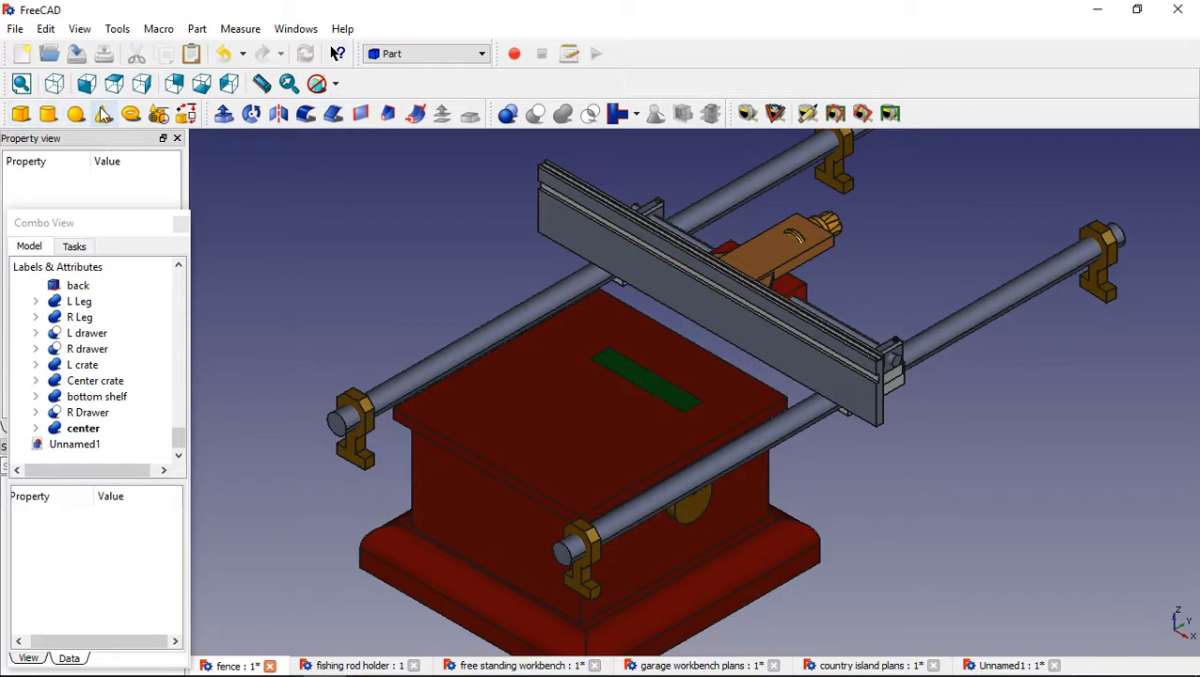
{"action": "mouse_move", "coordinate": [205, 221]}
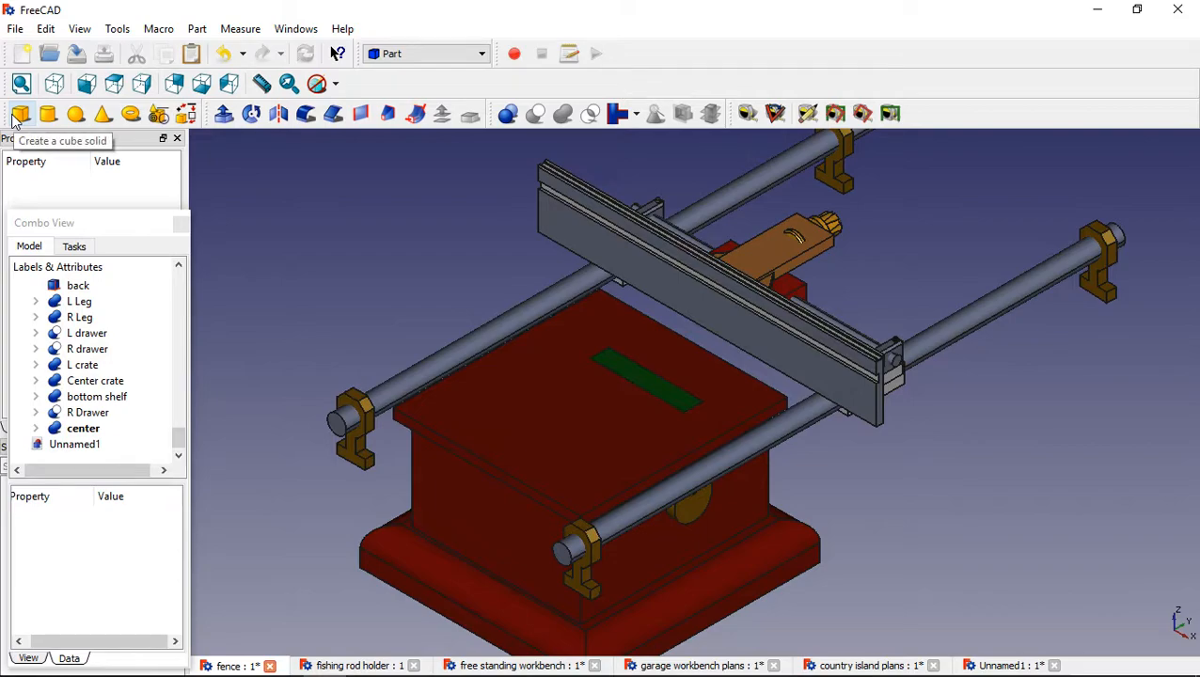
{"action": "mouse_move", "coordinate": [103, 114]}
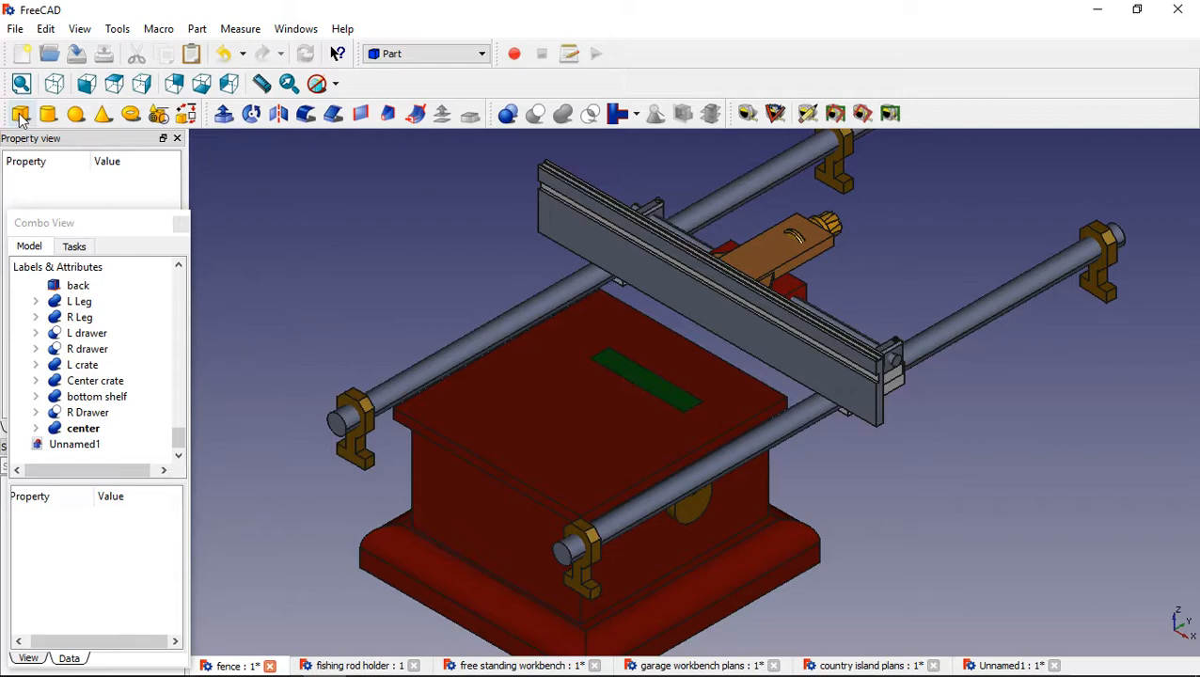
{"action": "mouse_move", "coordinate": [277, 192]}
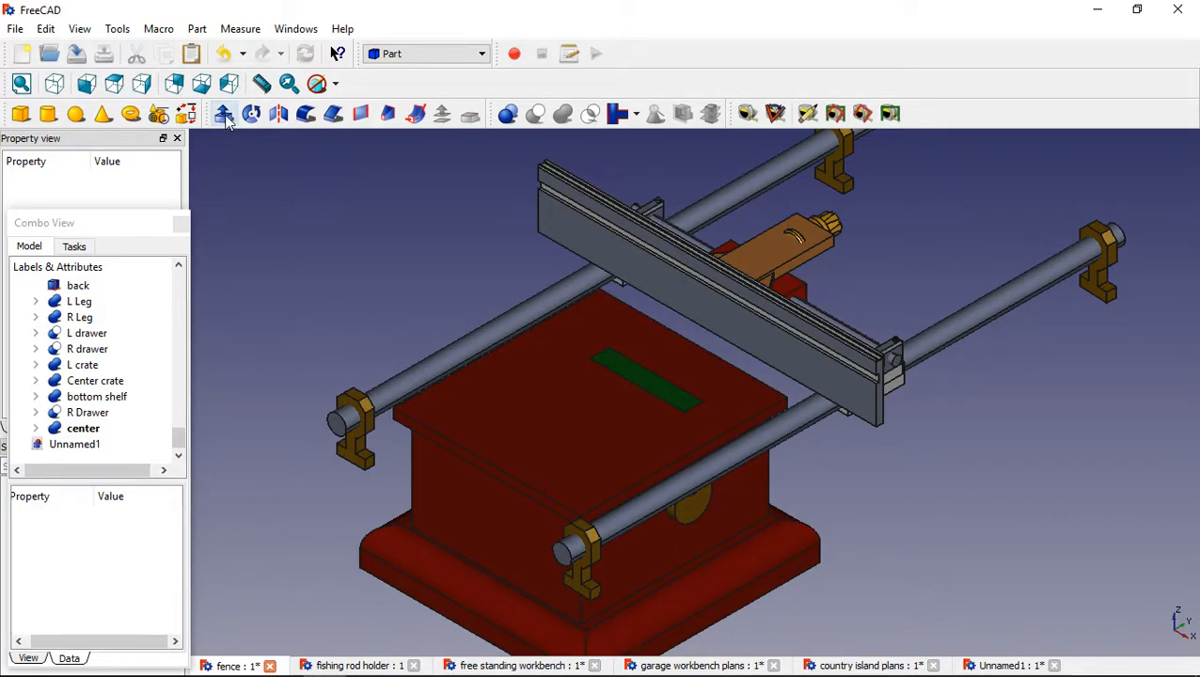
{"action": "mouse_move", "coordinate": [305, 114]}
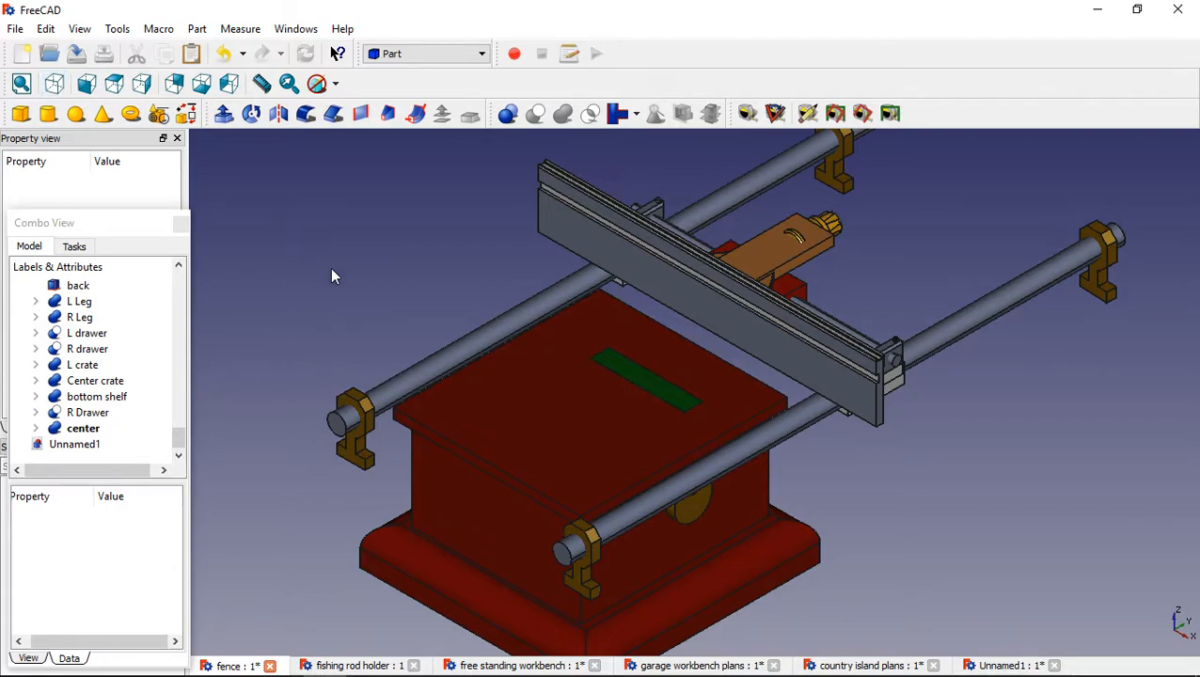
{"action": "mouse_move", "coordinate": [431, 340]}
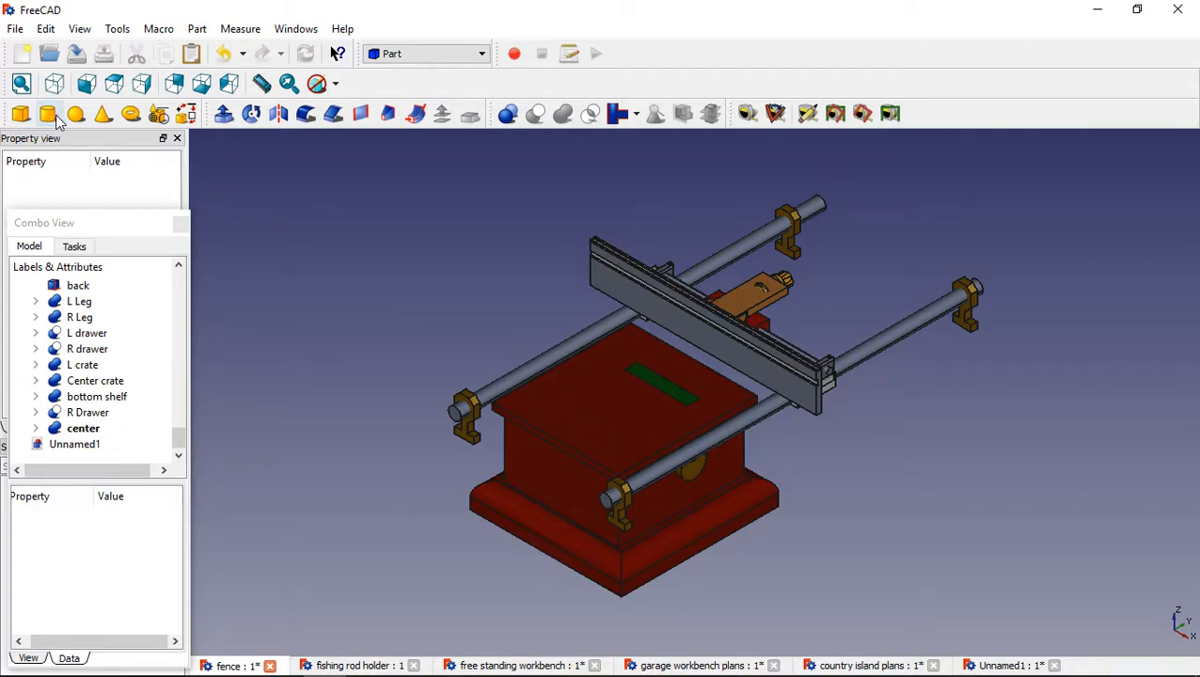
{"action": "mouse_move", "coordinate": [329, 395]}
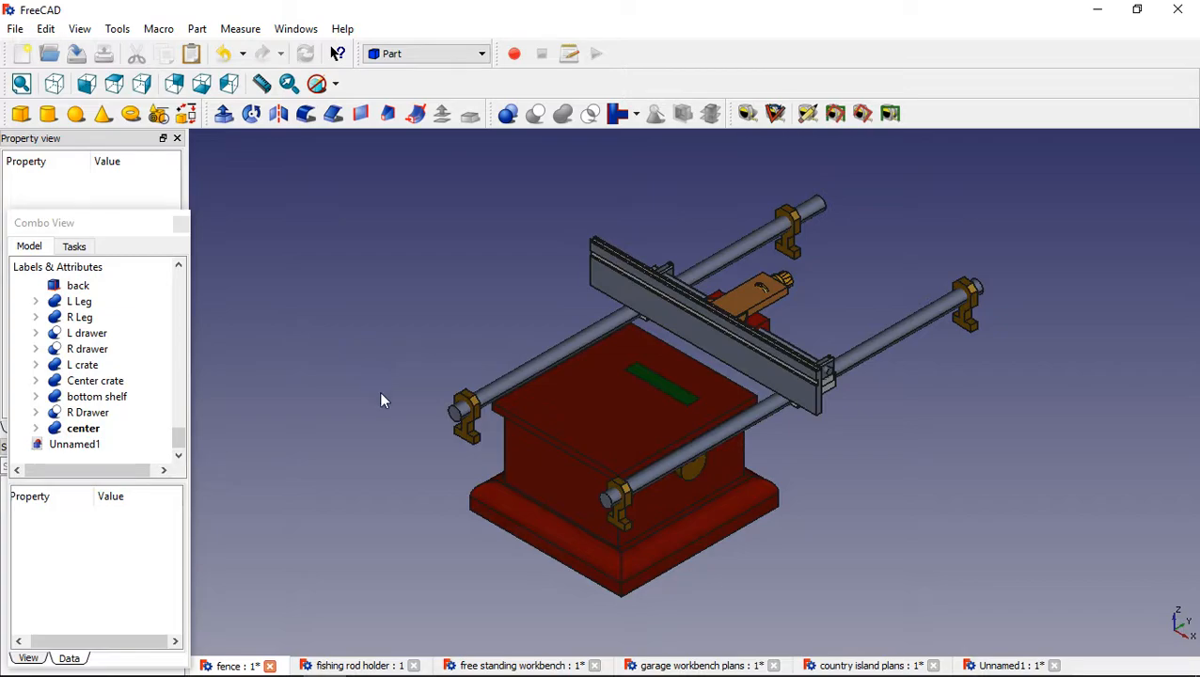
{"action": "mouse_move", "coordinate": [929, 438]}
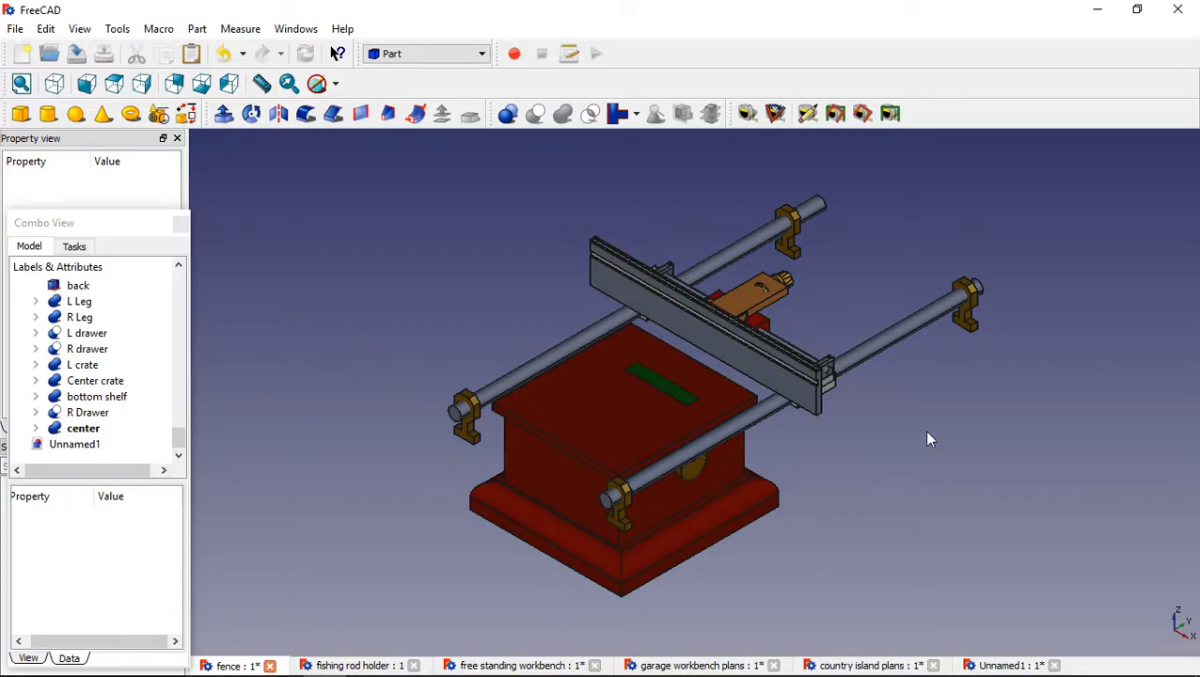
{"action": "mouse_move", "coordinate": [420, 238]}
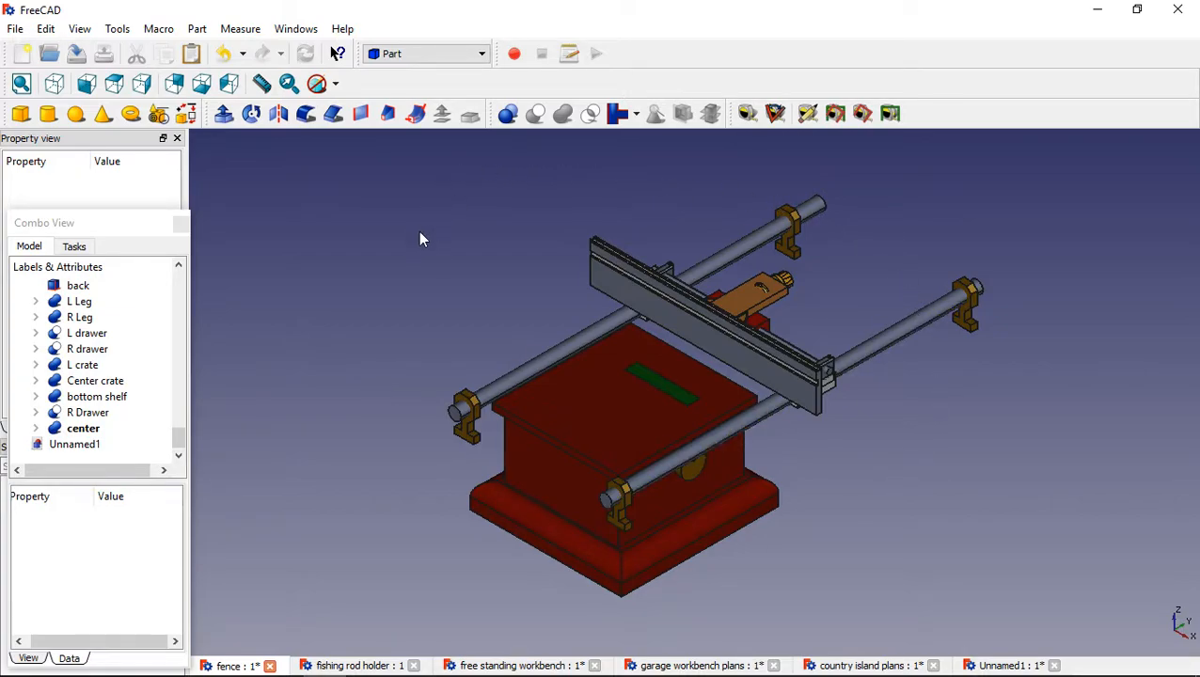
{"action": "mouse_move", "coordinate": [864, 461]}
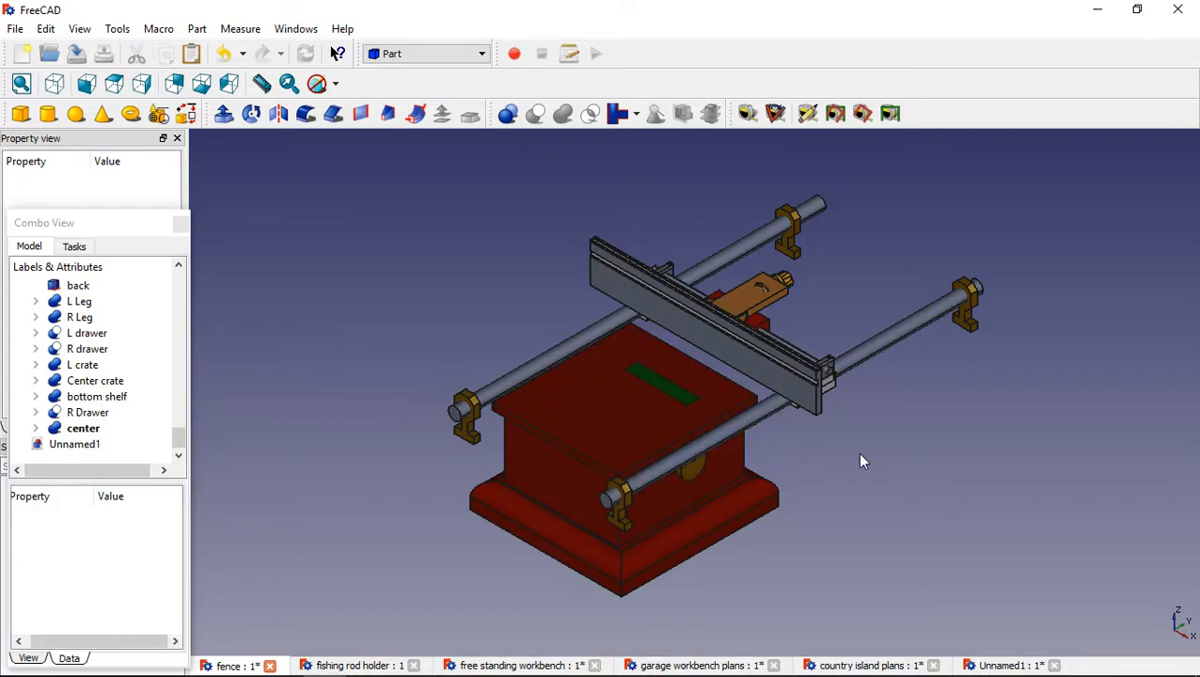
{"action": "mouse_move", "coordinate": [918, 427]}
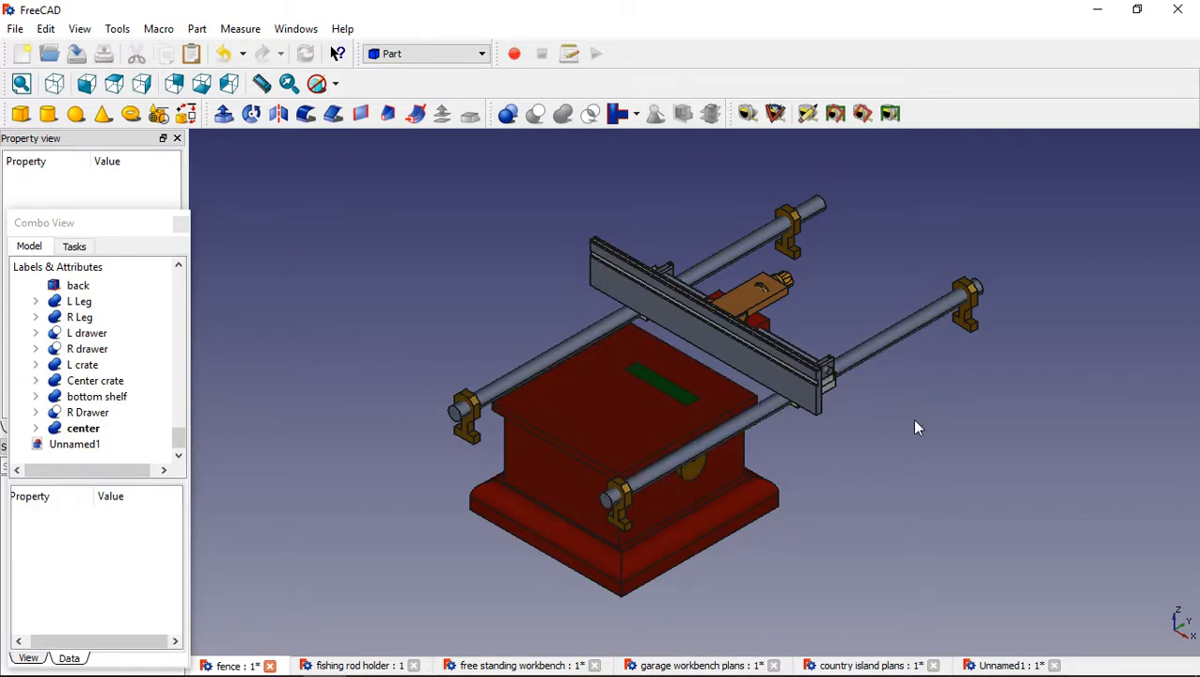
{"action": "mouse_move", "coordinate": [436, 429]}
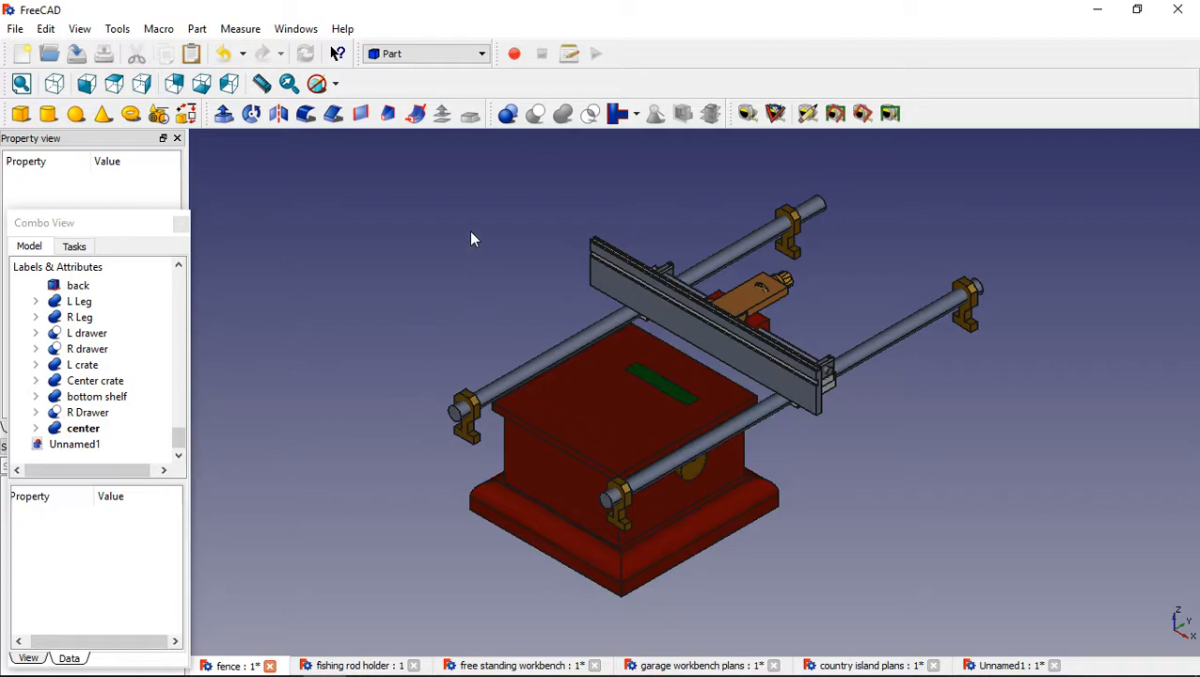
{"action": "mouse_move", "coordinate": [1105, 428]}
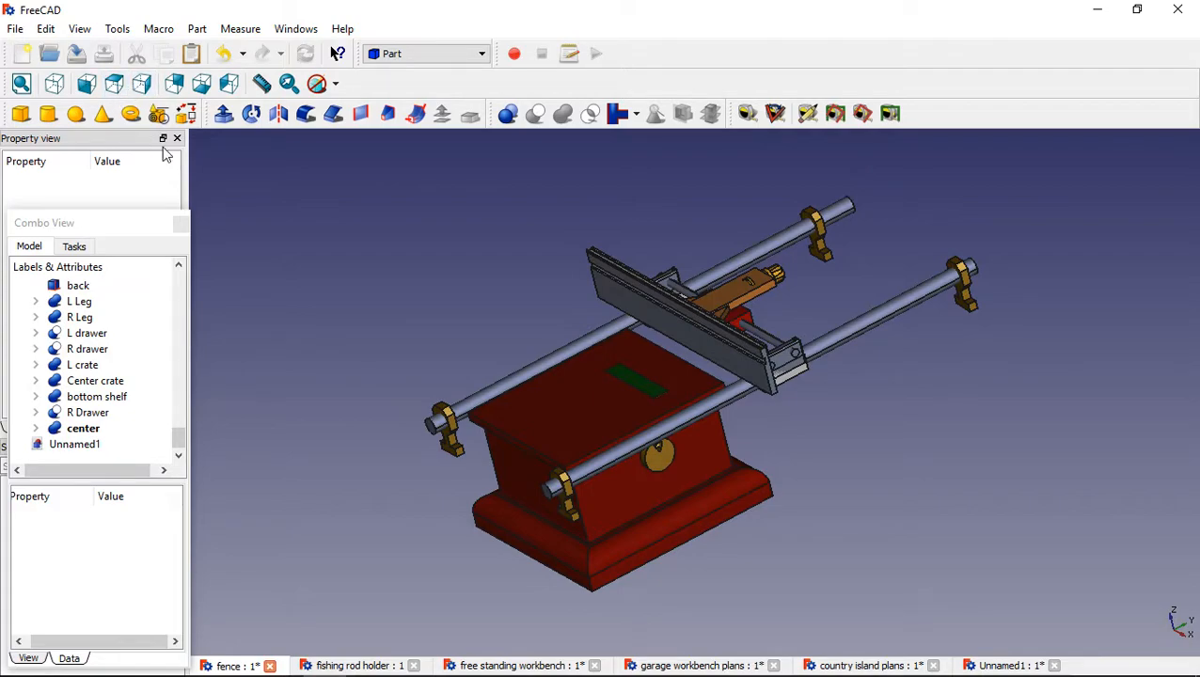
{"action": "left_click", "coordinate": [141, 84]}
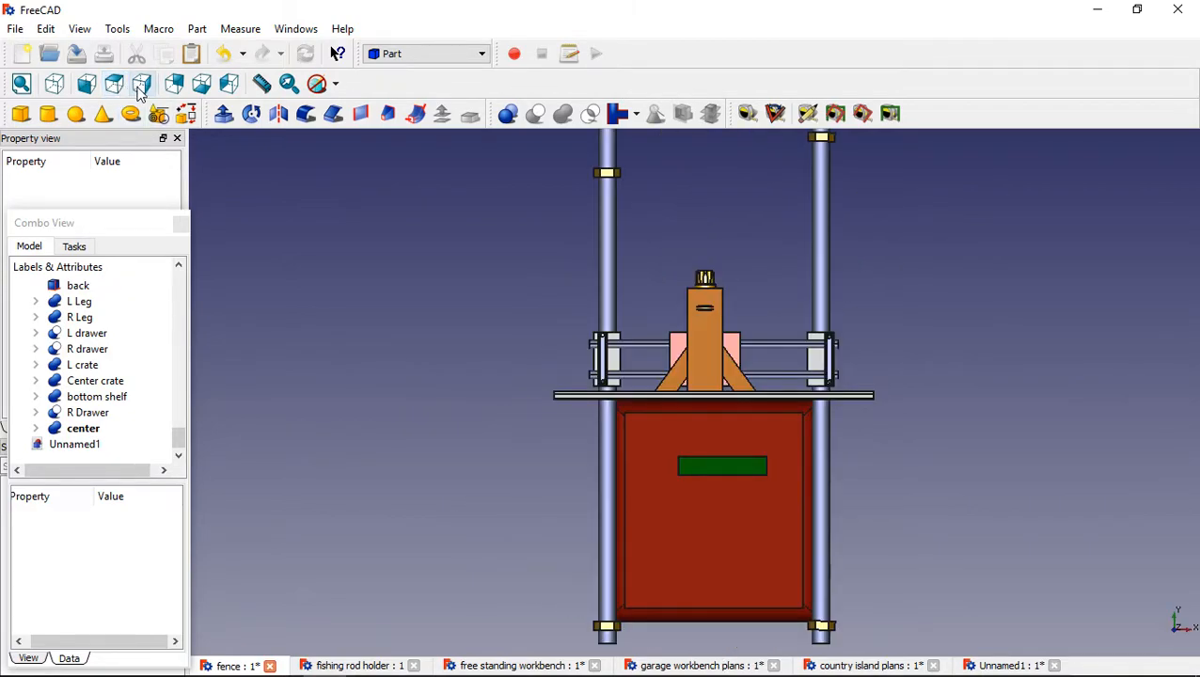
{"action": "left_click", "coordinate": [174, 84]}
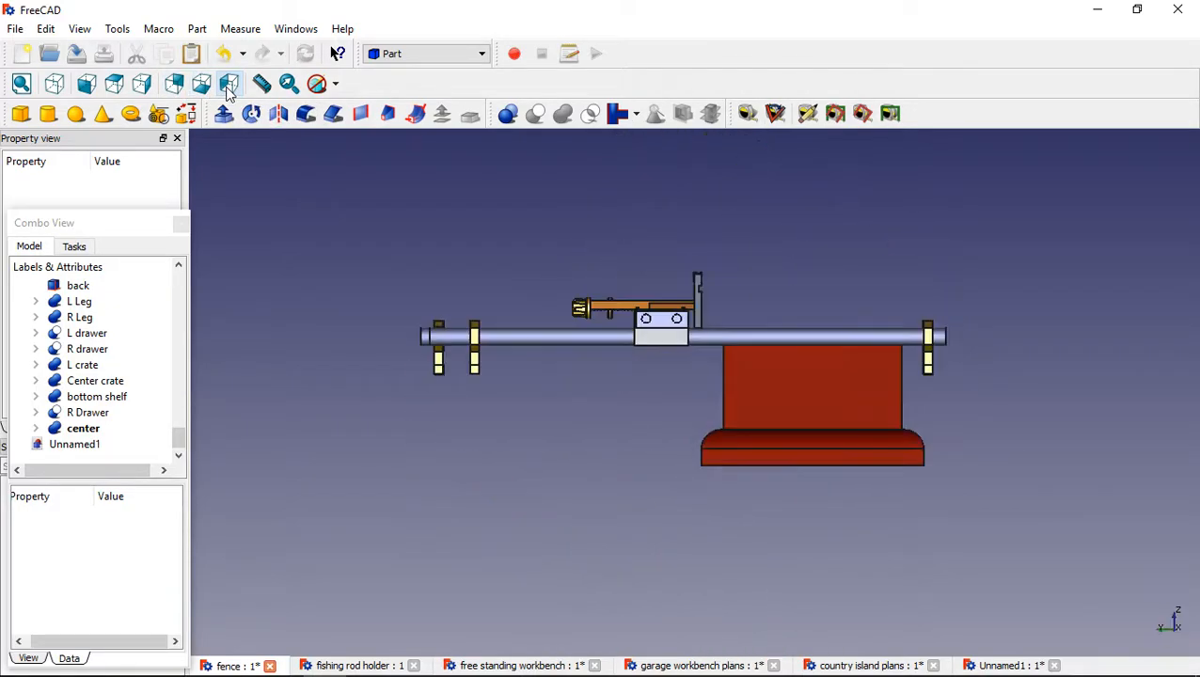
{"action": "left_click", "coordinate": [54, 84]}
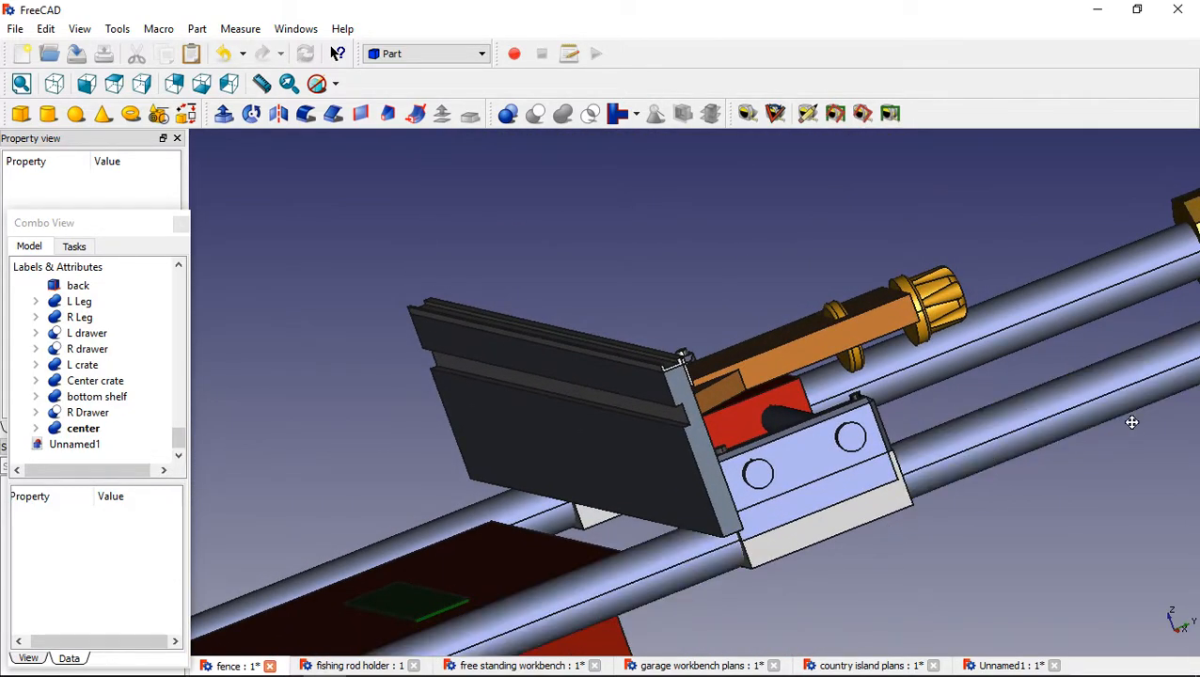
{"action": "left_click_drag", "start_coordinate": [1132, 422], "coordinate": [1012, 456]}
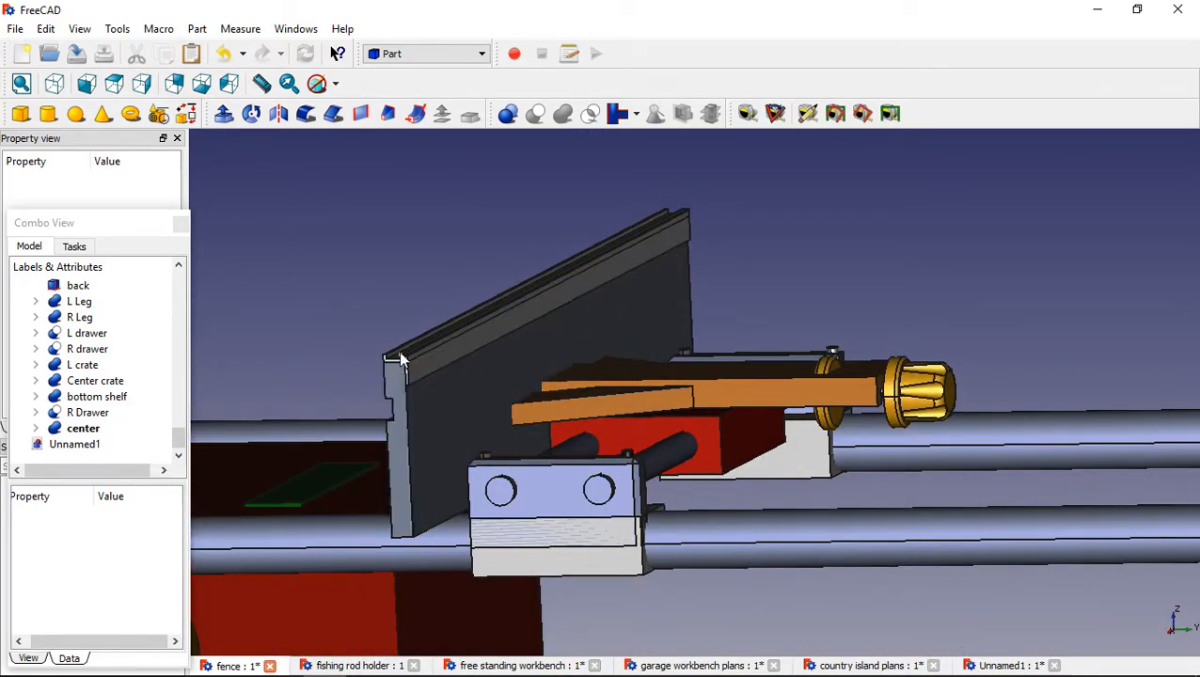
{"action": "left_click", "coordinate": [405, 355]}
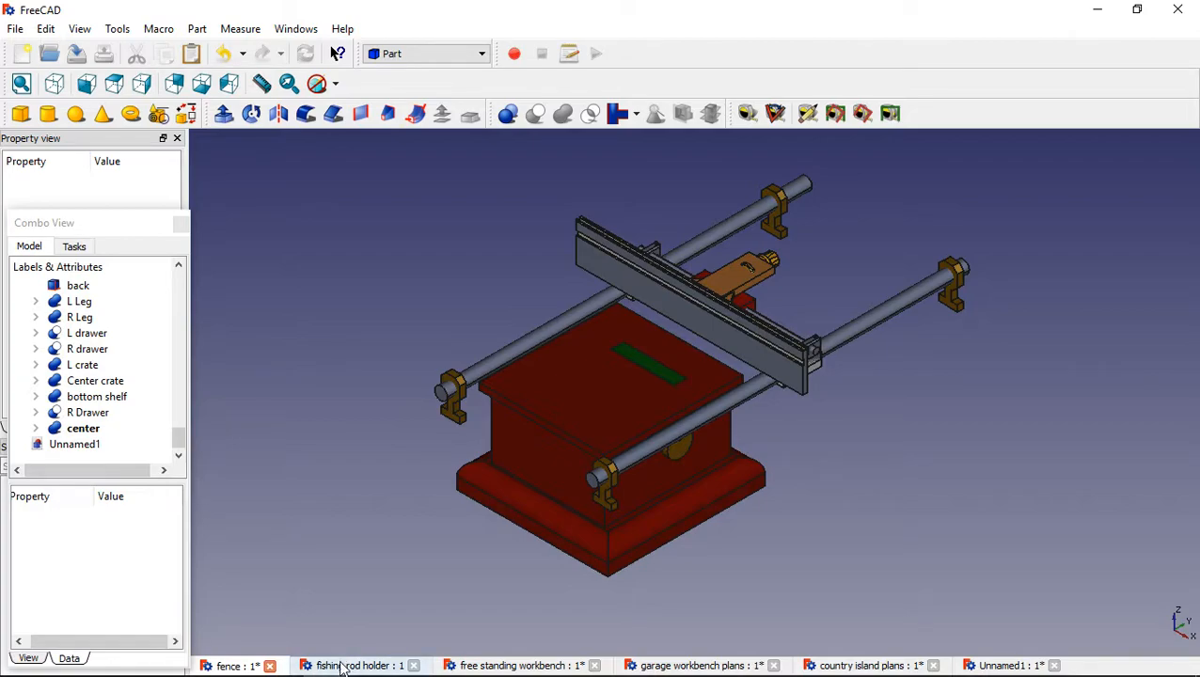
Bring up the fishing rod holder document in place of the fence.
{"action": "left_click", "coordinate": [355, 664]}
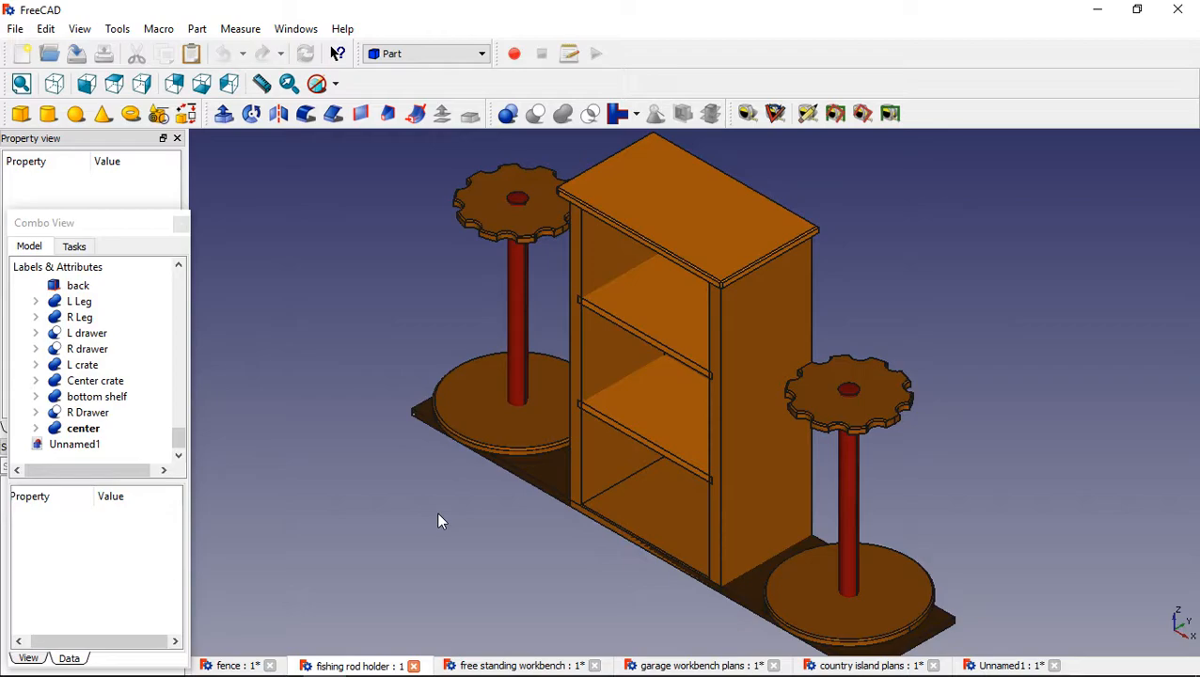
{"action": "mouse_move", "coordinate": [579, 569]}
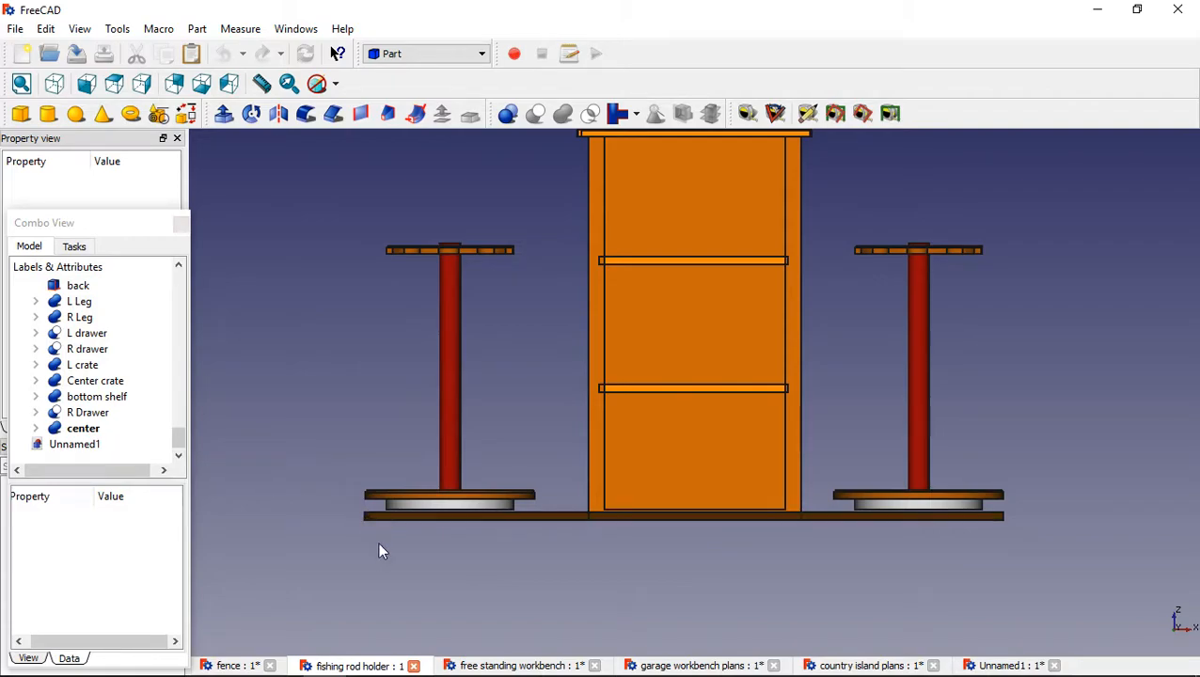
{"action": "mouse_move", "coordinate": [849, 459]}
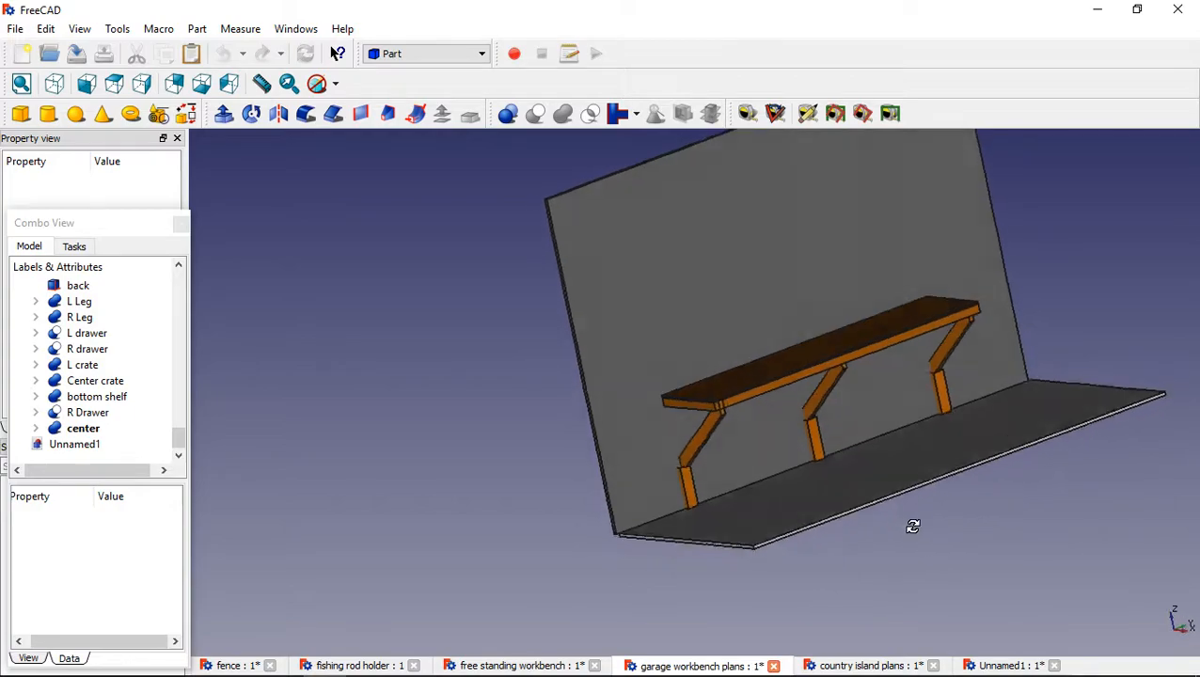
Orbit the garage workbench and step the Cut006 cutting cube's Y position to 3 in.
{"action": "left_click_drag", "start_coordinate": [912, 527], "coordinate": [894, 470]}
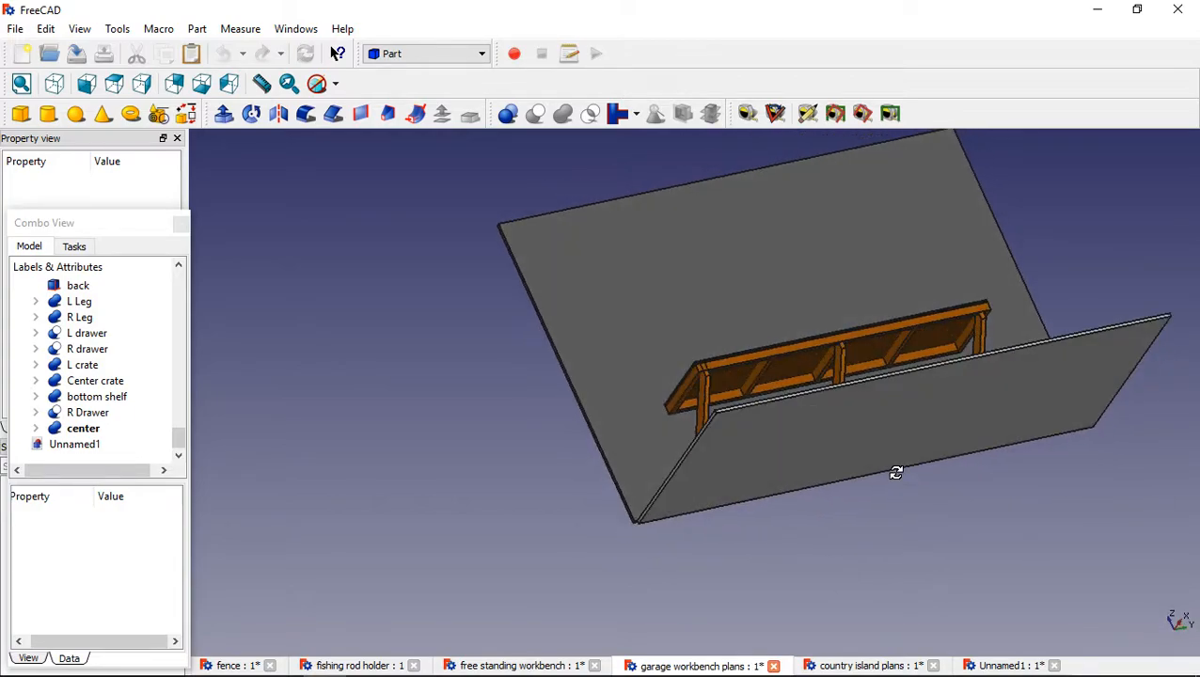
{"action": "left_click_drag", "start_coordinate": [895, 472], "coordinate": [797, 445]}
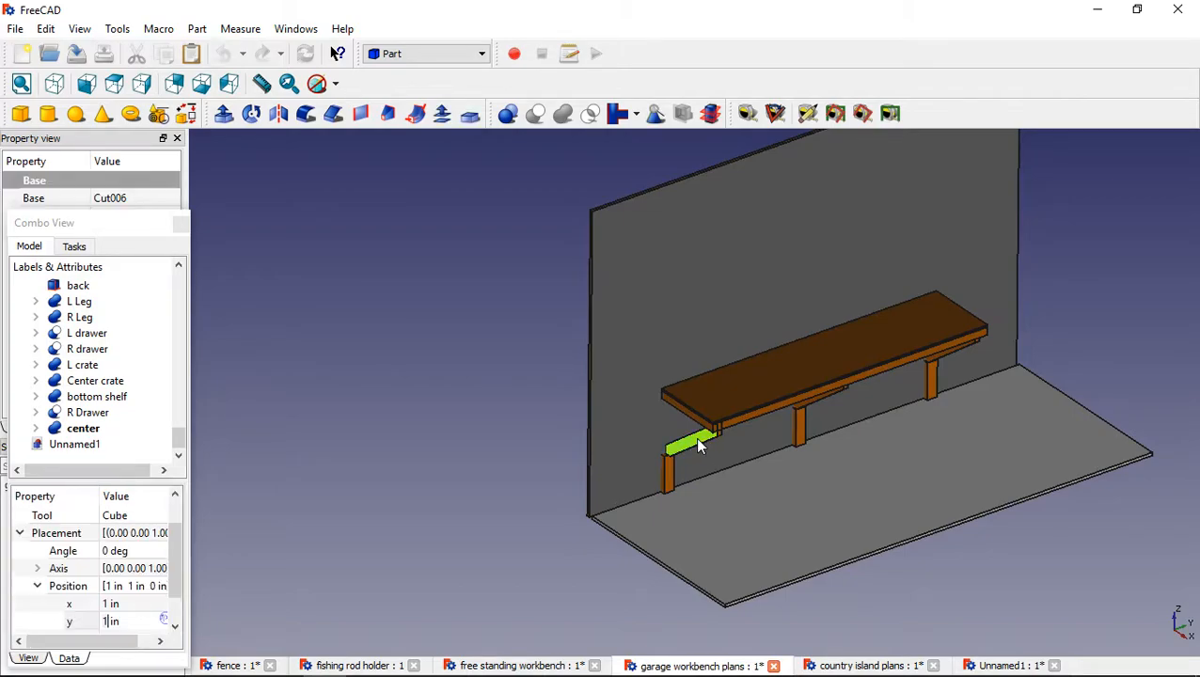
{"action": "mouse_move", "coordinate": [699, 450]}
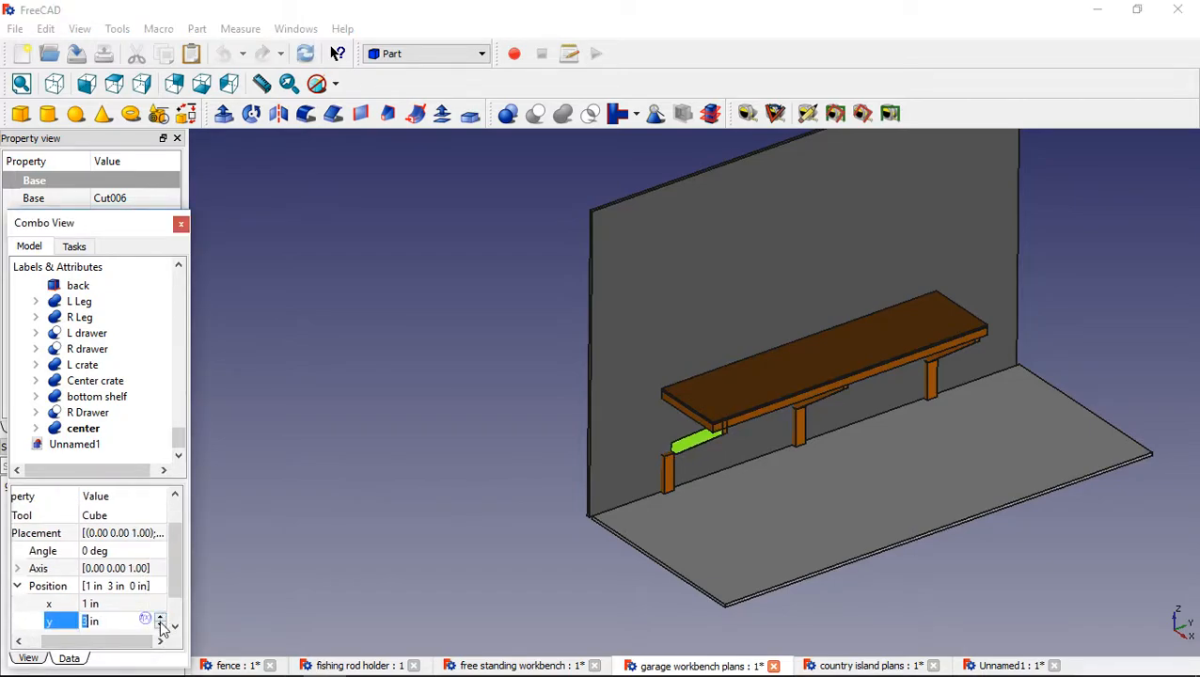
{"action": "left_click", "coordinate": [160, 625]}
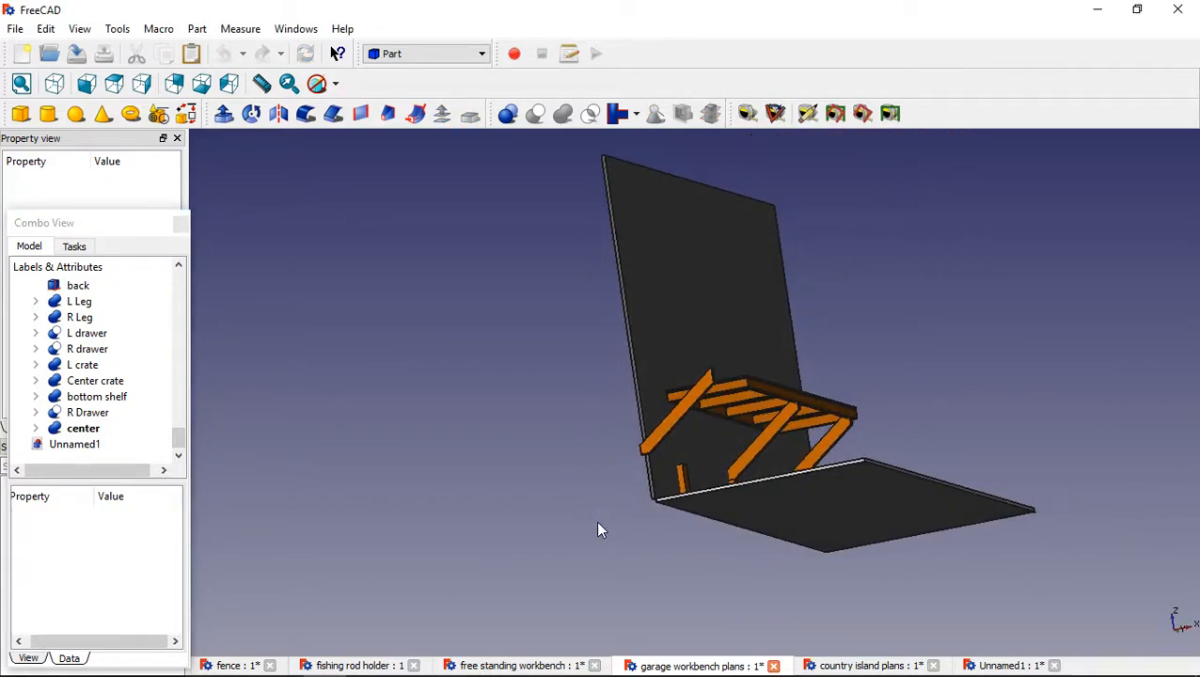
Zoom in, select the back wall and measure the diagonal brace at 31.7133 in.
{"action": "scroll", "scroll_direction": "up", "scroll_amount": 3}
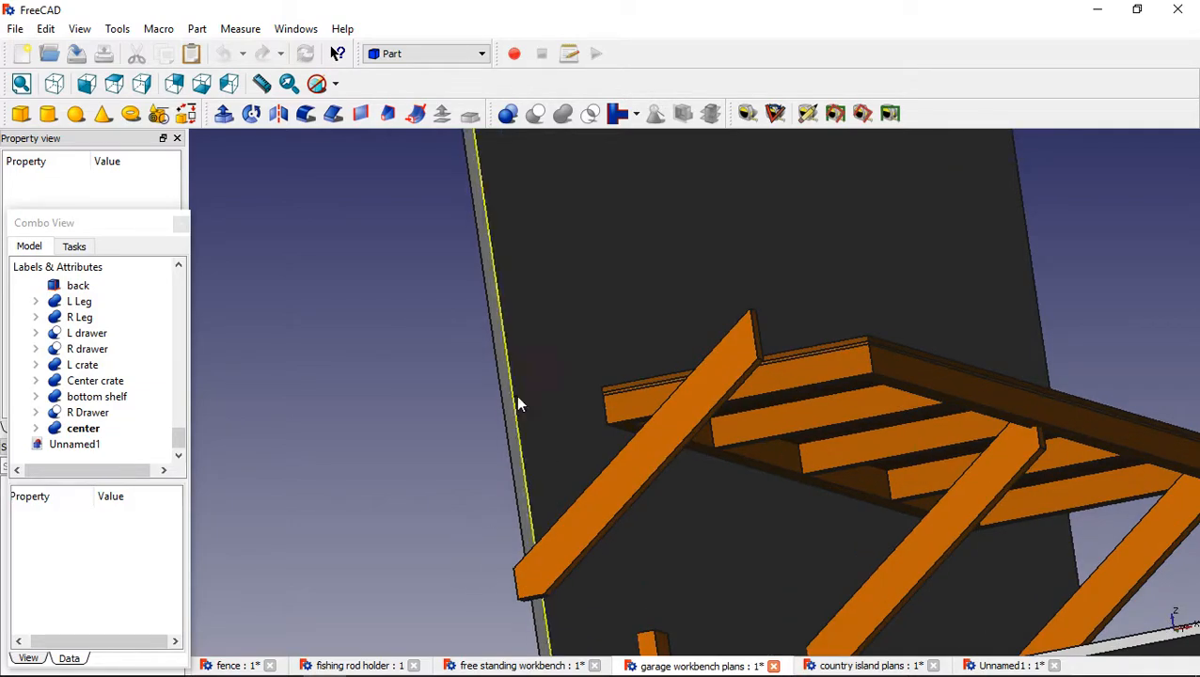
{"action": "left_click", "coordinate": [748, 113]}
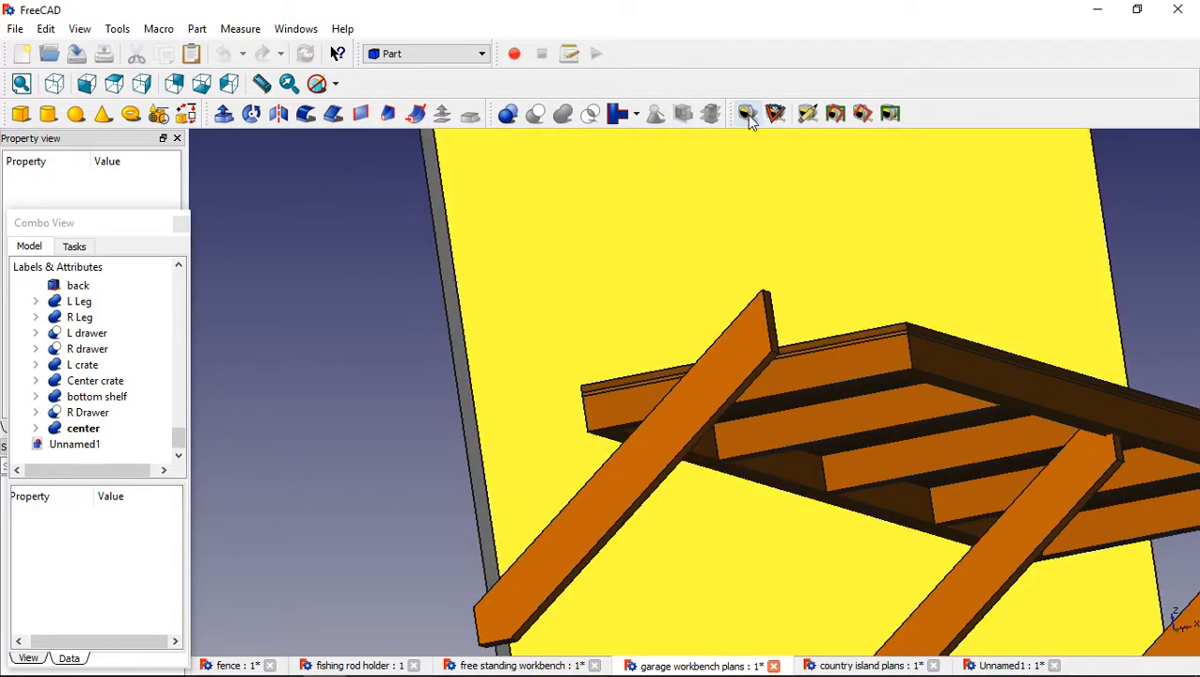
{"action": "left_click", "coordinate": [745, 113]}
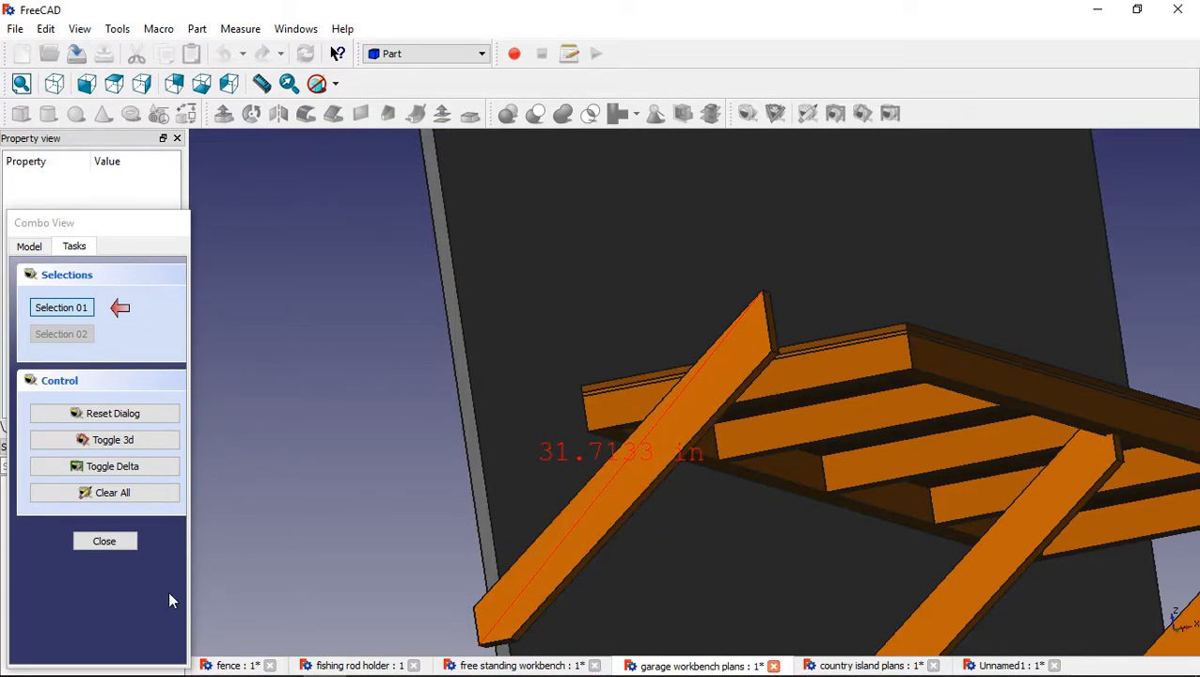
{"action": "mouse_move", "coordinate": [348, 437]}
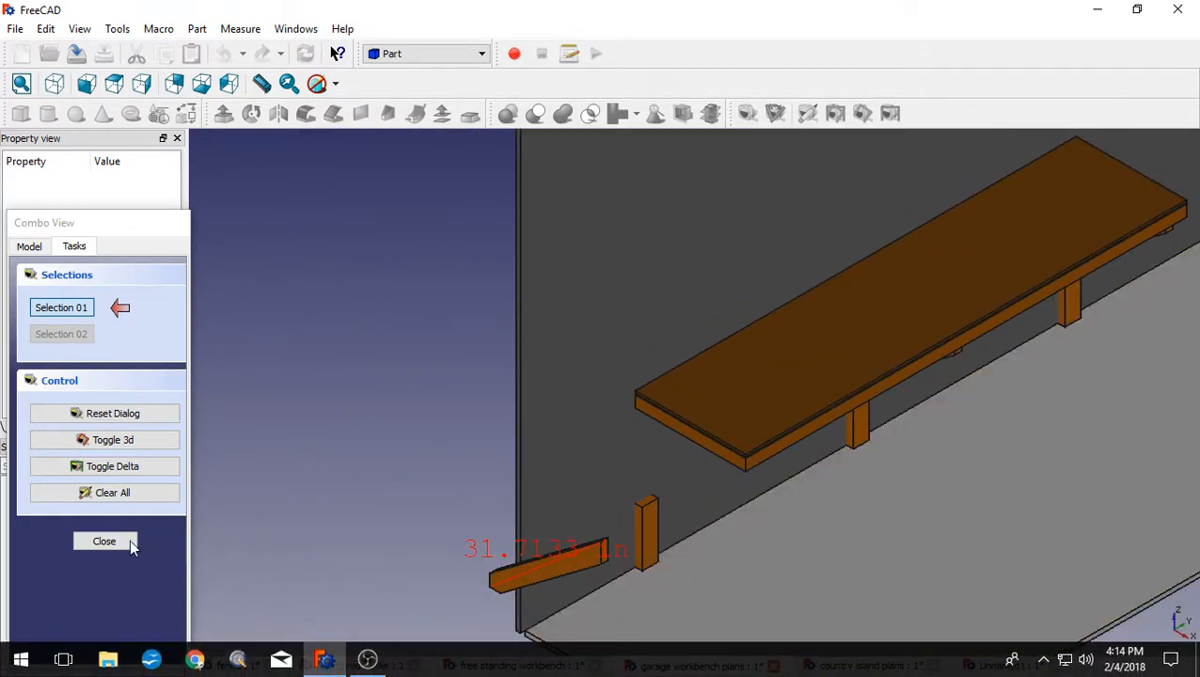
Close the measurement, select the brace cutting cube and set its Y position to -33 in.
{"action": "left_click", "coordinate": [103, 541]}
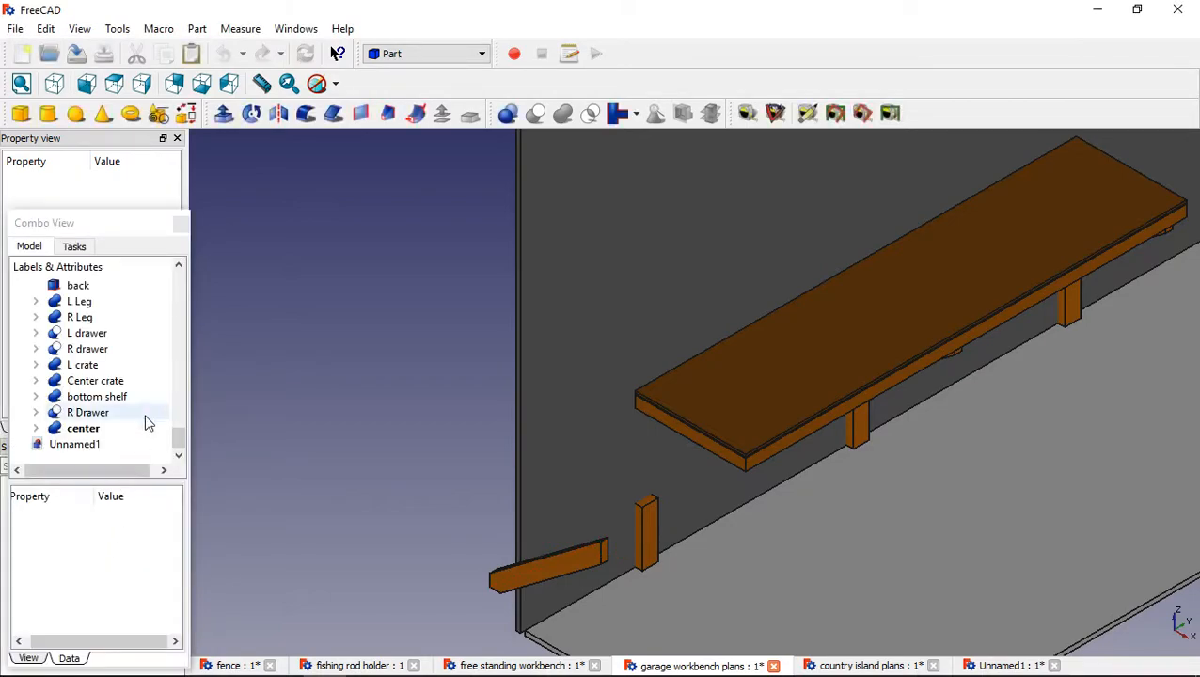
{"action": "left_click", "coordinate": [87, 412]}
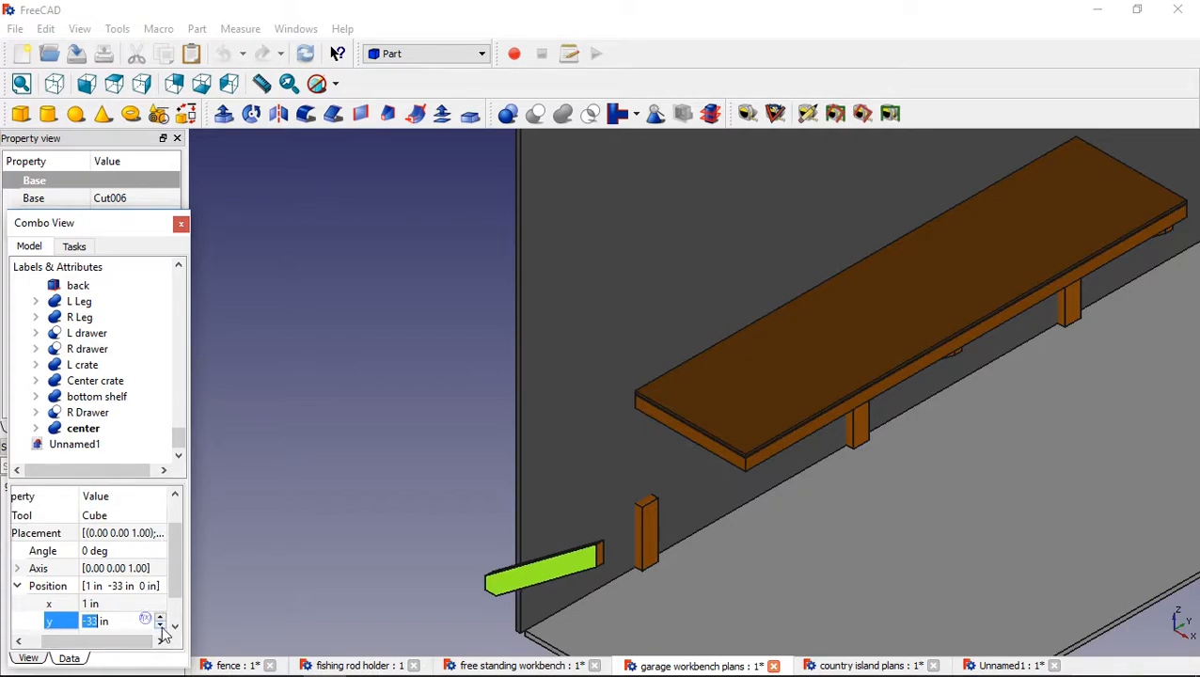
{"action": "left_click", "coordinate": [160, 617]}
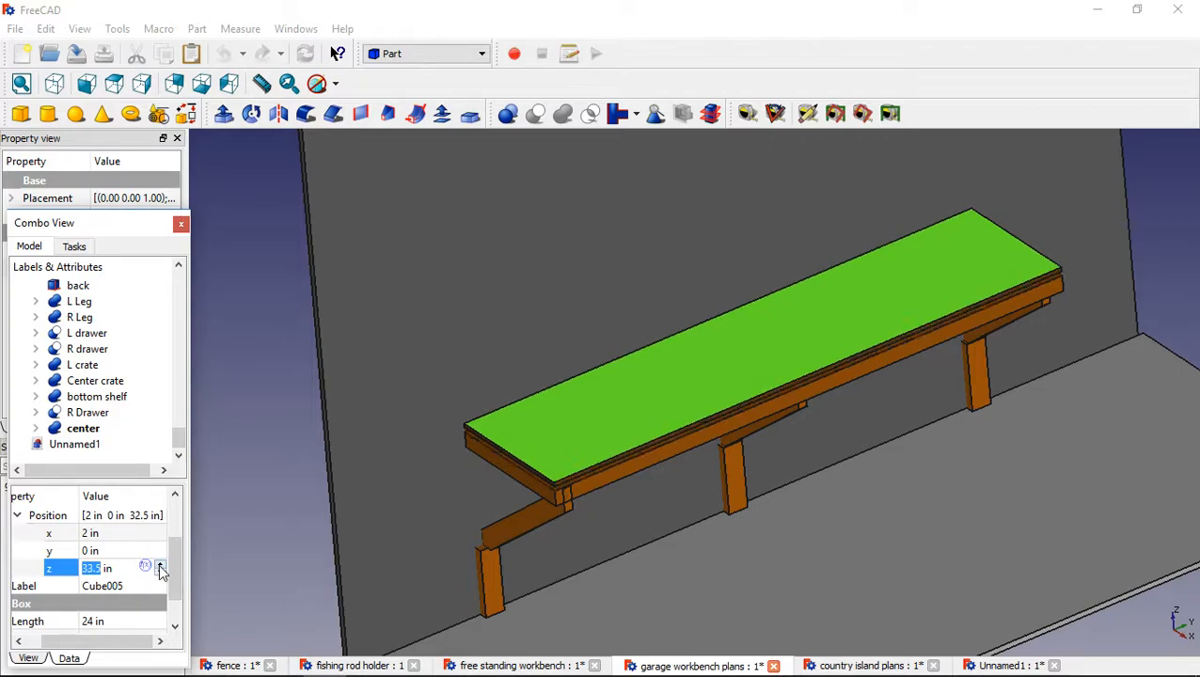
Raise Cube005's Z position from 33.5 in to 53.5 in above the frame.
{"action": "left_click", "coordinate": [160, 564]}
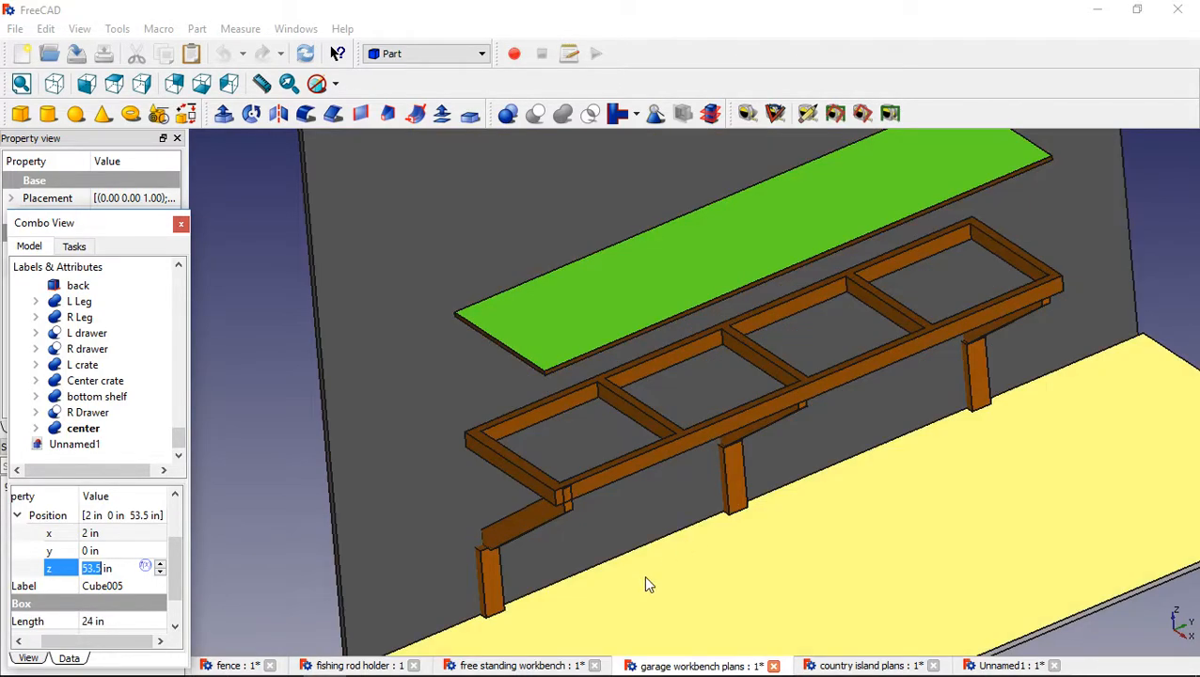
{"action": "left_click", "coordinate": [86, 84]}
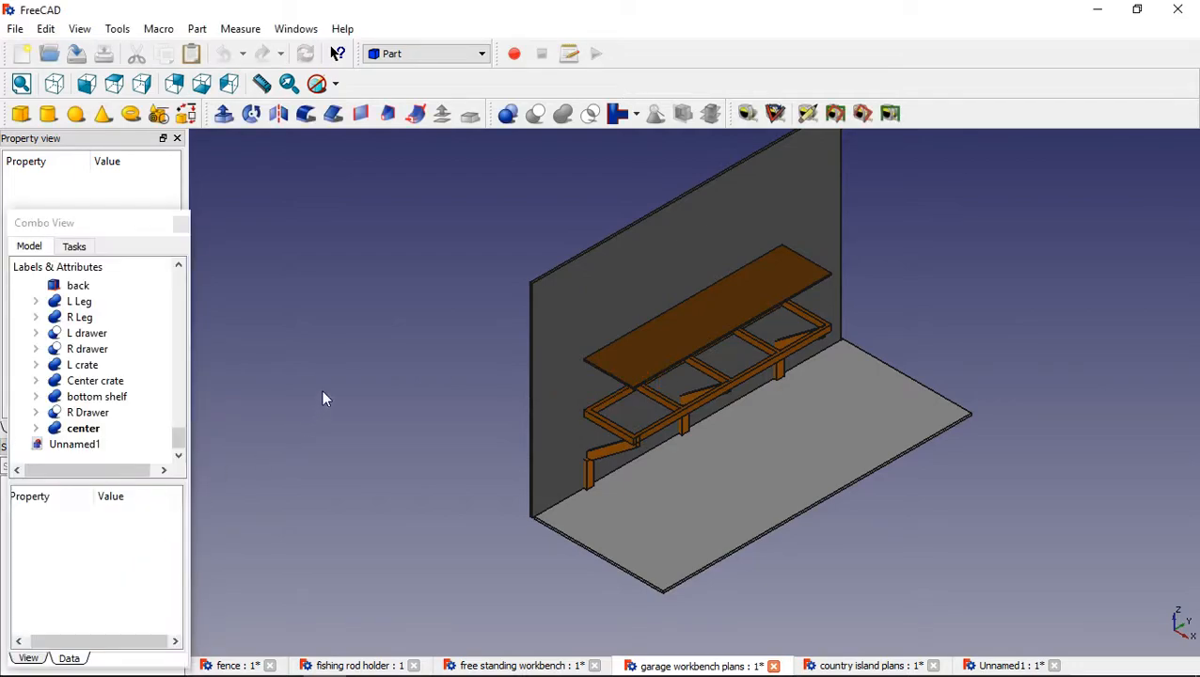
Show the country island plans and select the left crate drawer to inspect its placement.
{"action": "left_click", "coordinate": [866, 666]}
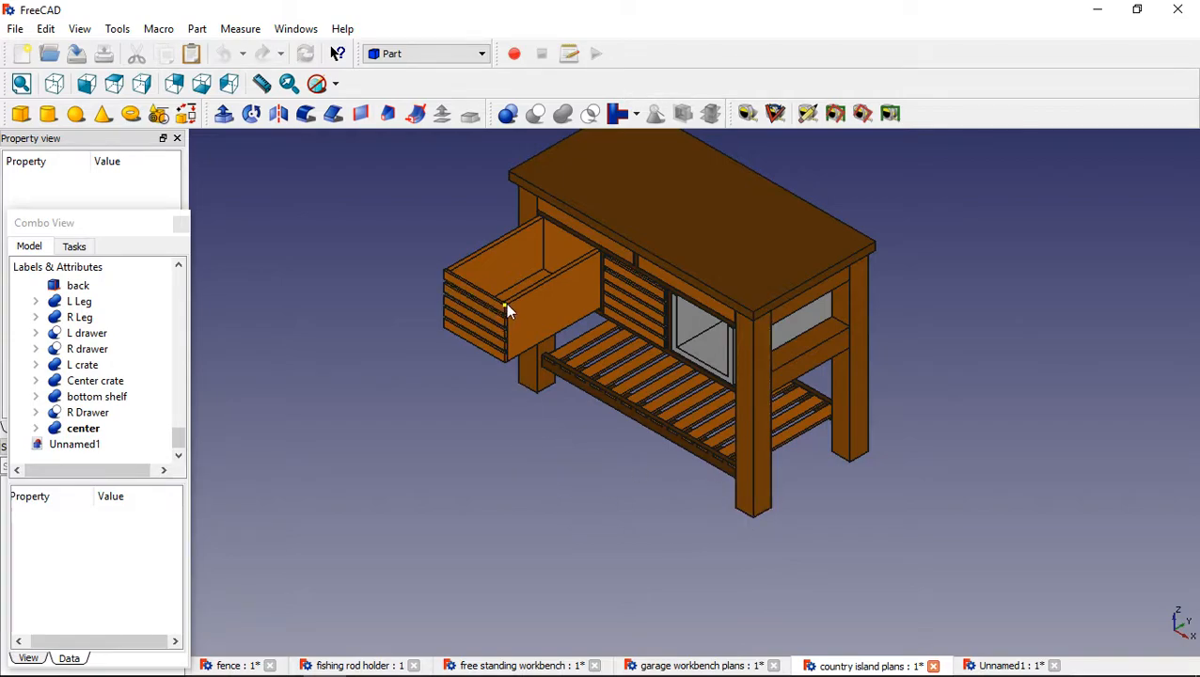
{"action": "left_click", "coordinate": [602, 393]}
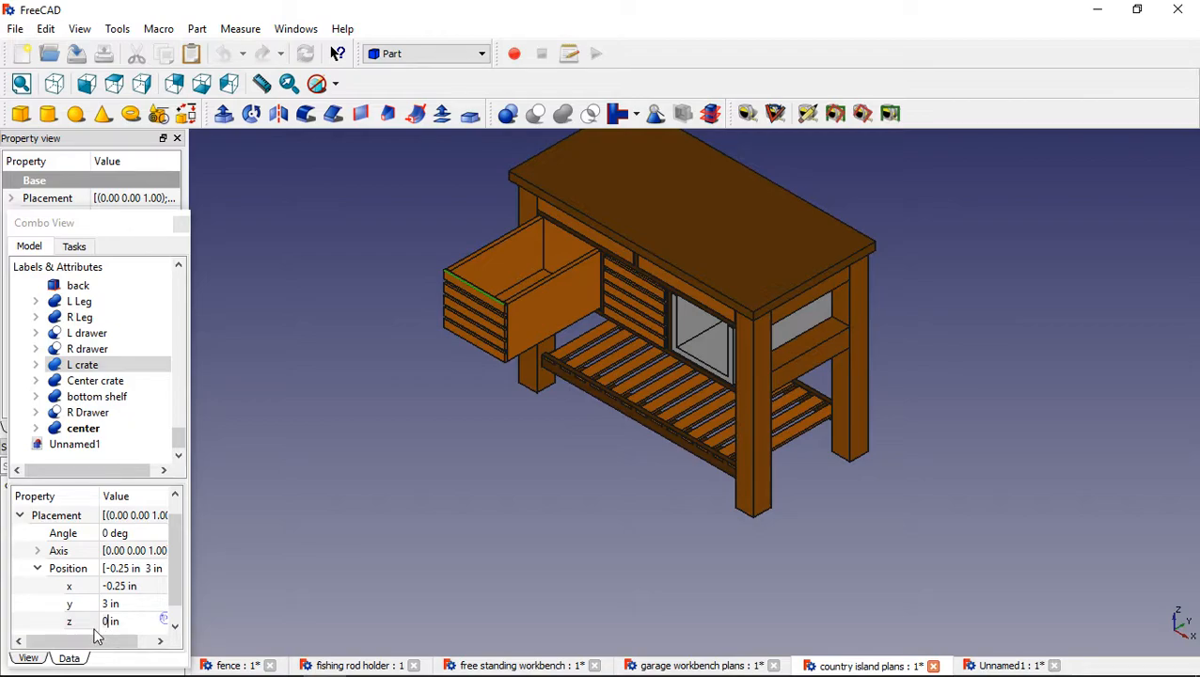
{"action": "left_click", "coordinate": [108, 602]}
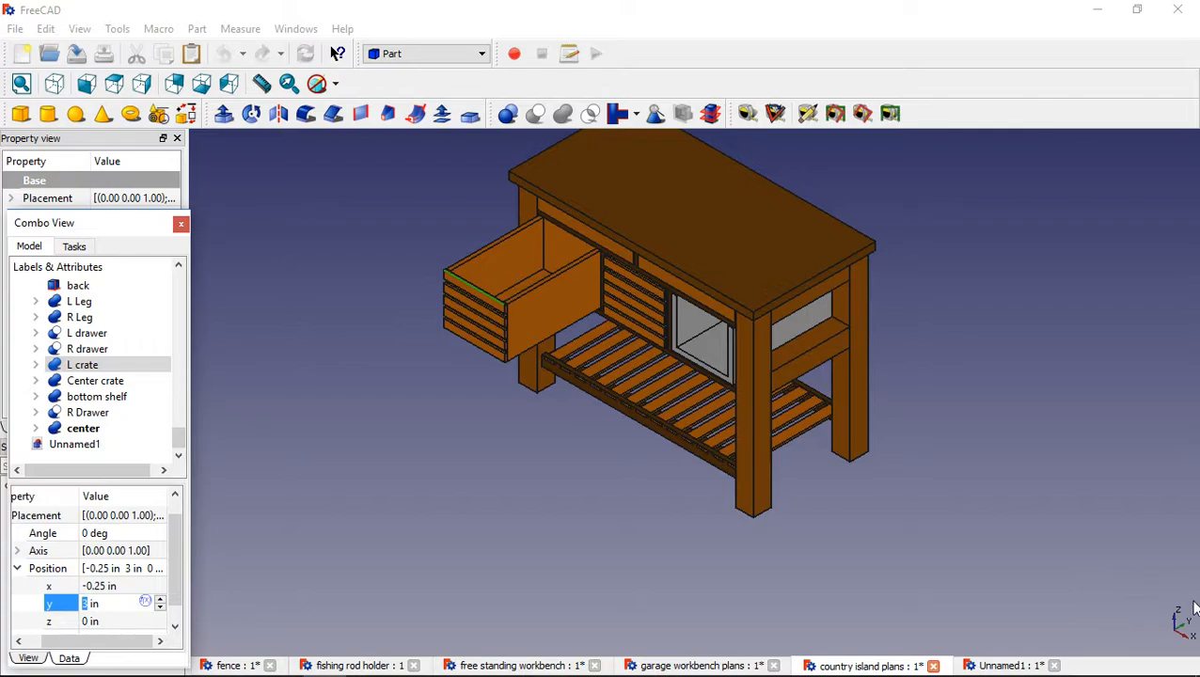
{"action": "mouse_move", "coordinate": [1191, 639]}
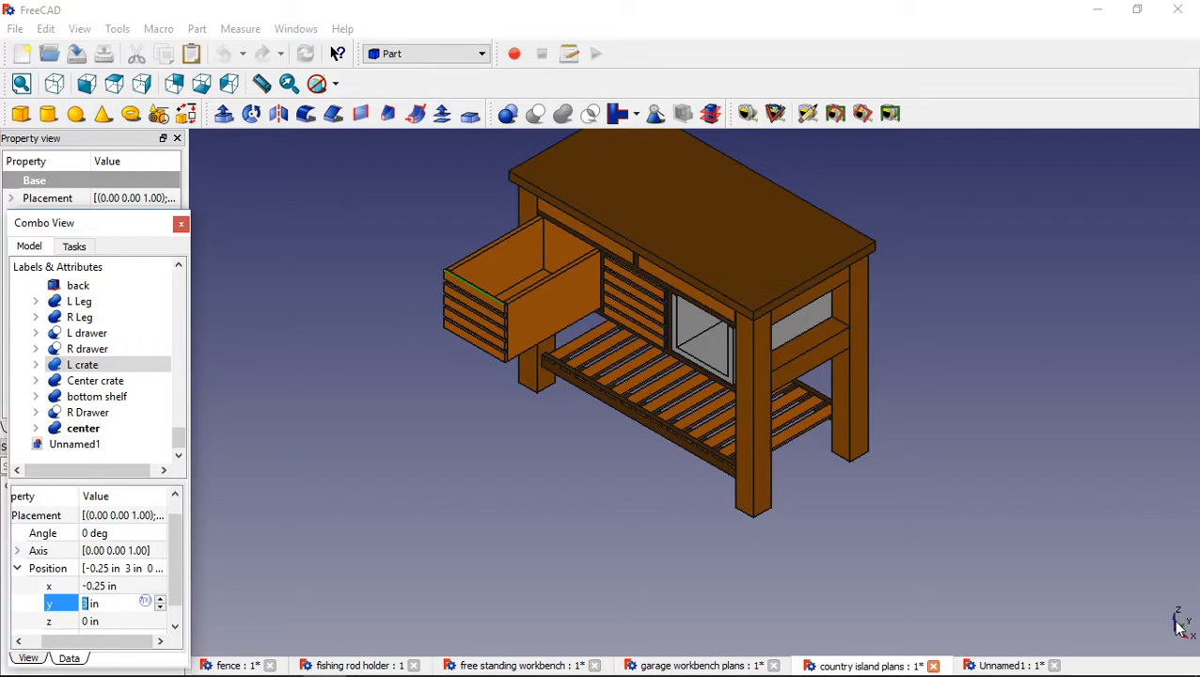
{"action": "mouse_move", "coordinate": [1100, 612]}
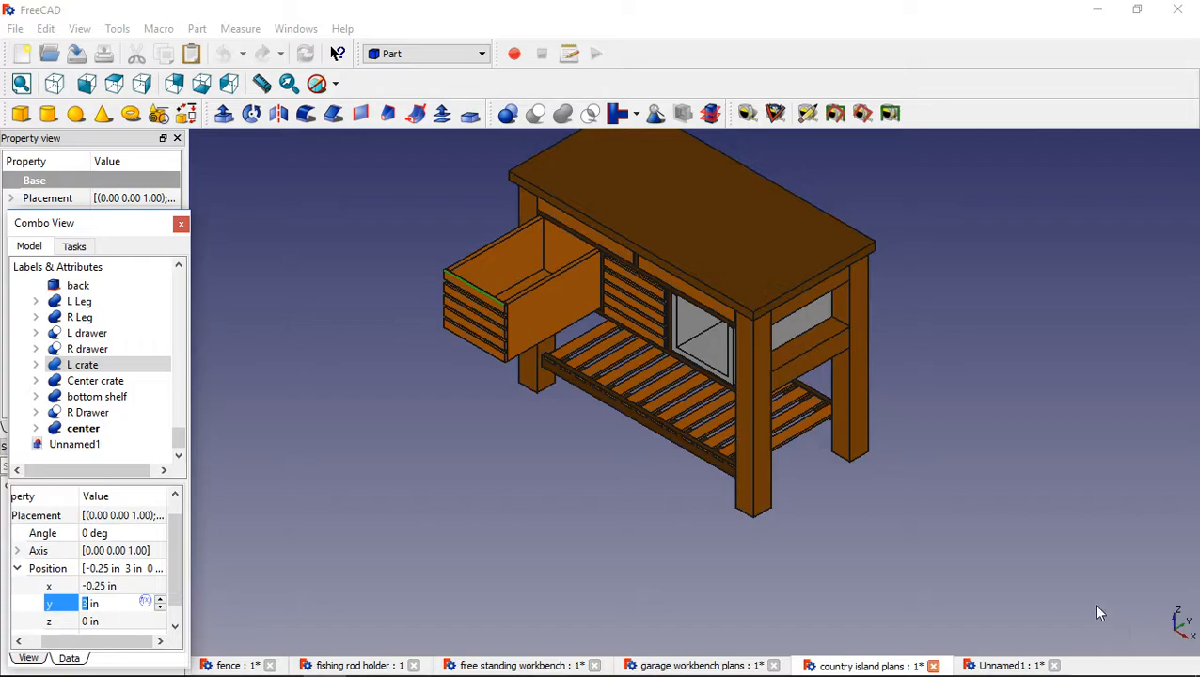
{"action": "mouse_move", "coordinate": [340, 604]}
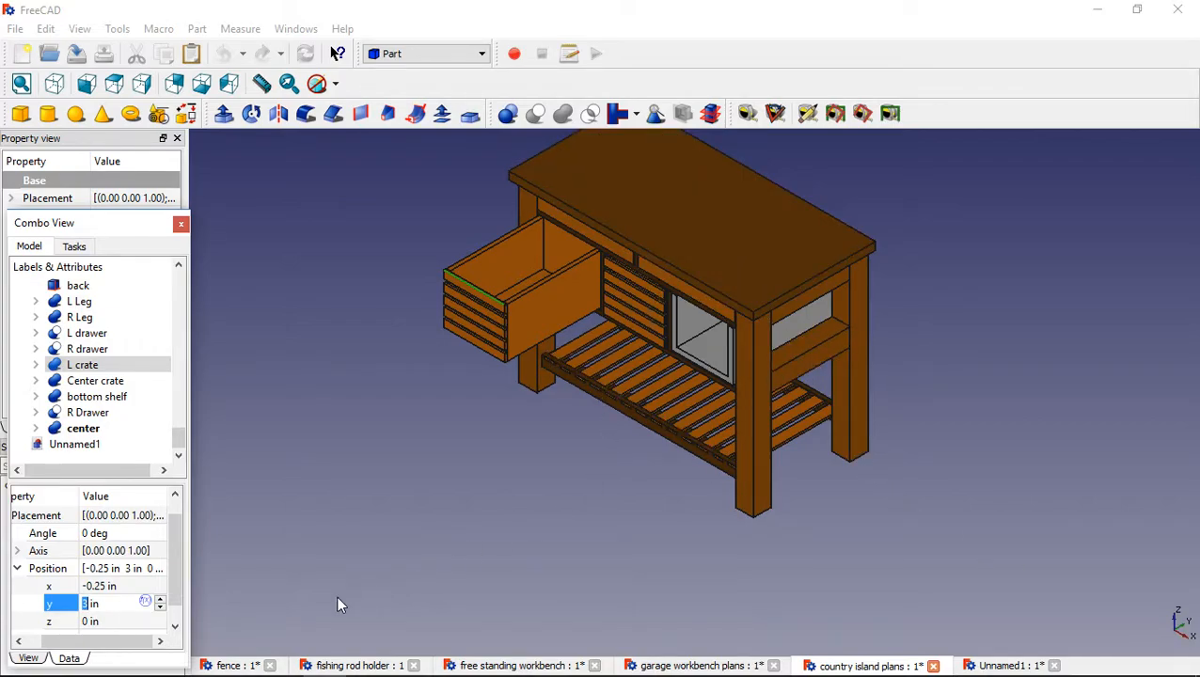
{"action": "mouse_move", "coordinate": [1164, 629]}
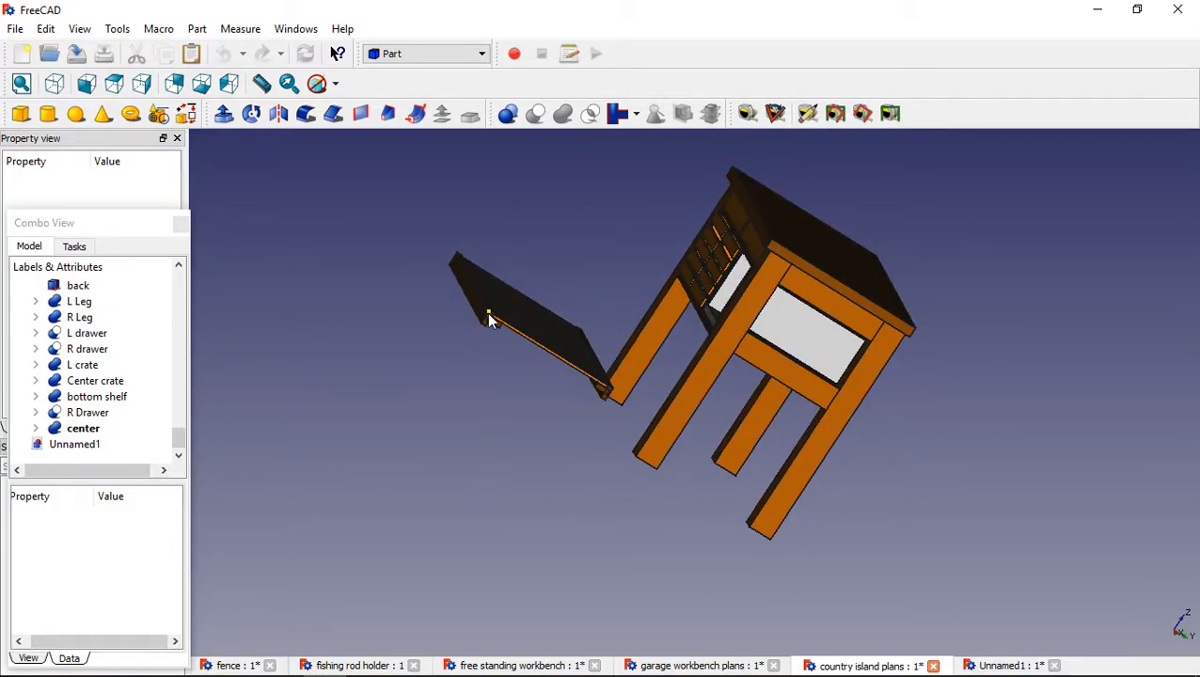
Zoom and pick the bottom shelf corner, measuring 39 in along its edge.
{"action": "scroll", "scroll_direction": "down", "scroll_amount": 3}
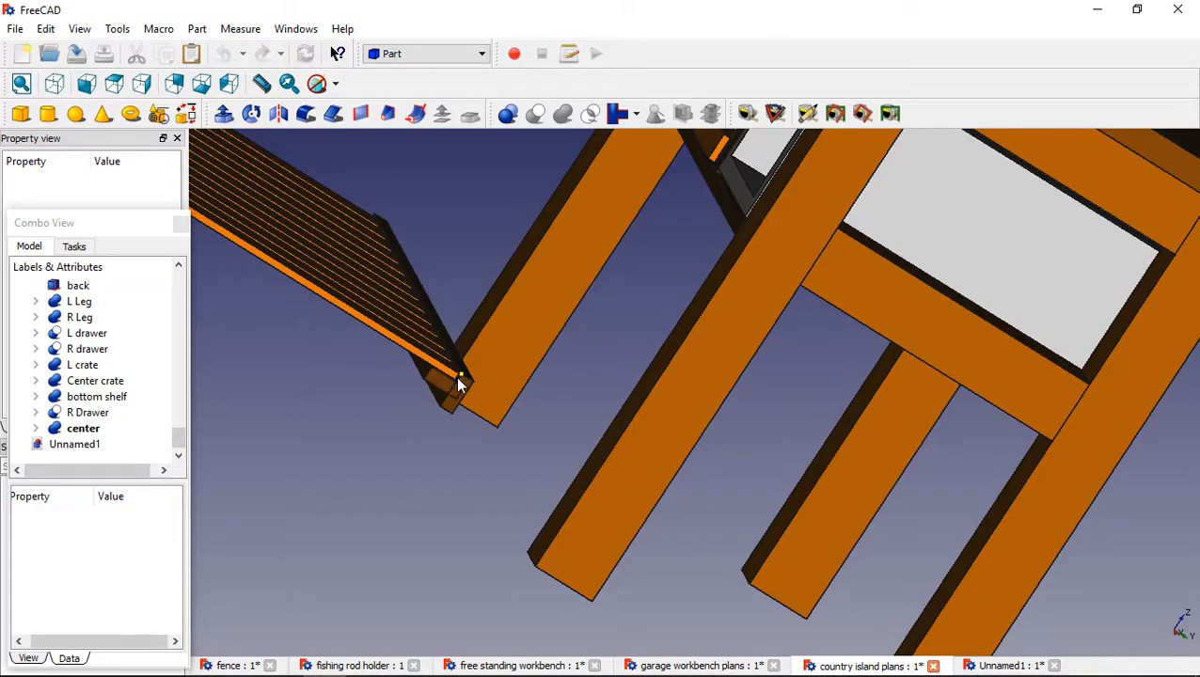
{"action": "left_click", "coordinate": [461, 390]}
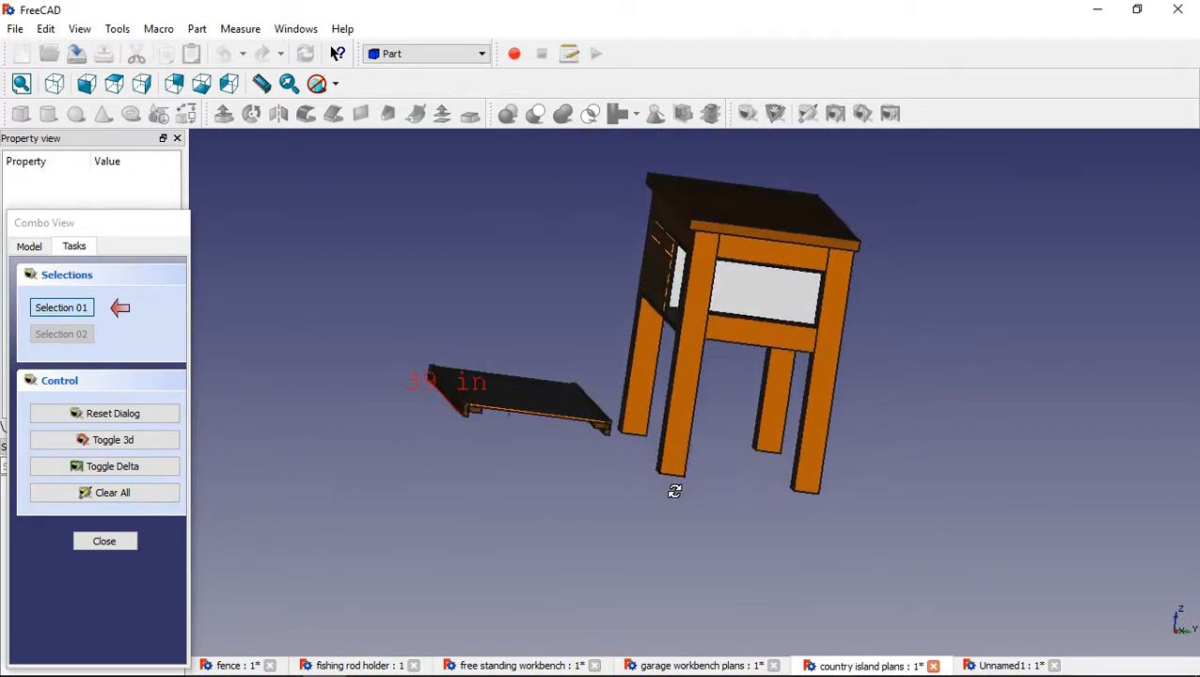
Measure the shelf's 20.5 in second edge, then clear the measurements and end measuring.
{"action": "left_click", "coordinate": [616, 452]}
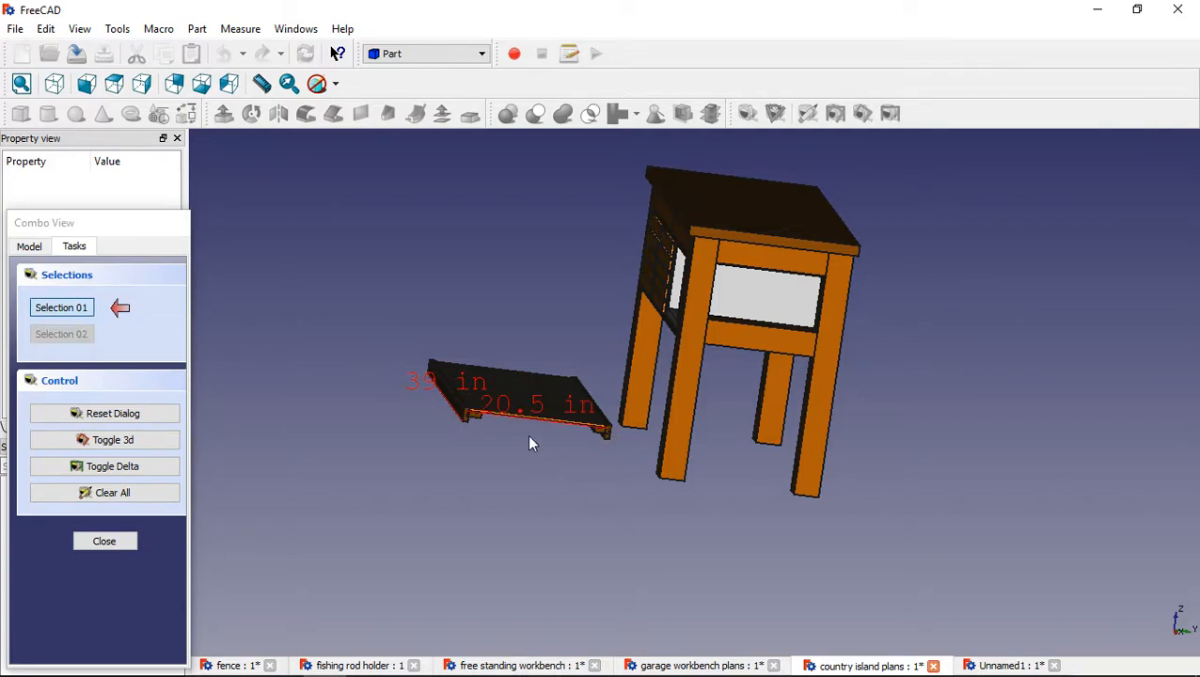
{"action": "mouse_move", "coordinate": [711, 436]}
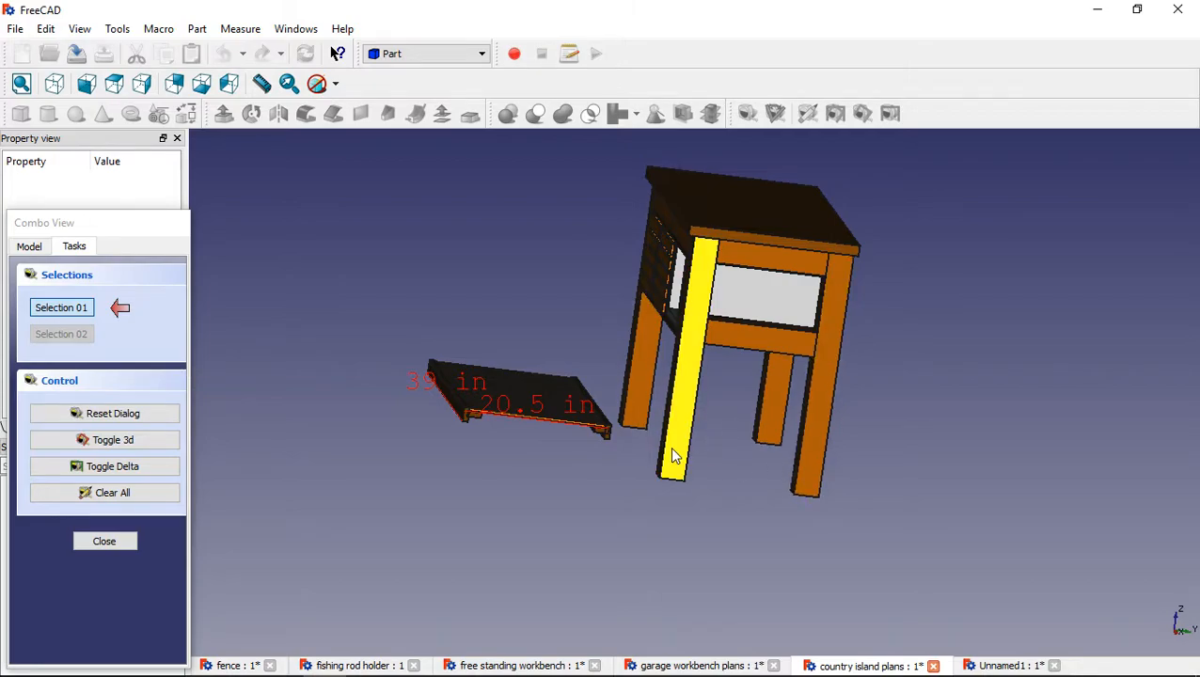
{"action": "left_click", "coordinate": [104, 492]}
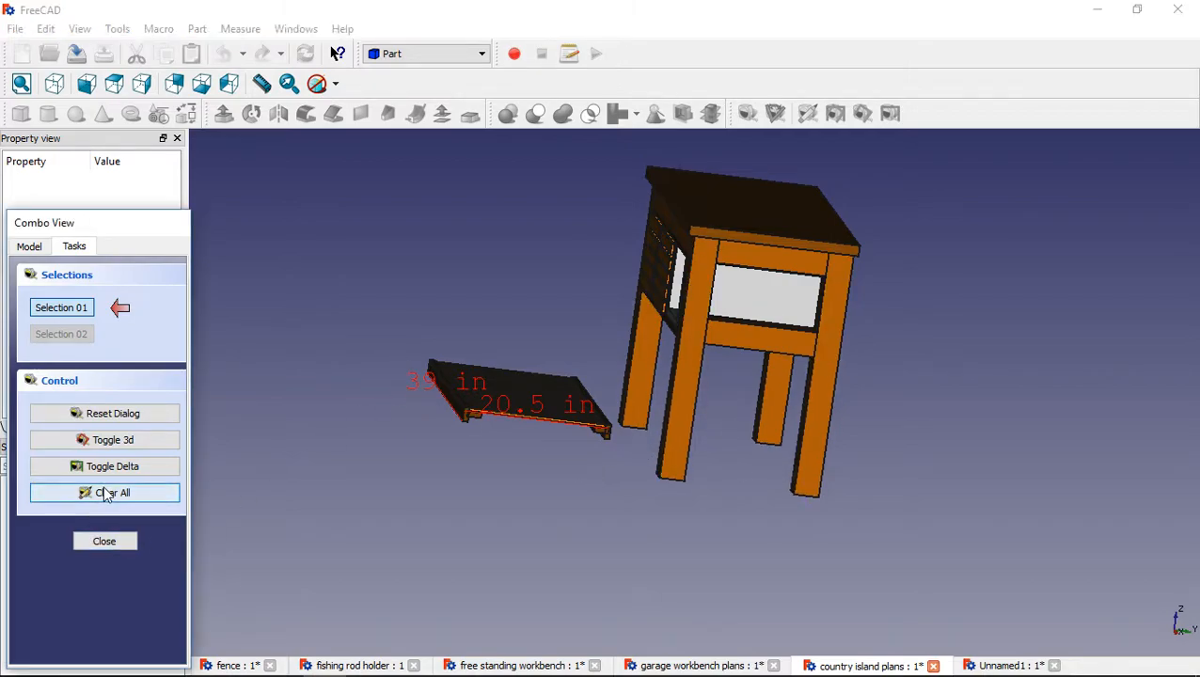
{"action": "left_click", "coordinate": [104, 541]}
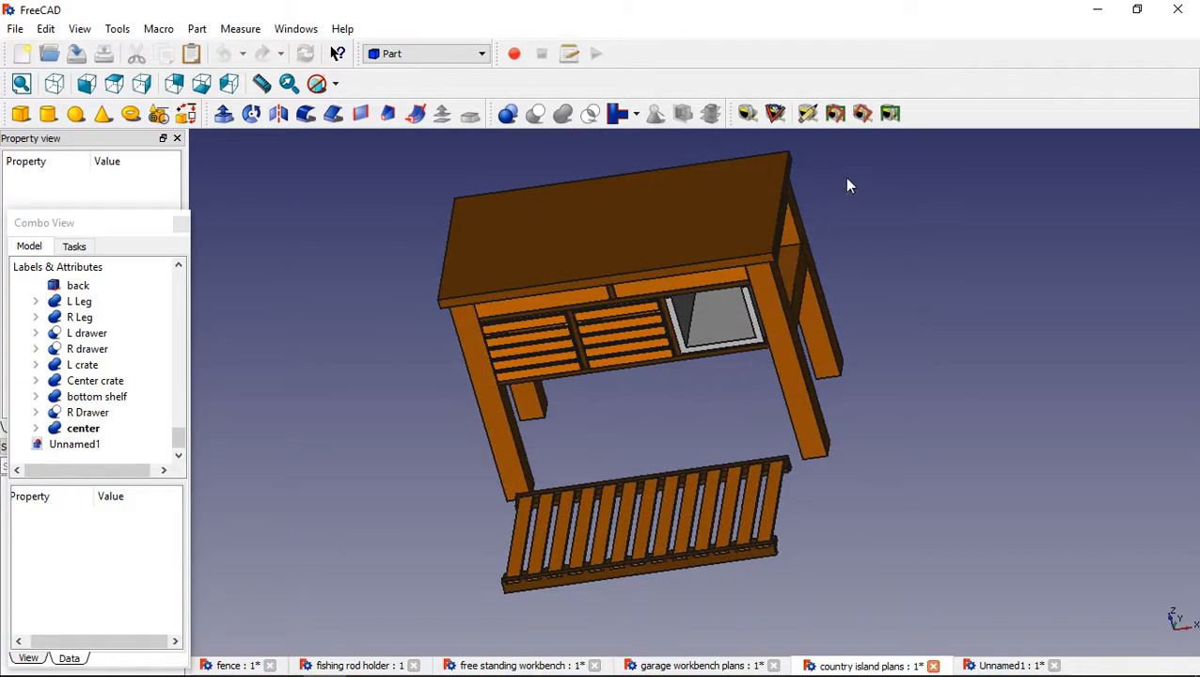
{"action": "mouse_move", "coordinate": [748, 113]}
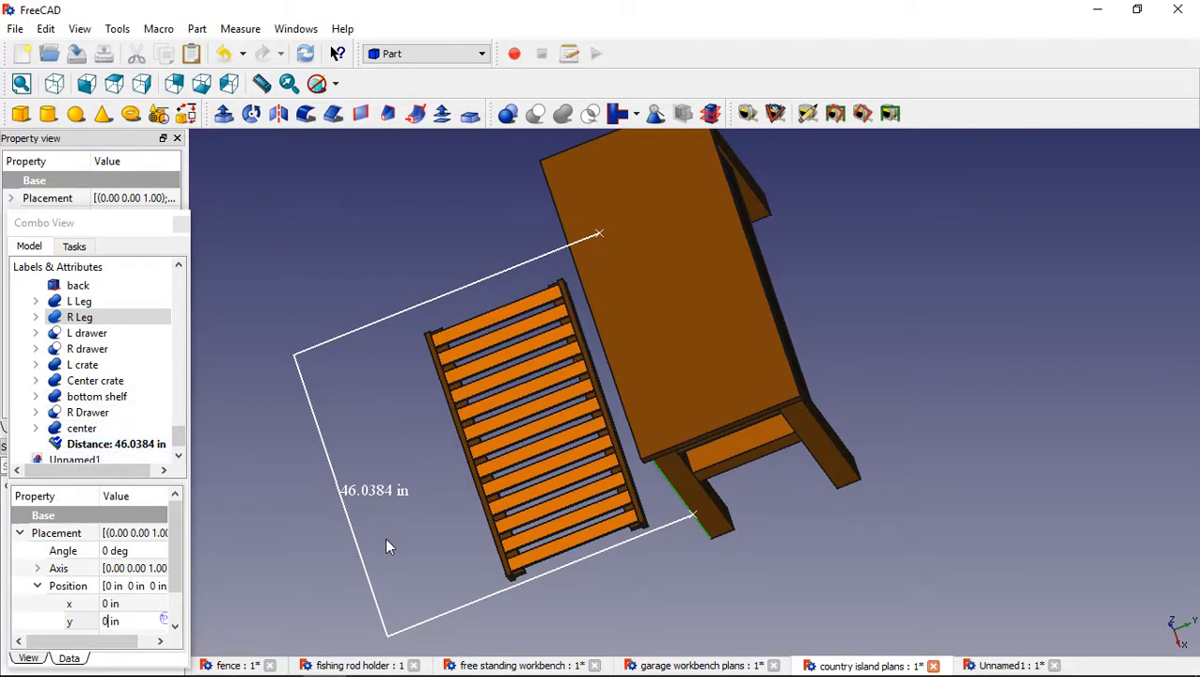
{"action": "mouse_move", "coordinate": [894, 487]}
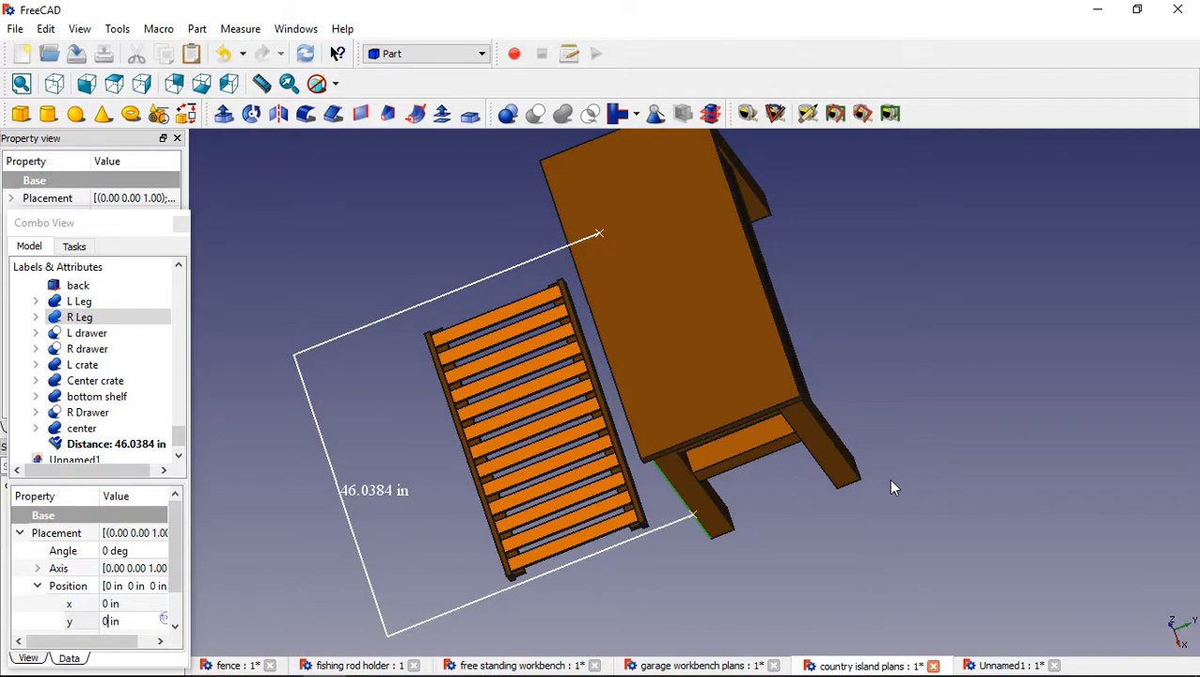
{"action": "mouse_move", "coordinate": [900, 482]}
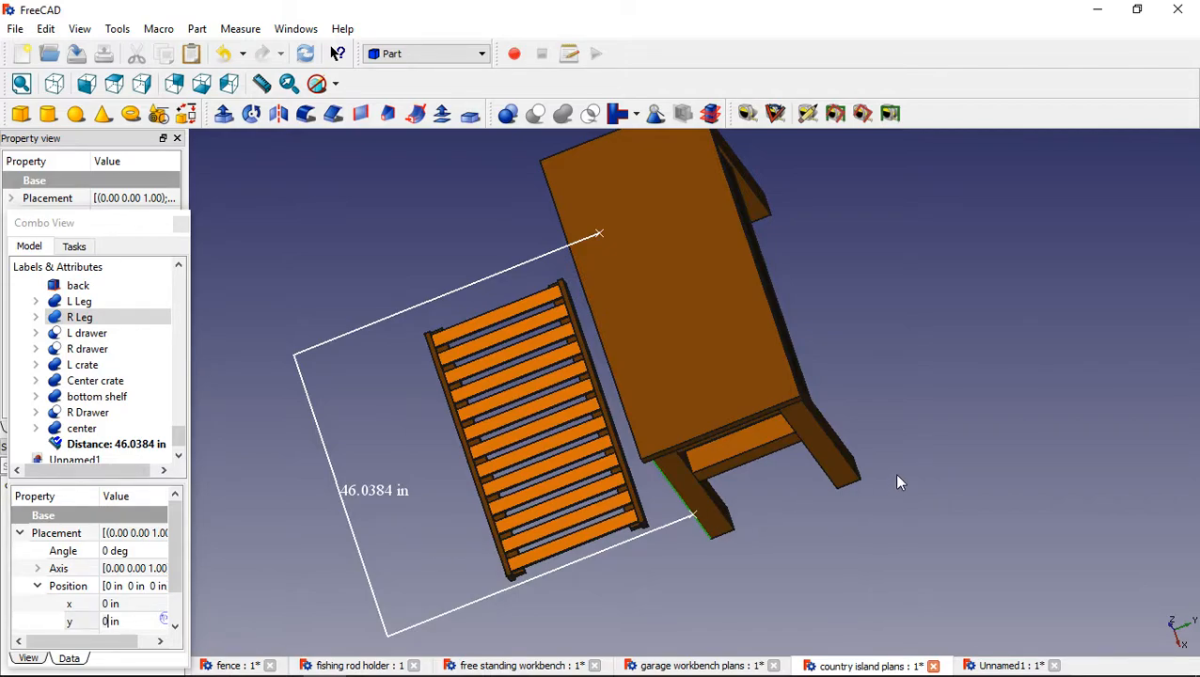
{"action": "mouse_move", "coordinate": [905, 554]}
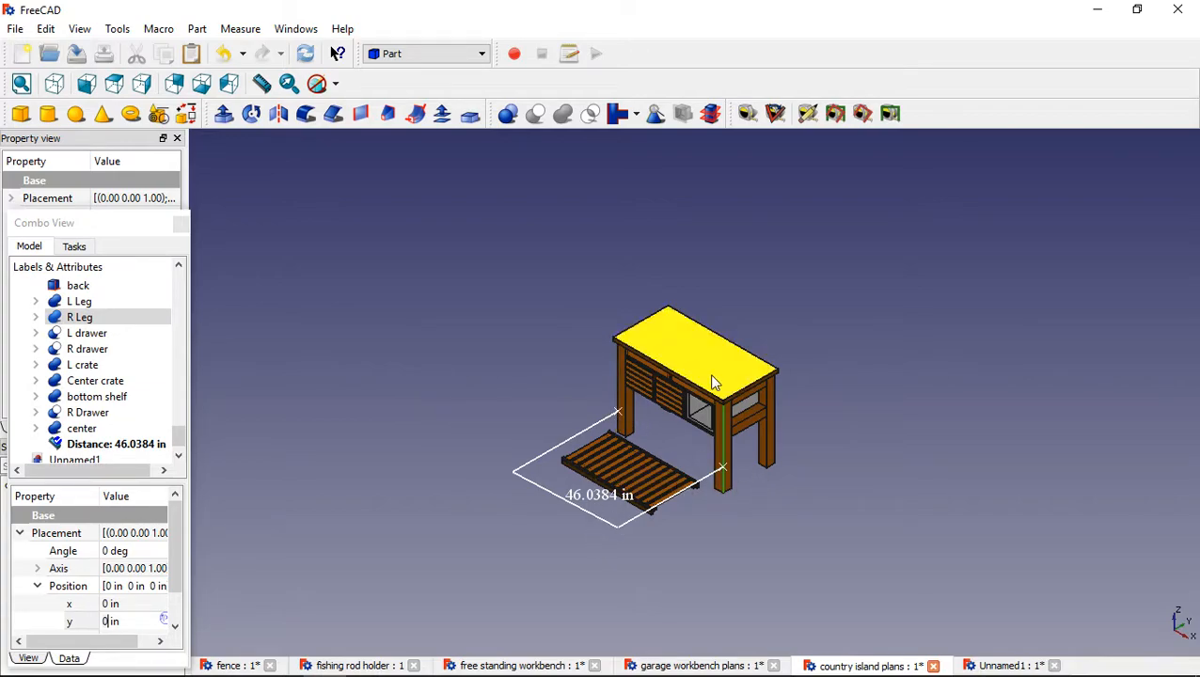
Select the 46.0384 in distance measurement in the tree and open its context menu.
{"action": "left_click", "coordinate": [116, 443]}
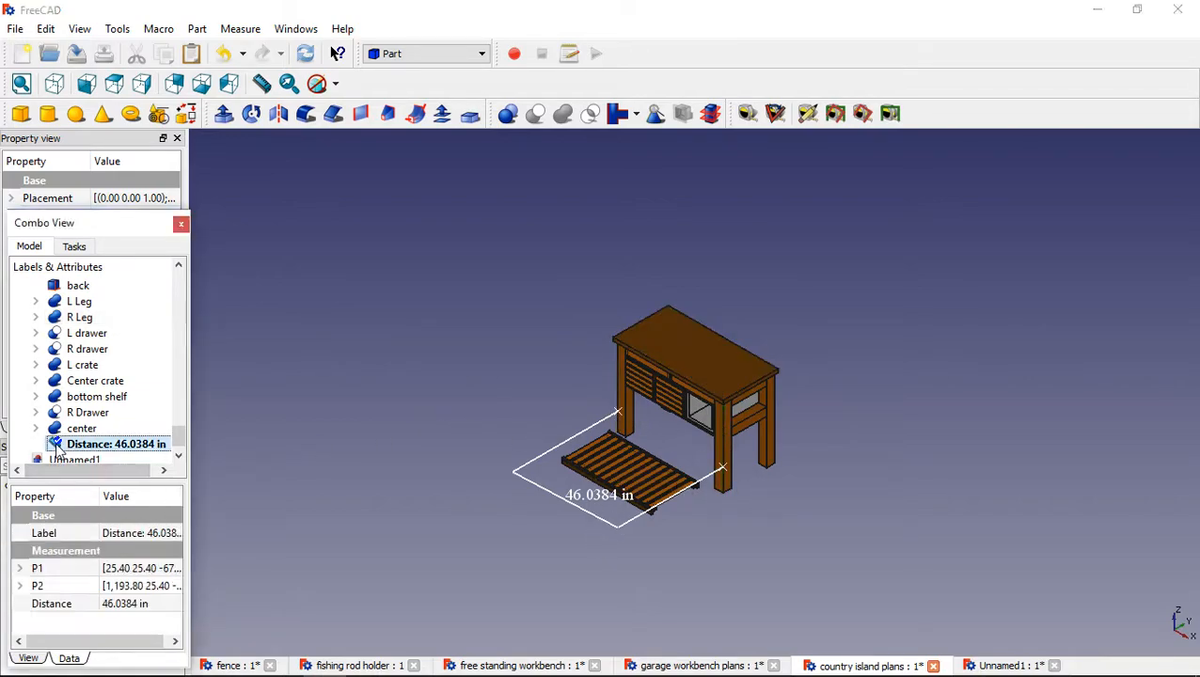
{"action": "right_click", "coordinate": [116, 444]}
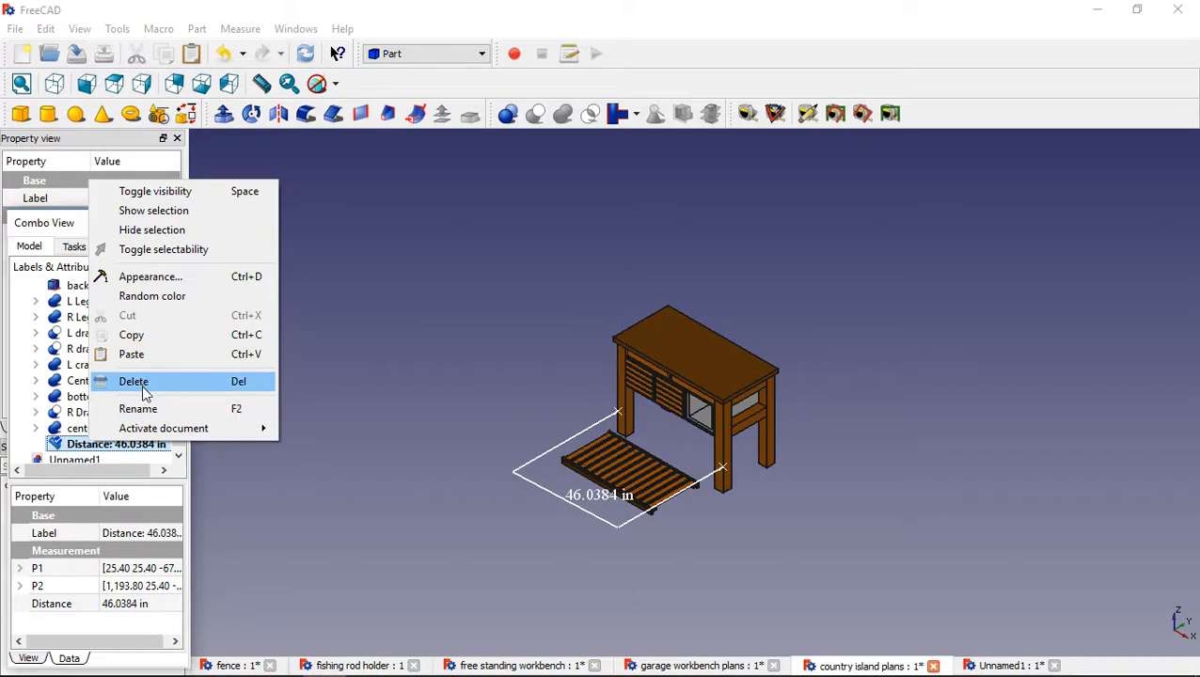
Delete the 46.0384 in distance measurement to leave an empty Unnamed1 document.
{"action": "left_click", "coordinate": [132, 380]}
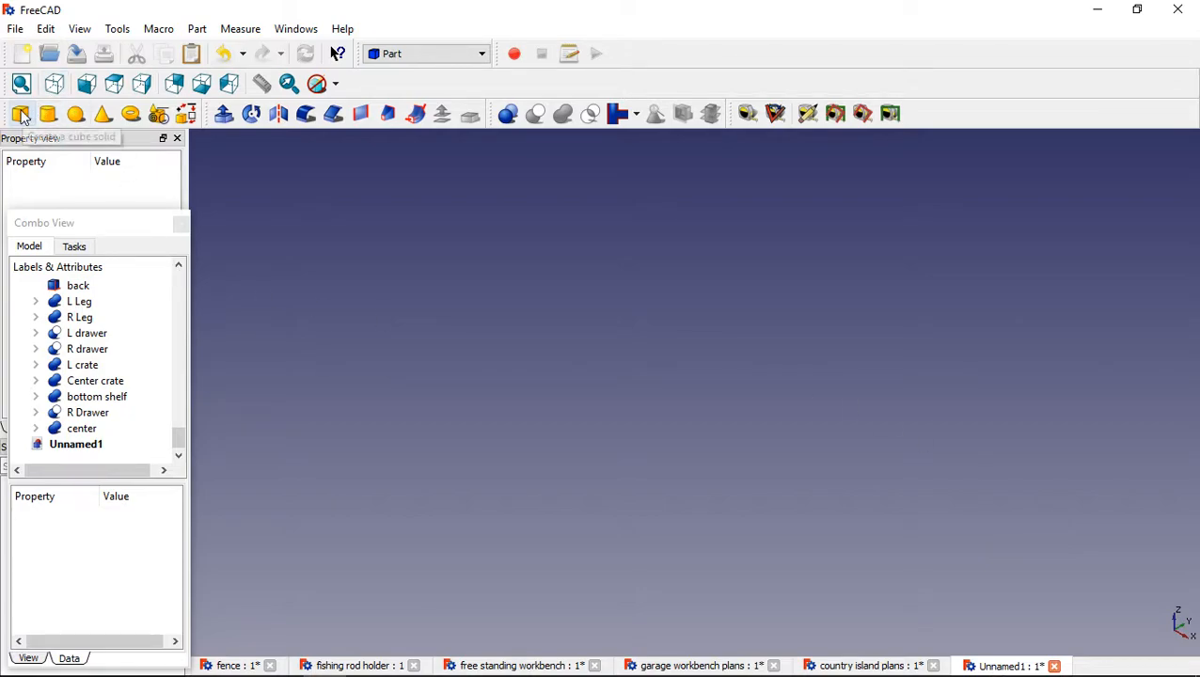
Add a Part cube solid, about 0.3937 in per side, to Unnamed1.
{"action": "left_click", "coordinate": [22, 113]}
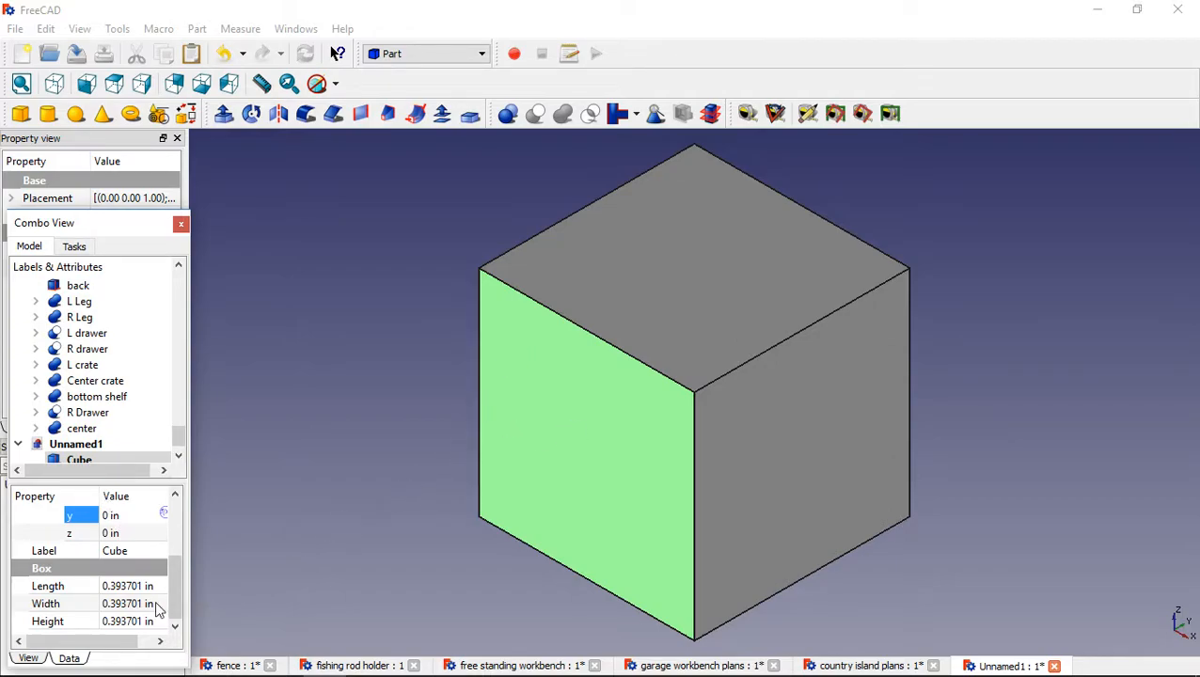
{"action": "mouse_move", "coordinate": [111, 592]}
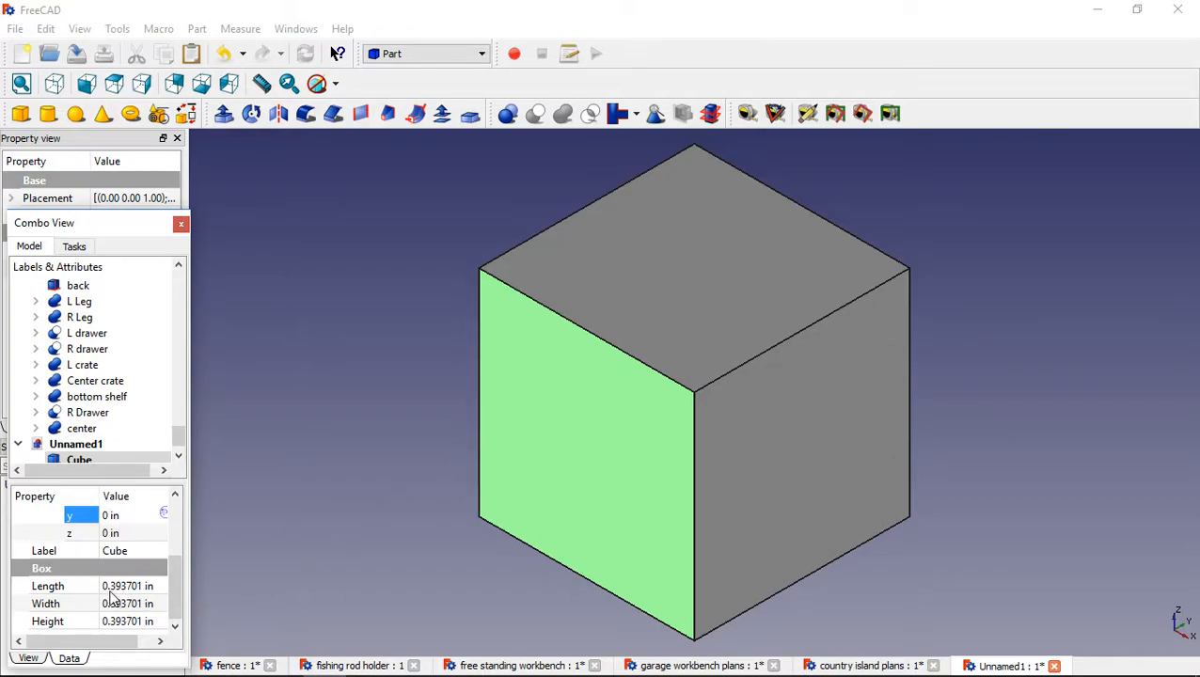
{"action": "mouse_move", "coordinate": [127, 625]}
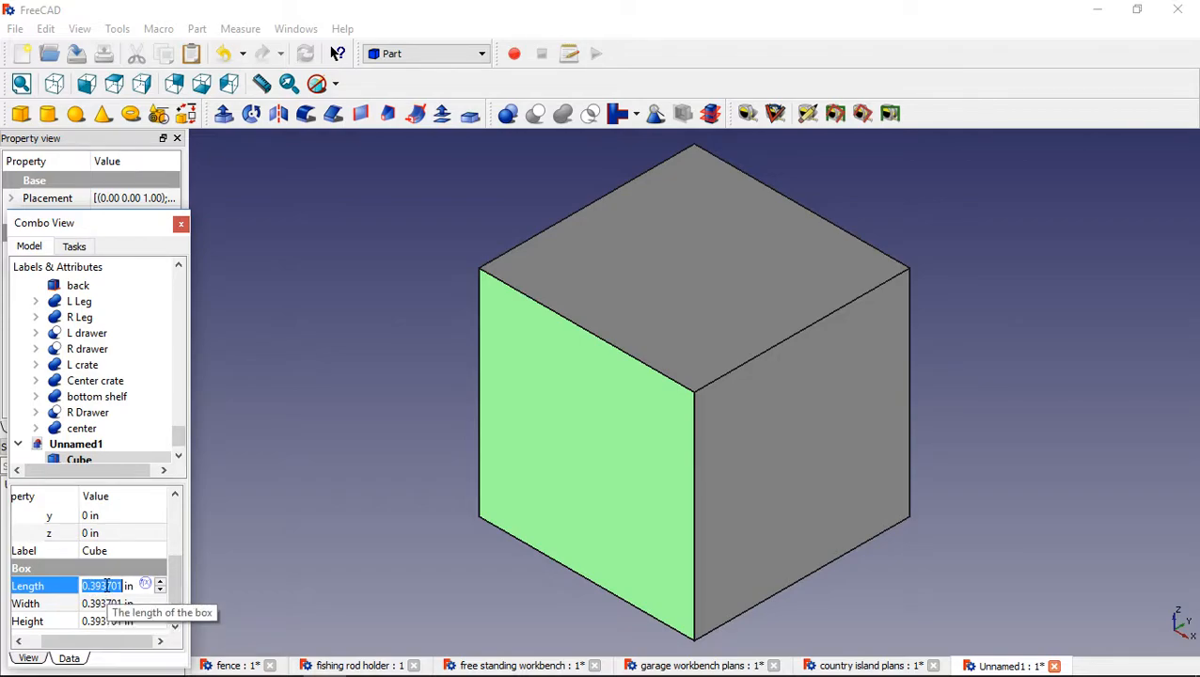
{"action": "mouse_move", "coordinate": [111, 630]}
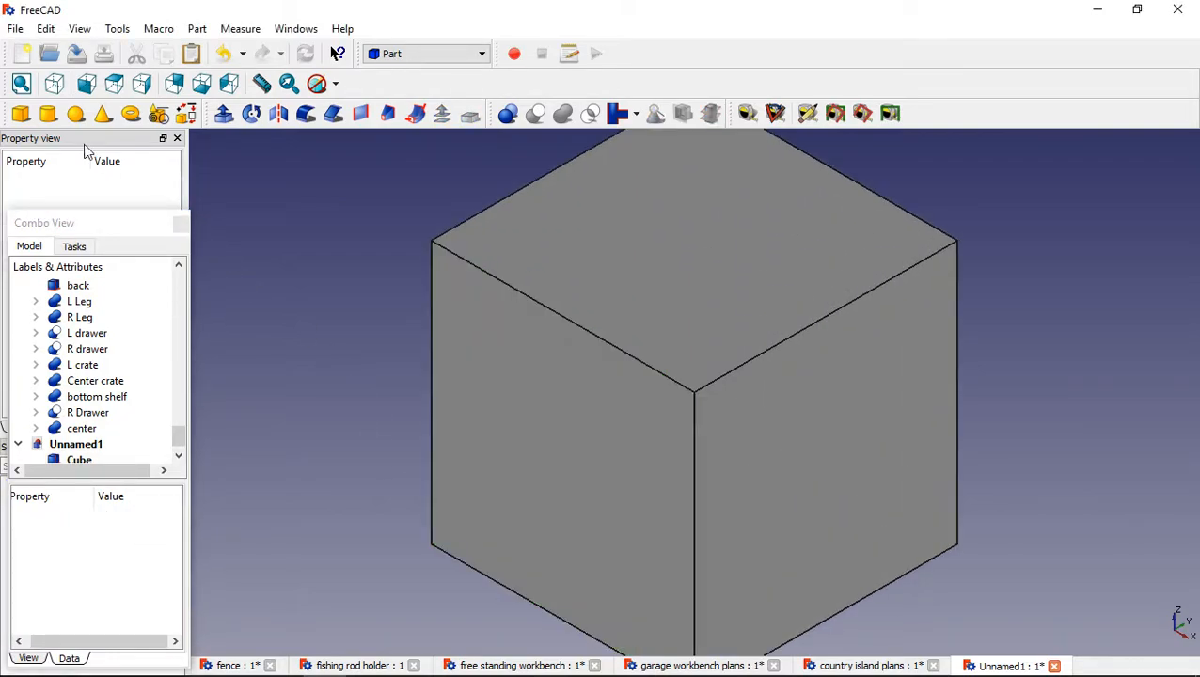
{"action": "mouse_move", "coordinate": [49, 114]}
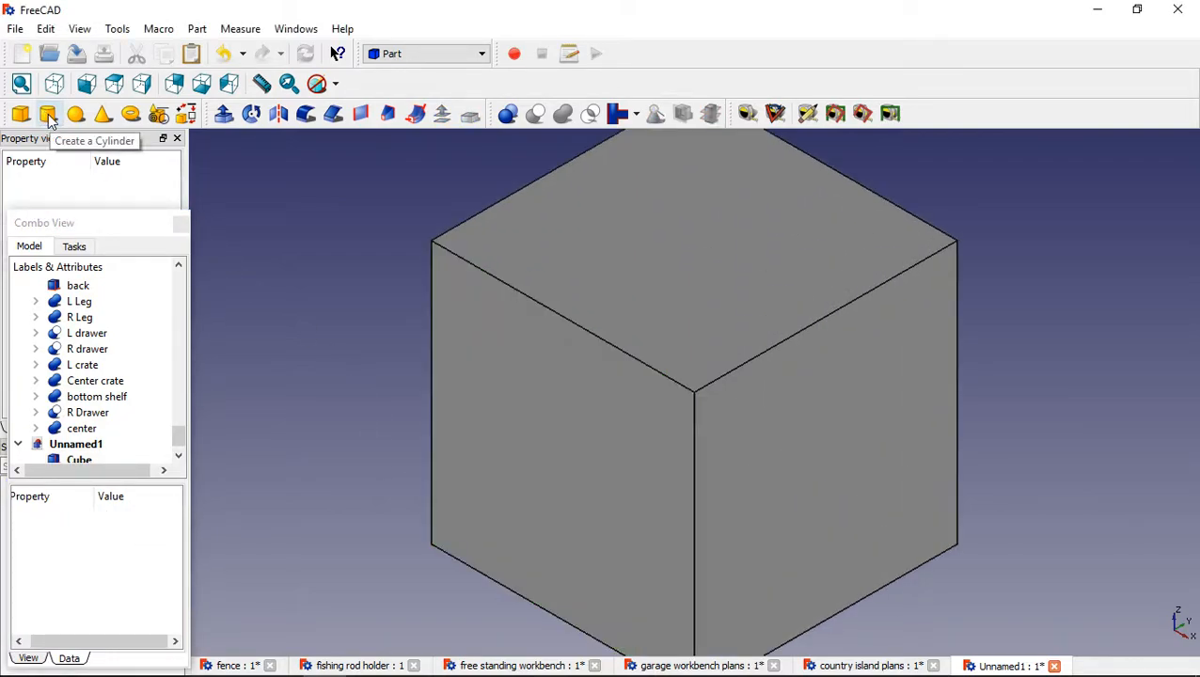
Add a cylinder (radius 0.0787 in, height 0.3937 in) and check its 0, 0, 0 placement.
{"action": "left_click", "coordinate": [48, 113]}
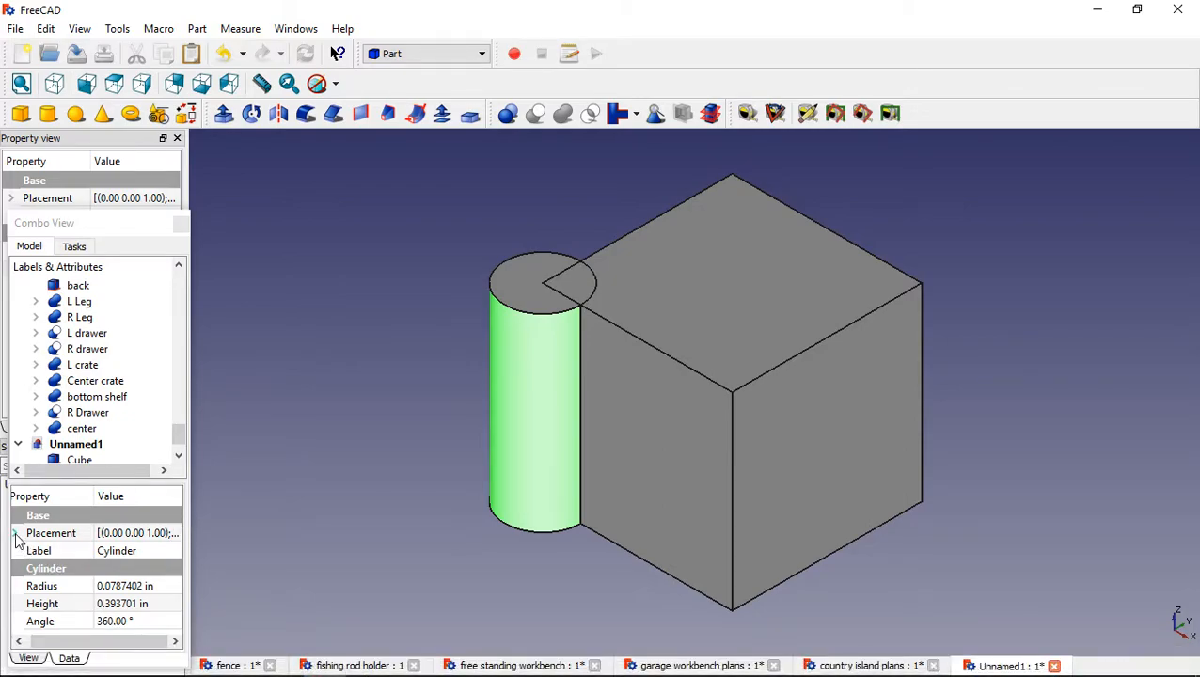
{"action": "left_click", "coordinate": [15, 534]}
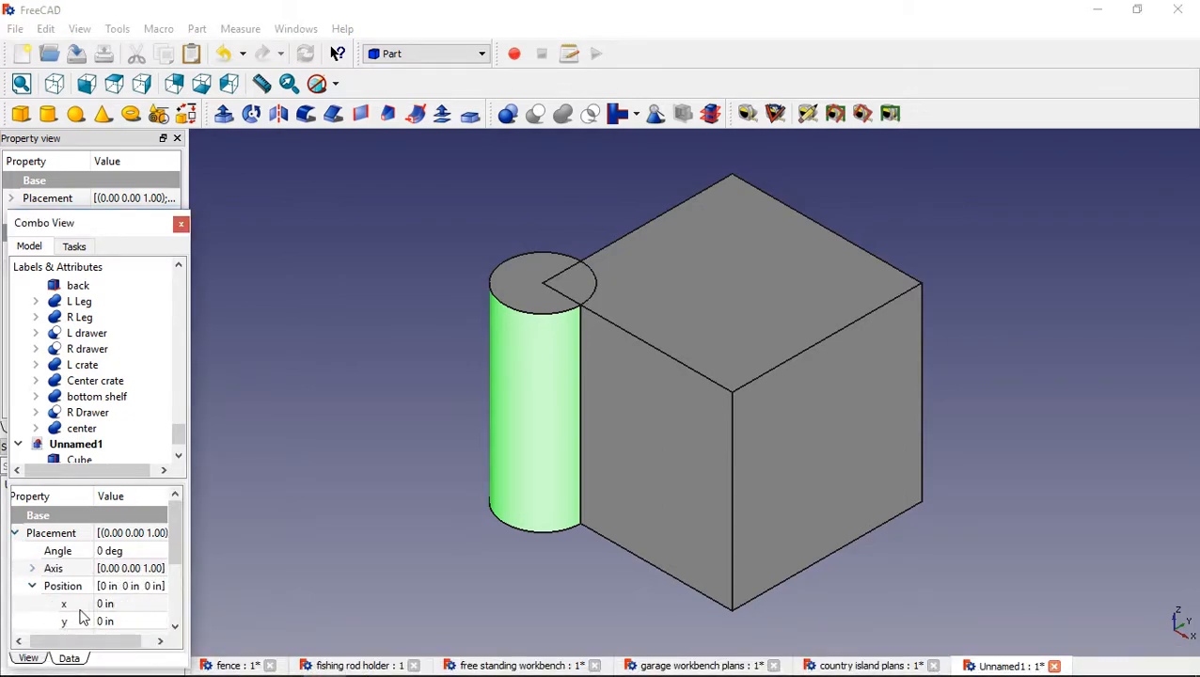
{"action": "mouse_move", "coordinate": [462, 345]}
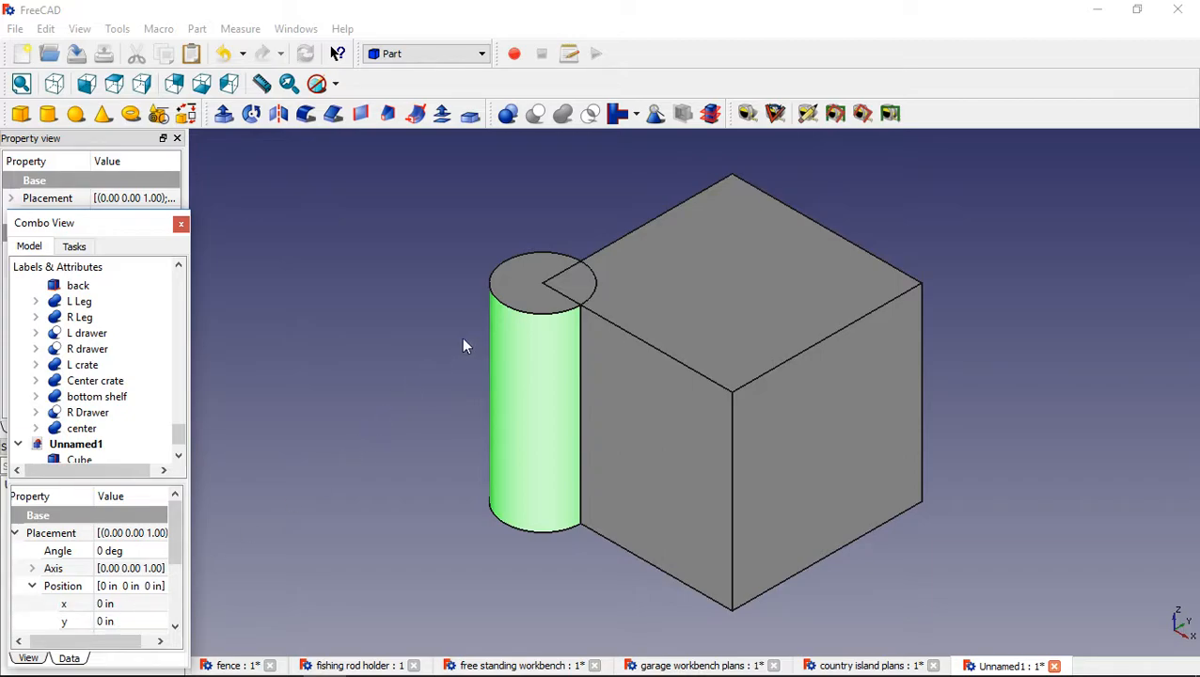
{"action": "mouse_move", "coordinate": [559, 296]}
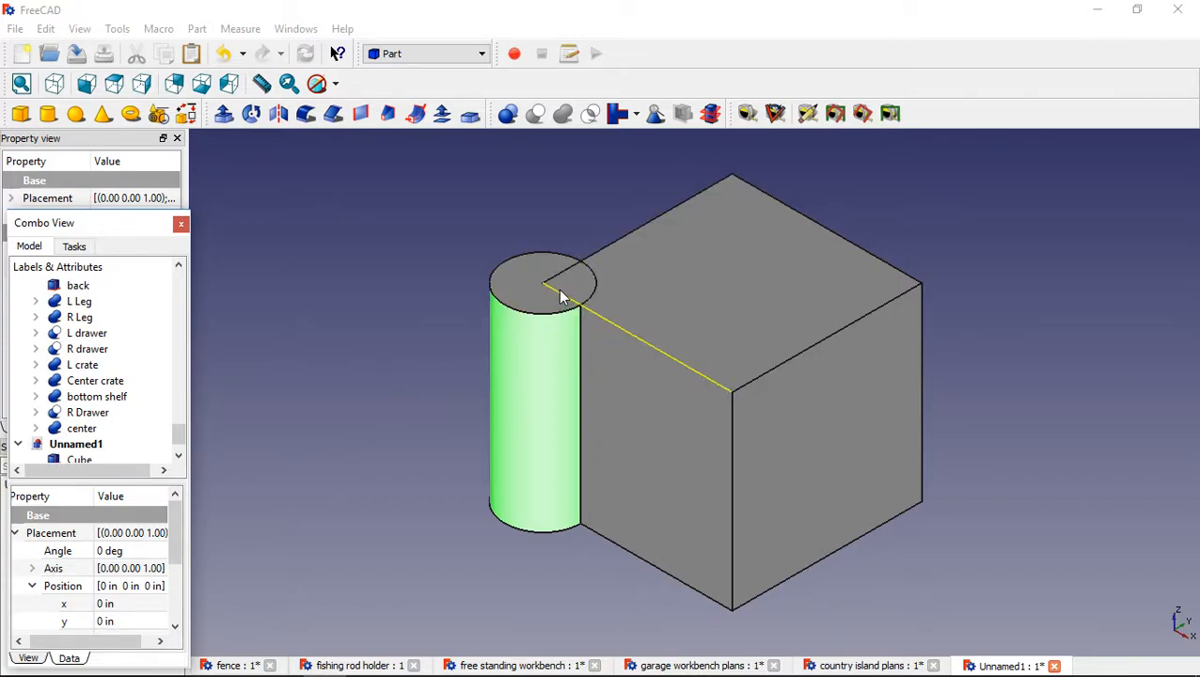
{"action": "mouse_move", "coordinate": [517, 337]}
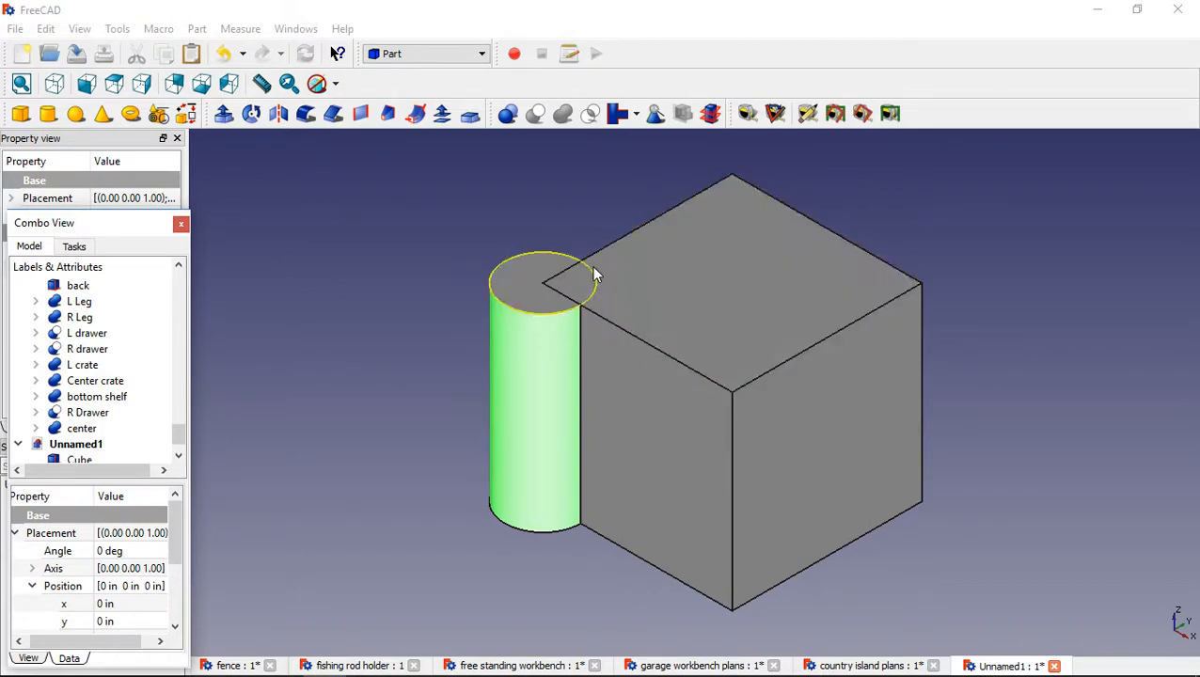
{"action": "left_click", "coordinate": [658, 298]}
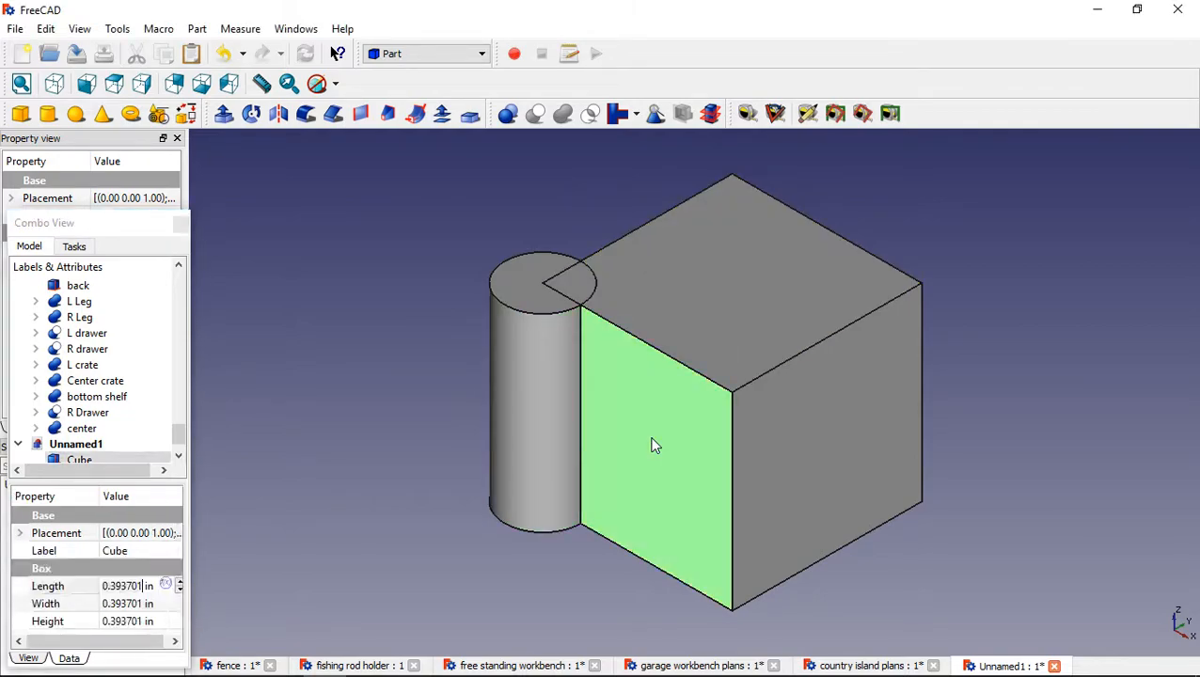
{"action": "mouse_move", "coordinate": [531, 404]}
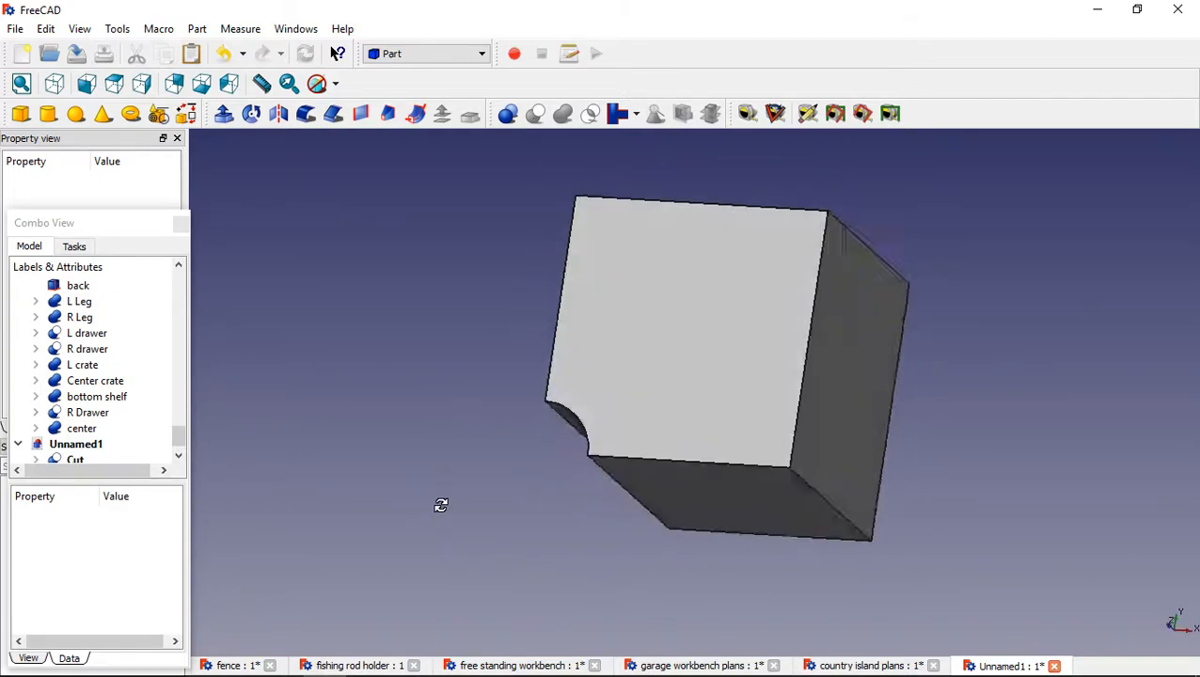
Inspect the cylinder-notched cube, then delete the Cut to restore Cube and Cylinder.
{"action": "left_click_drag", "start_coordinate": [441, 506], "coordinate": [552, 454]}
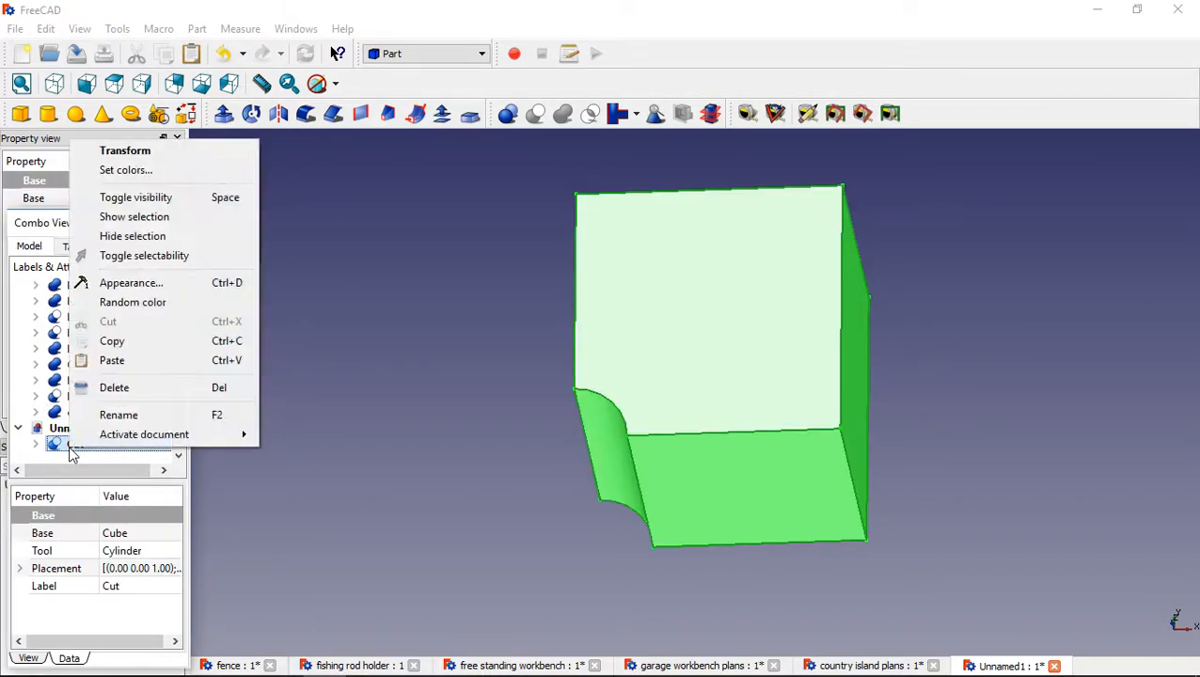
{"action": "left_click", "coordinate": [136, 196]}
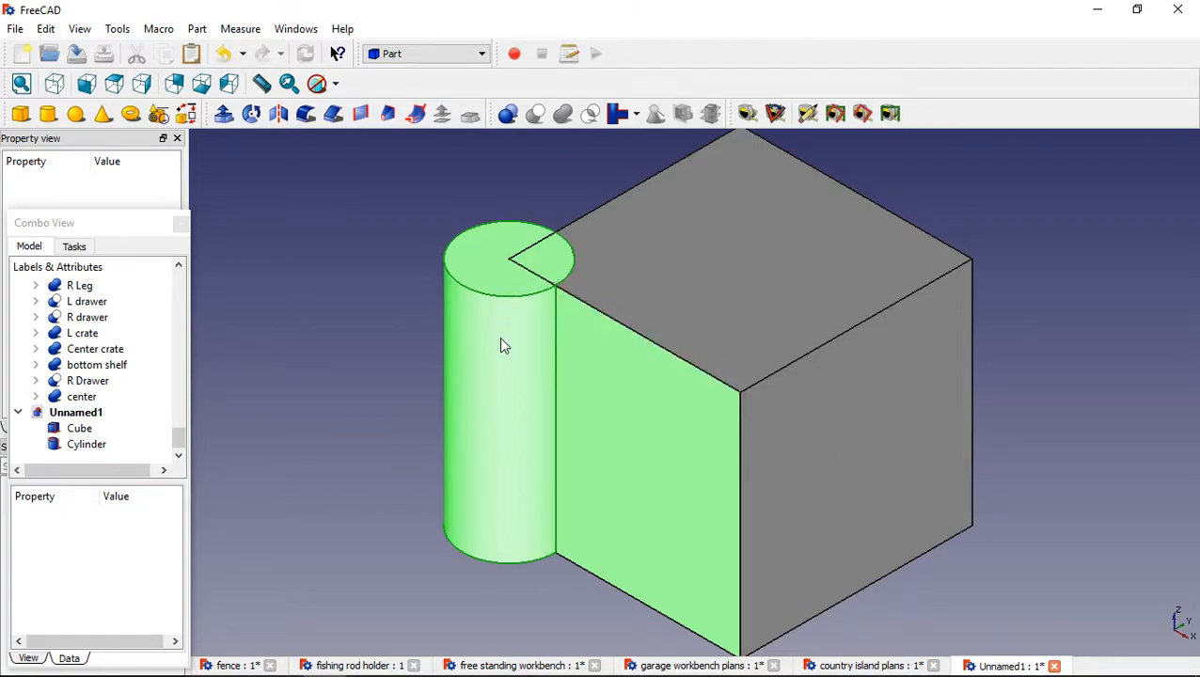
Duplicate the cylinder as Cylinder001 and expand its Placement position values.
{"action": "left_click", "coordinate": [87, 444]}
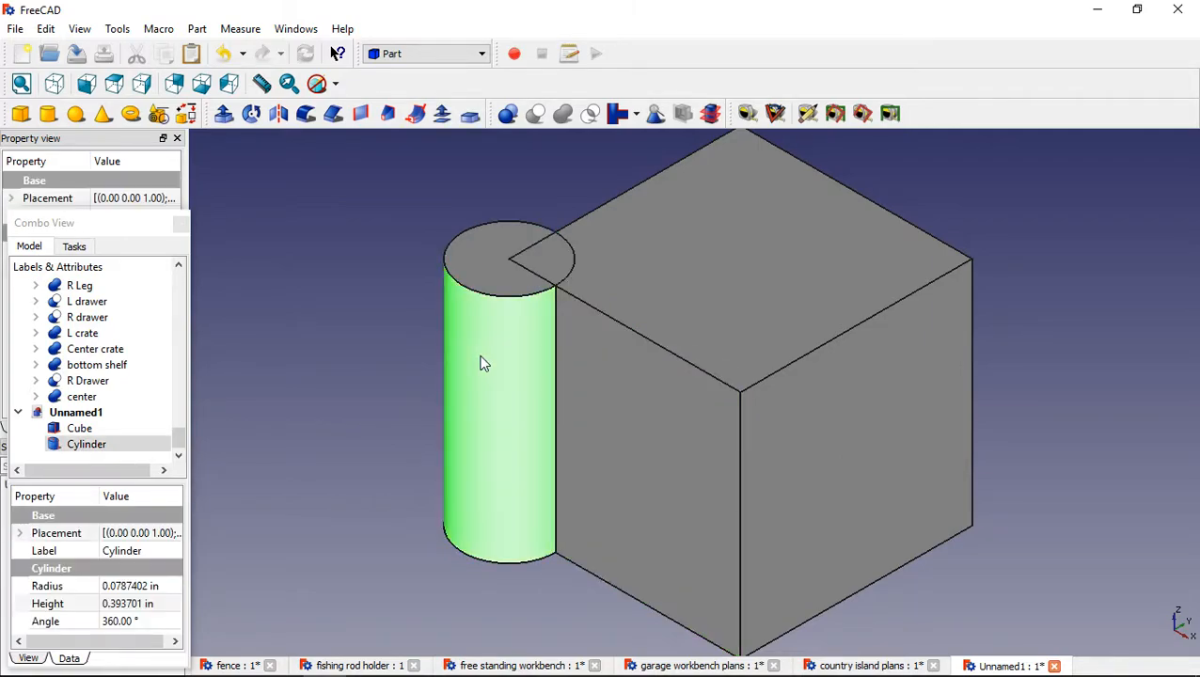
{"action": "mouse_move", "coordinate": [79, 29]}
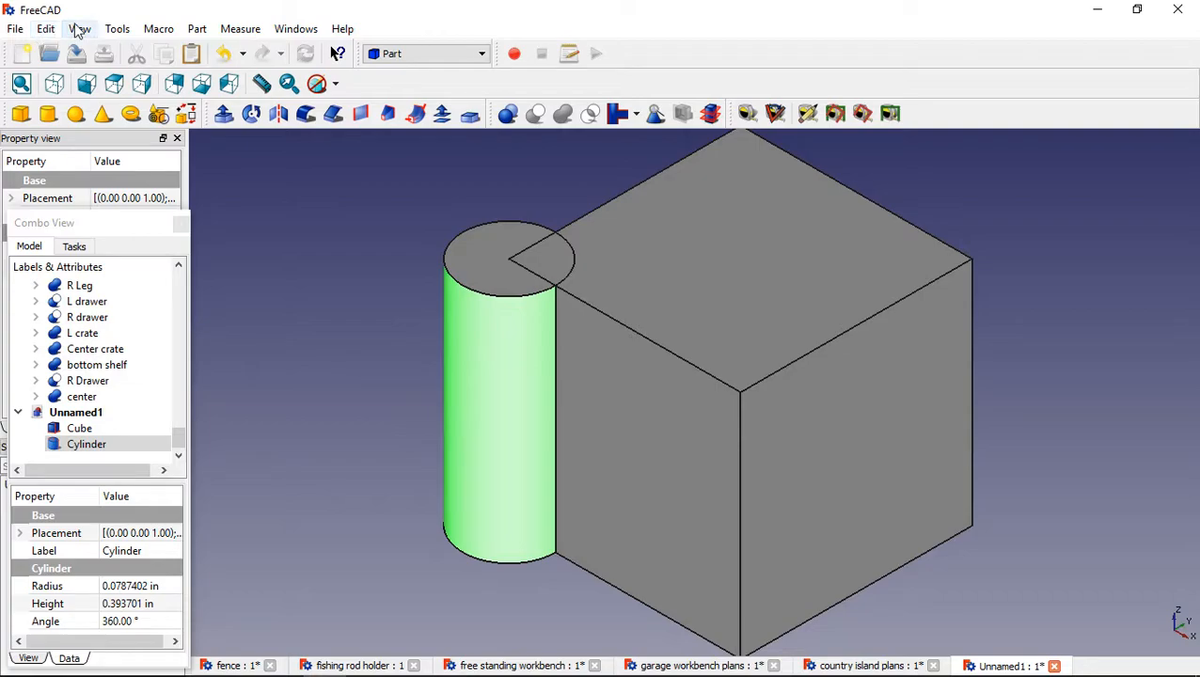
{"action": "left_click", "coordinate": [45, 29]}
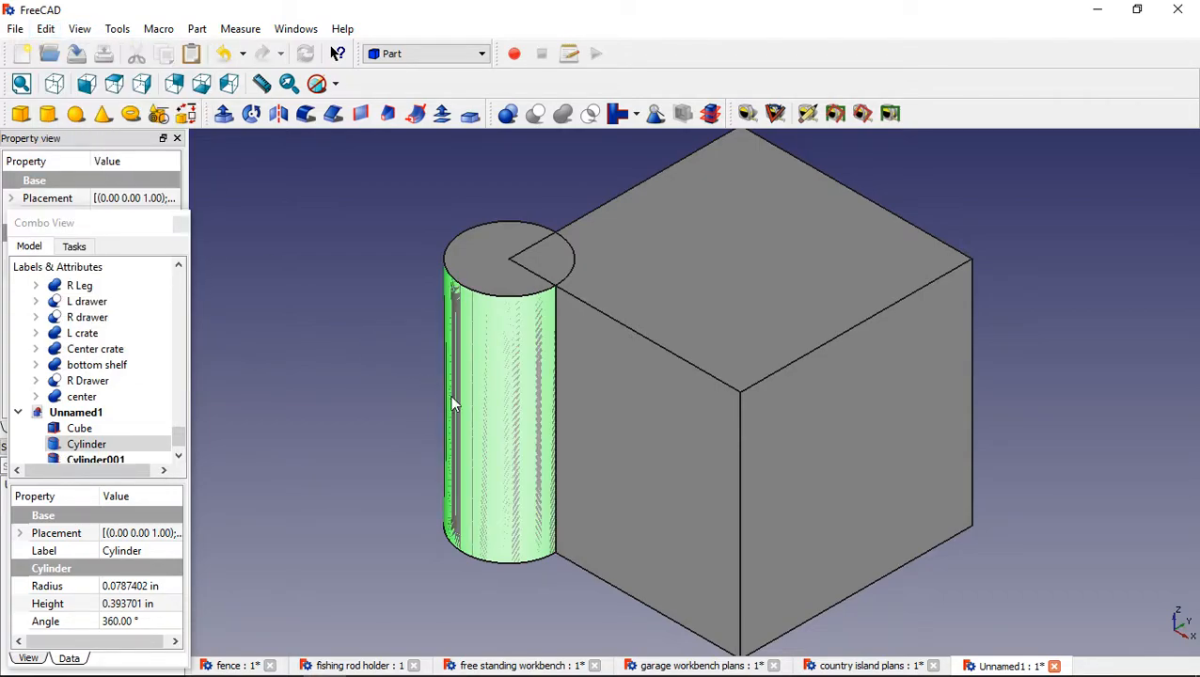
{"action": "scroll", "scroll_direction": "down", "scroll_amount": 3}
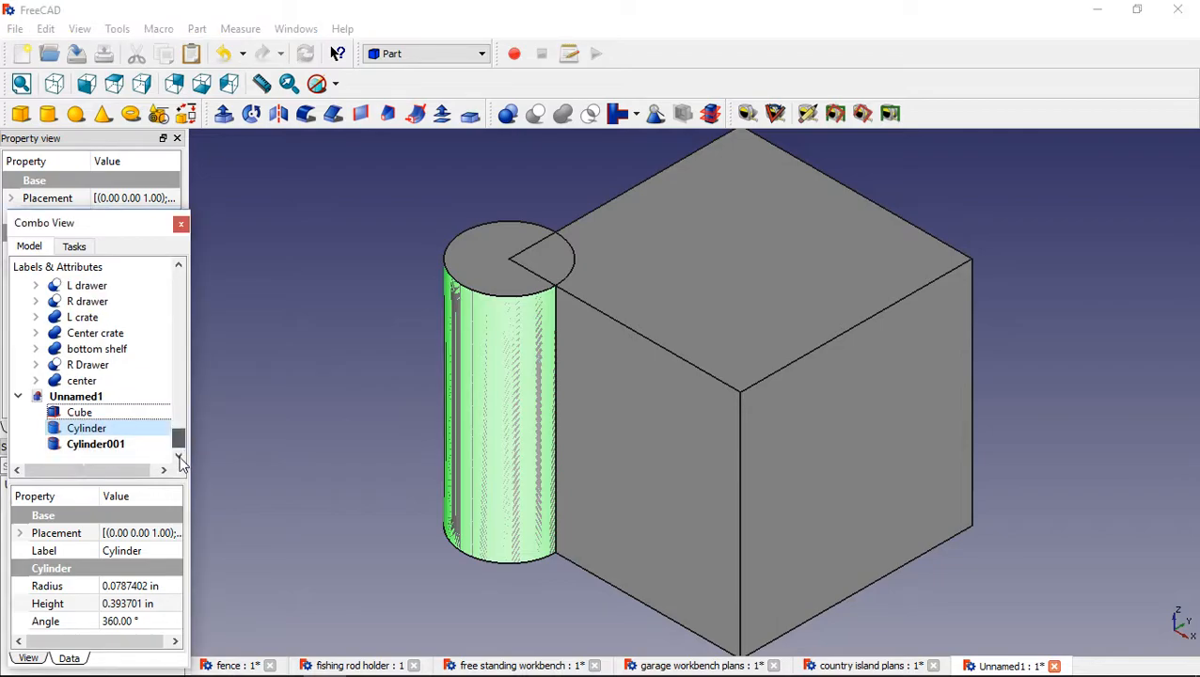
{"action": "left_click", "coordinate": [95, 442]}
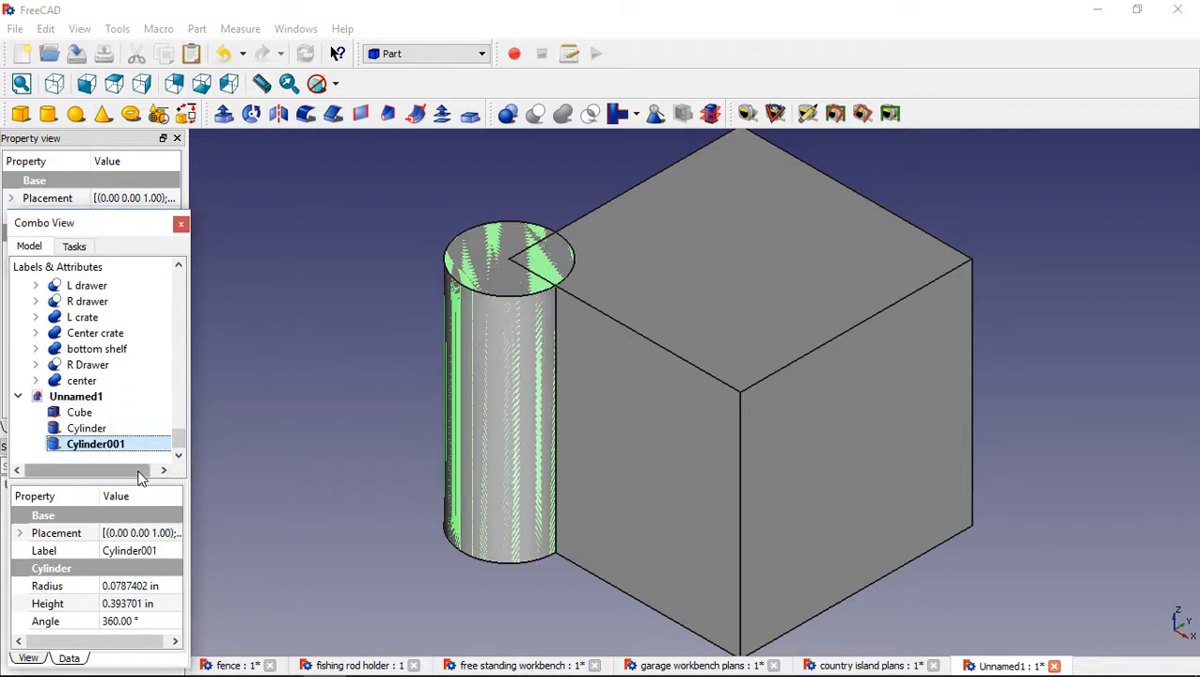
{"action": "left_click", "coordinate": [21, 533]}
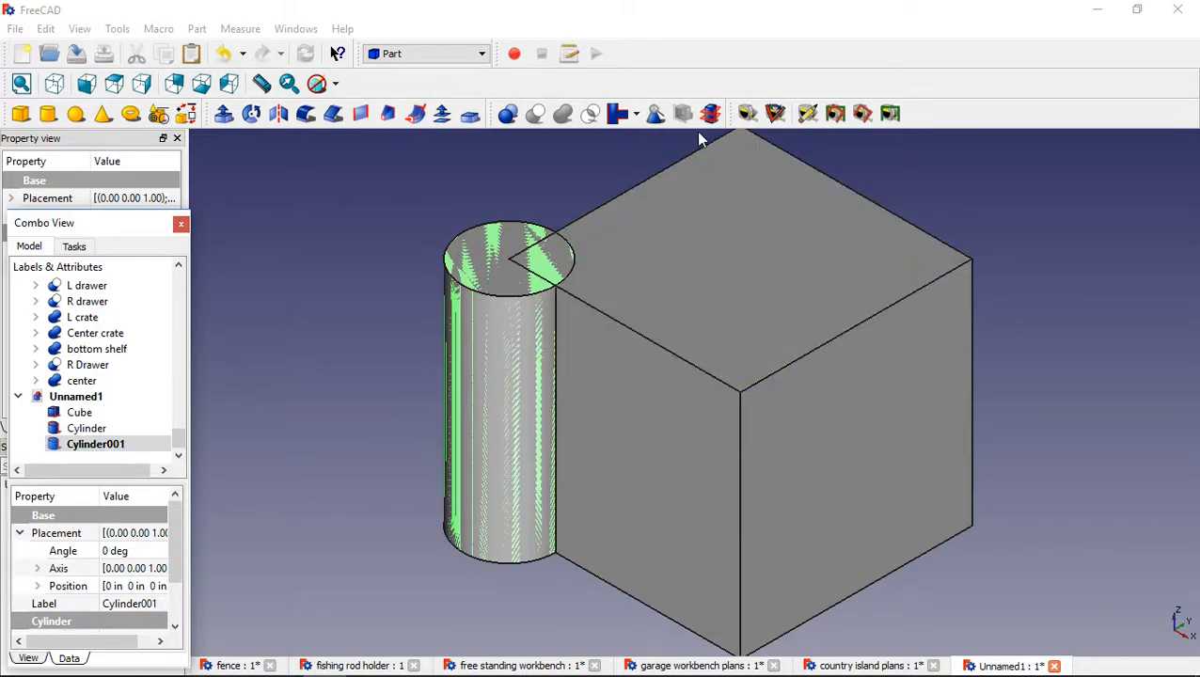
{"action": "mouse_move", "coordinate": [1138, 585]}
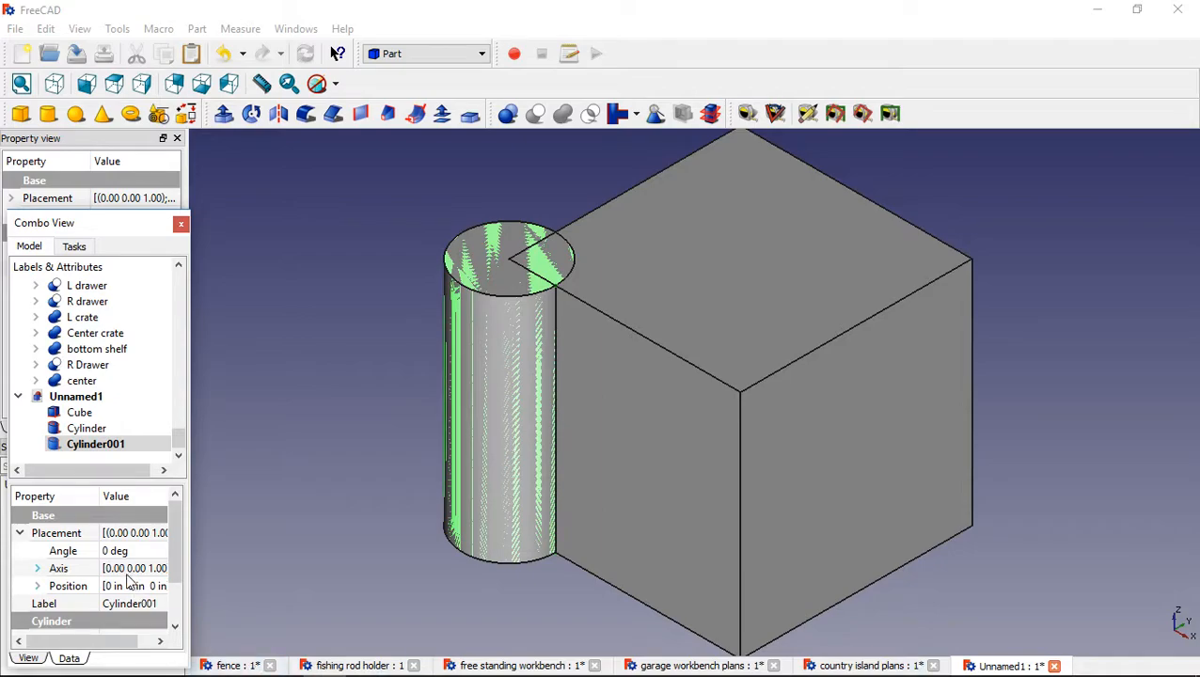
{"action": "left_click", "coordinate": [37, 585]}
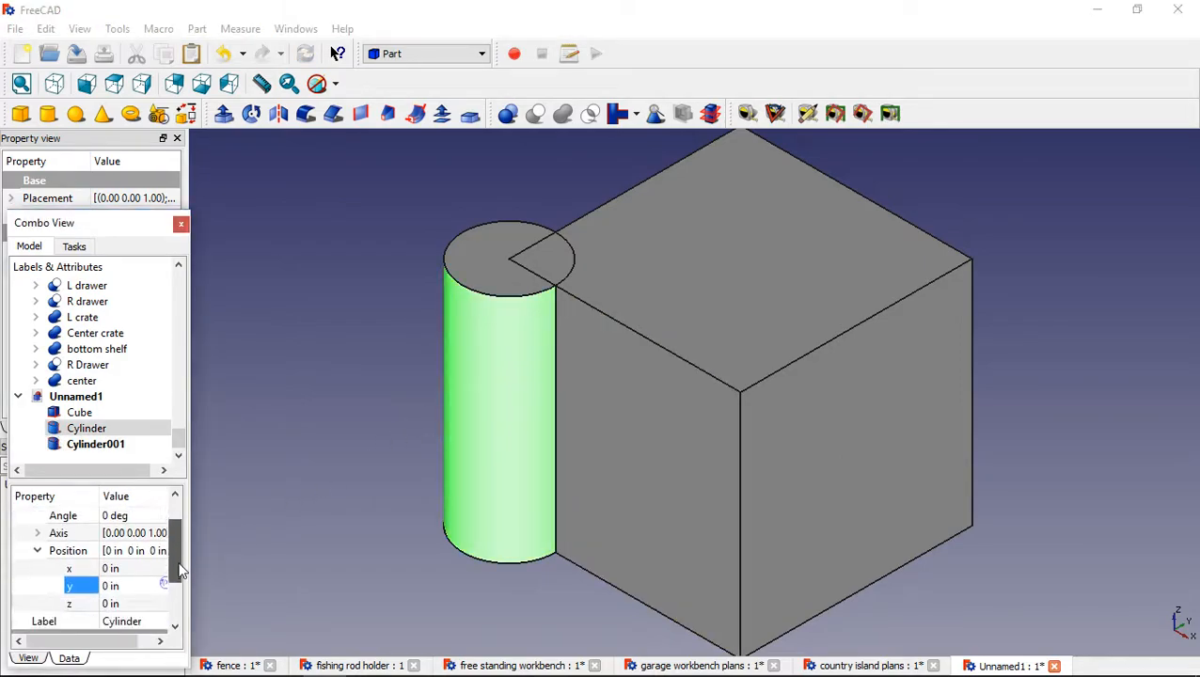
Set the original cylinder's y position to 0.35 in.
{"action": "scroll", "scroll_direction": "down", "scroll_amount": 3}
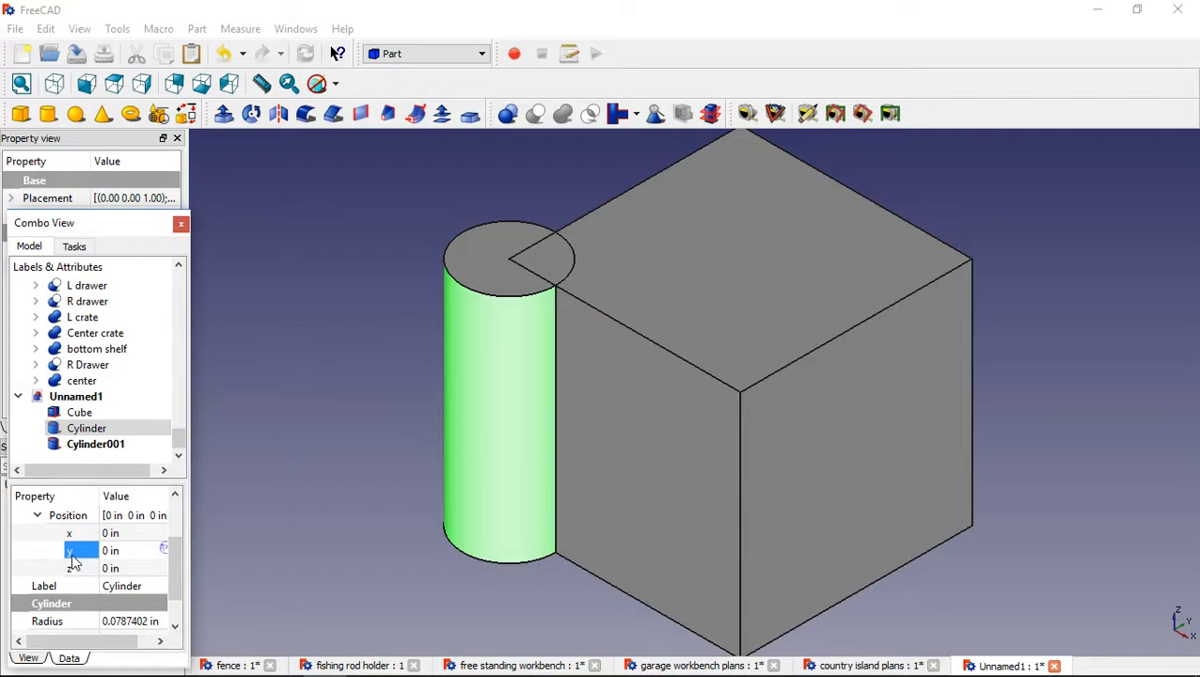
{"action": "left_click", "coordinate": [68, 568]}
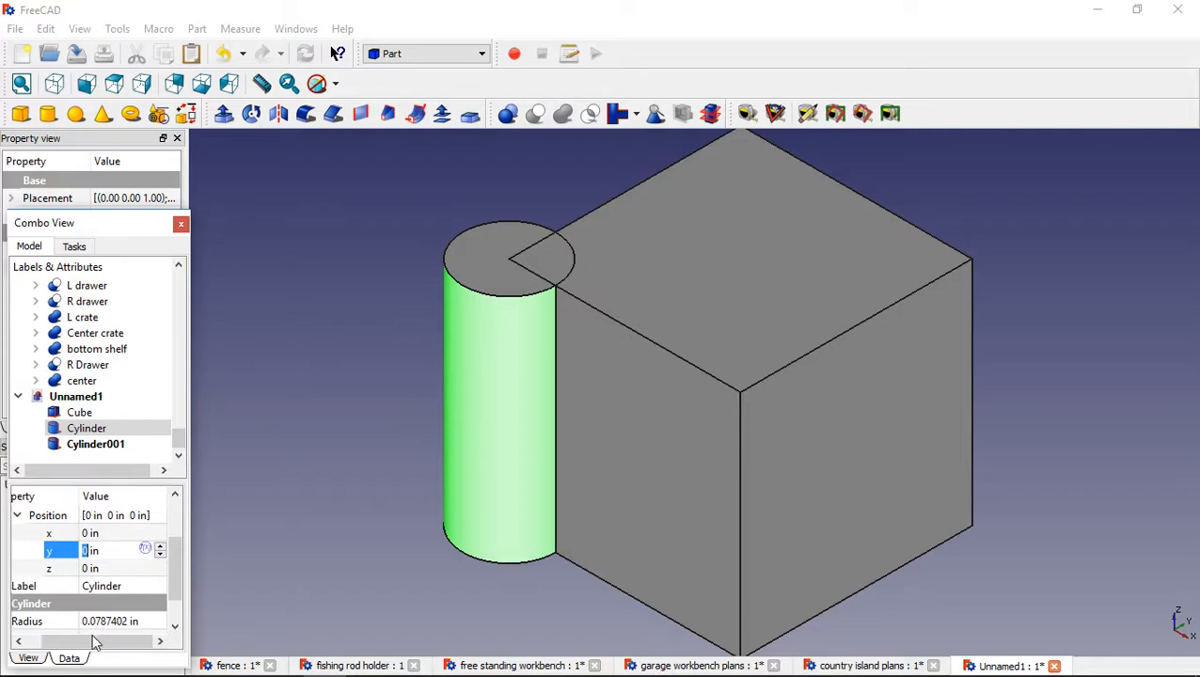
{"action": "left_click", "coordinate": [160, 555]}
{"action": "type", "text": "-0.65"}
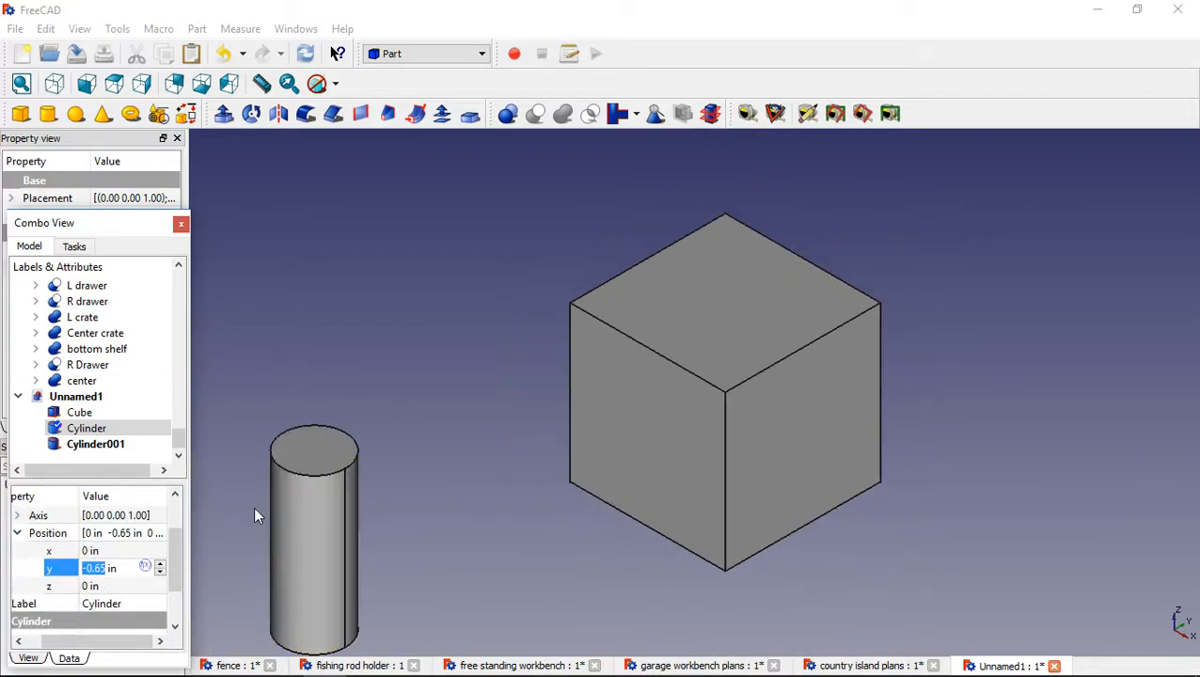
{"action": "type", "text": "0.35"}
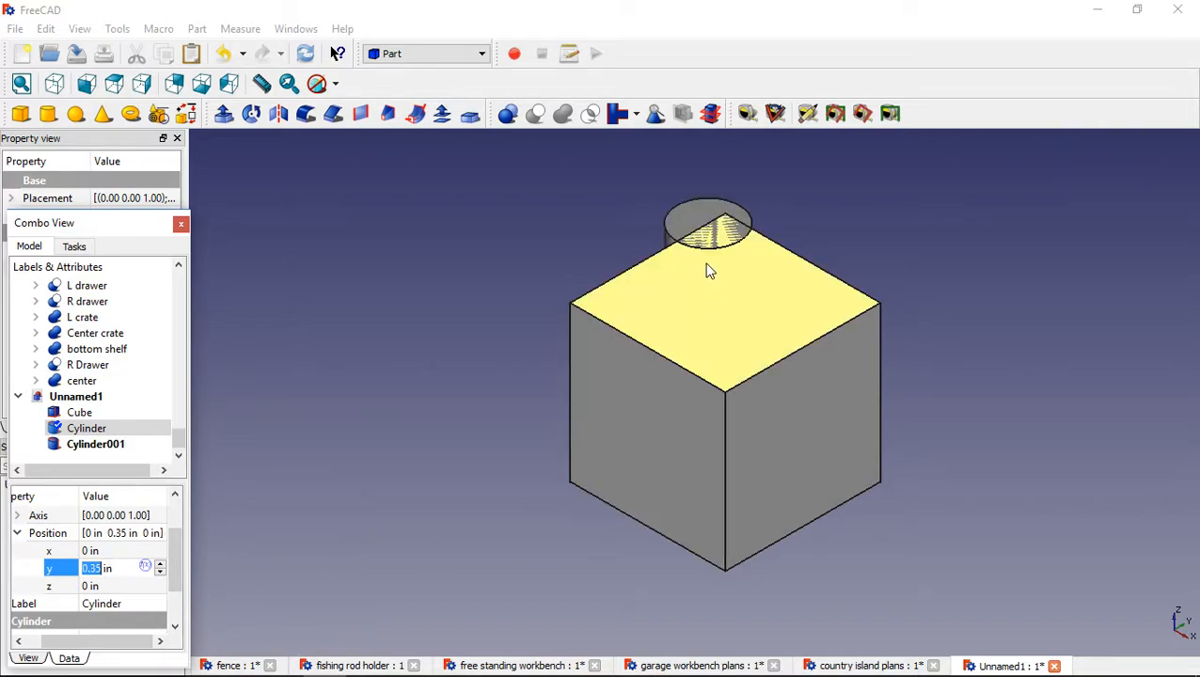
{"action": "left_click", "coordinate": [471, 439]}
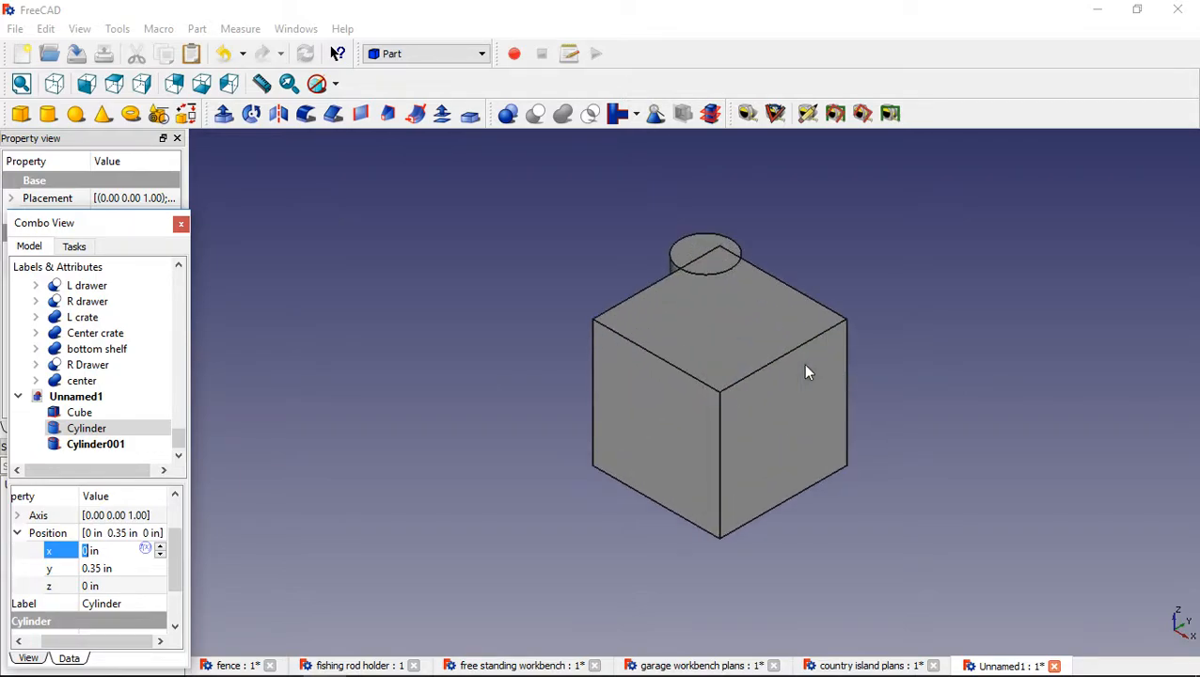
{"action": "mouse_move", "coordinate": [896, 306]}
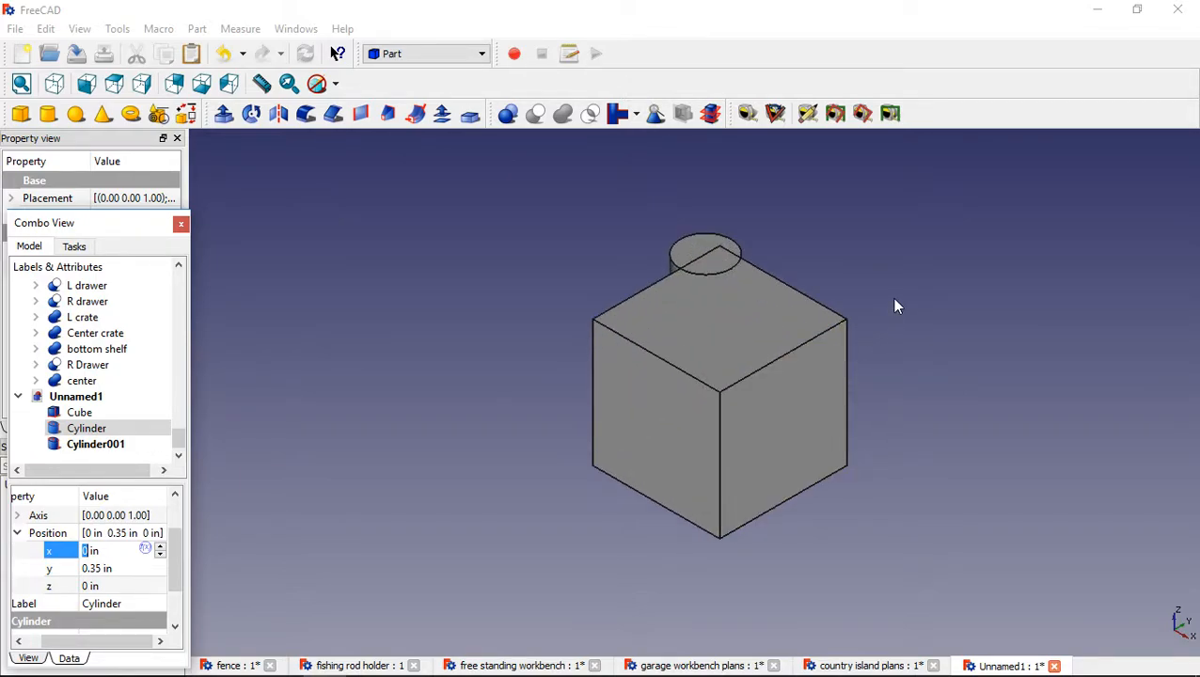
{"action": "mouse_move", "coordinate": [987, 284]}
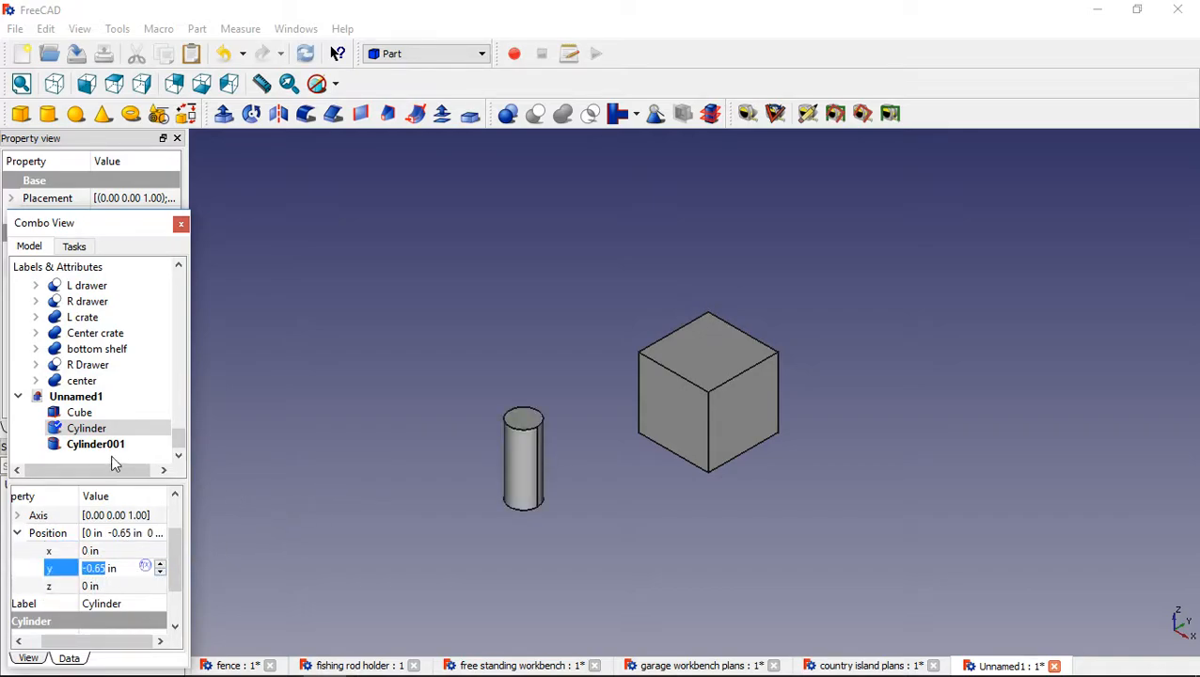
Select Cylinder001 to show its position at x -2 in, y 4 in.
{"action": "left_click", "coordinate": [95, 444]}
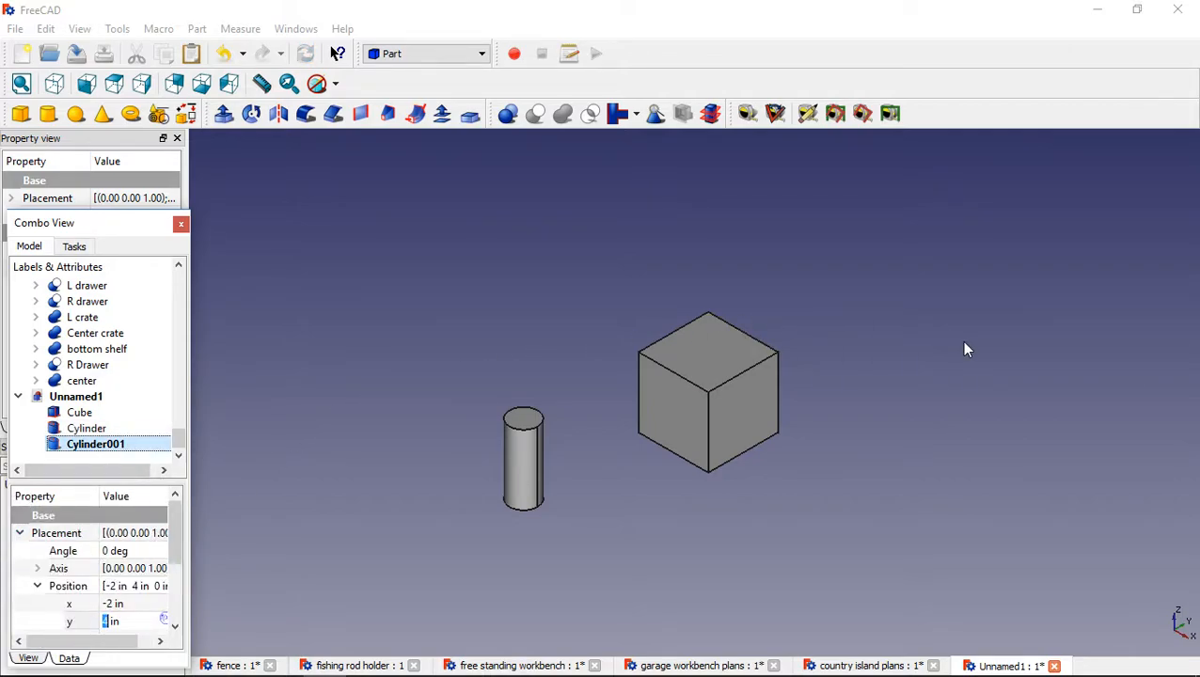
{"action": "mouse_move", "coordinate": [858, 472]}
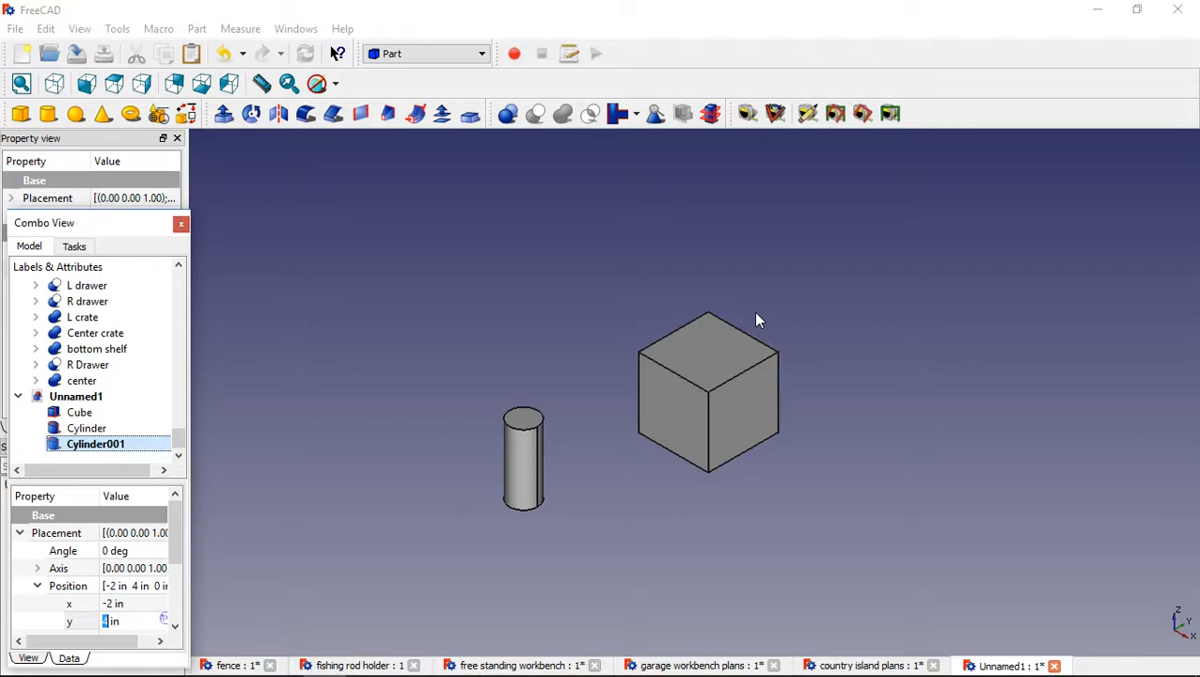
{"action": "mouse_move", "coordinate": [884, 386]}
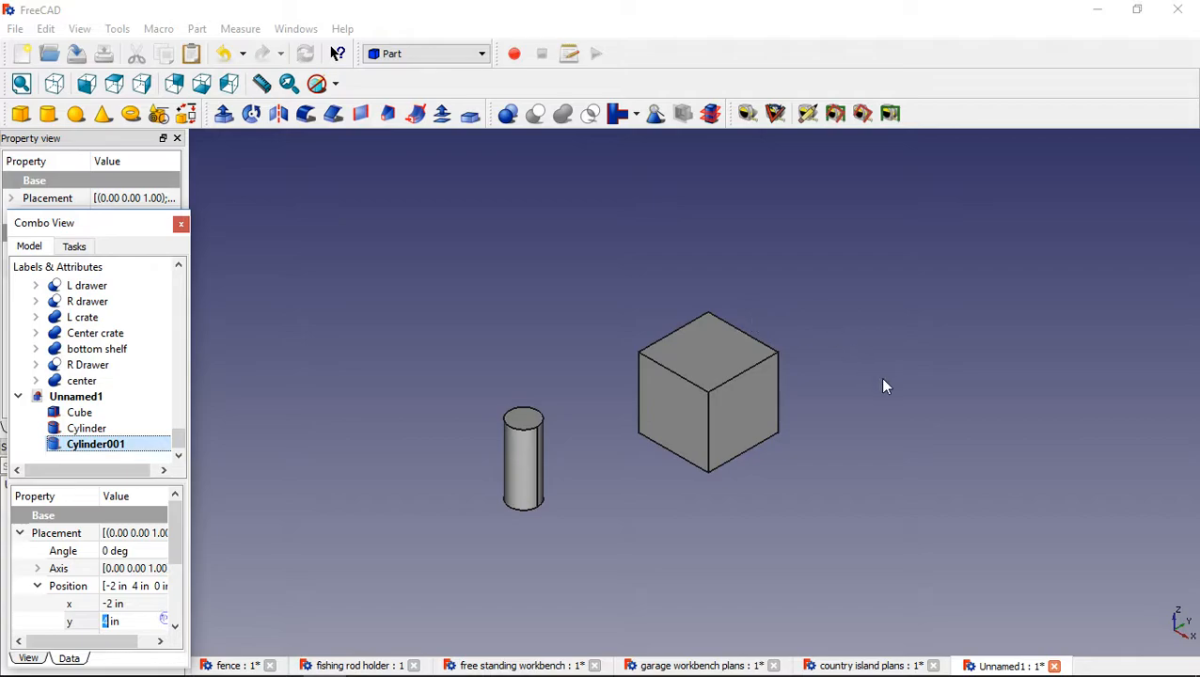
{"action": "mouse_move", "coordinate": [882, 398]}
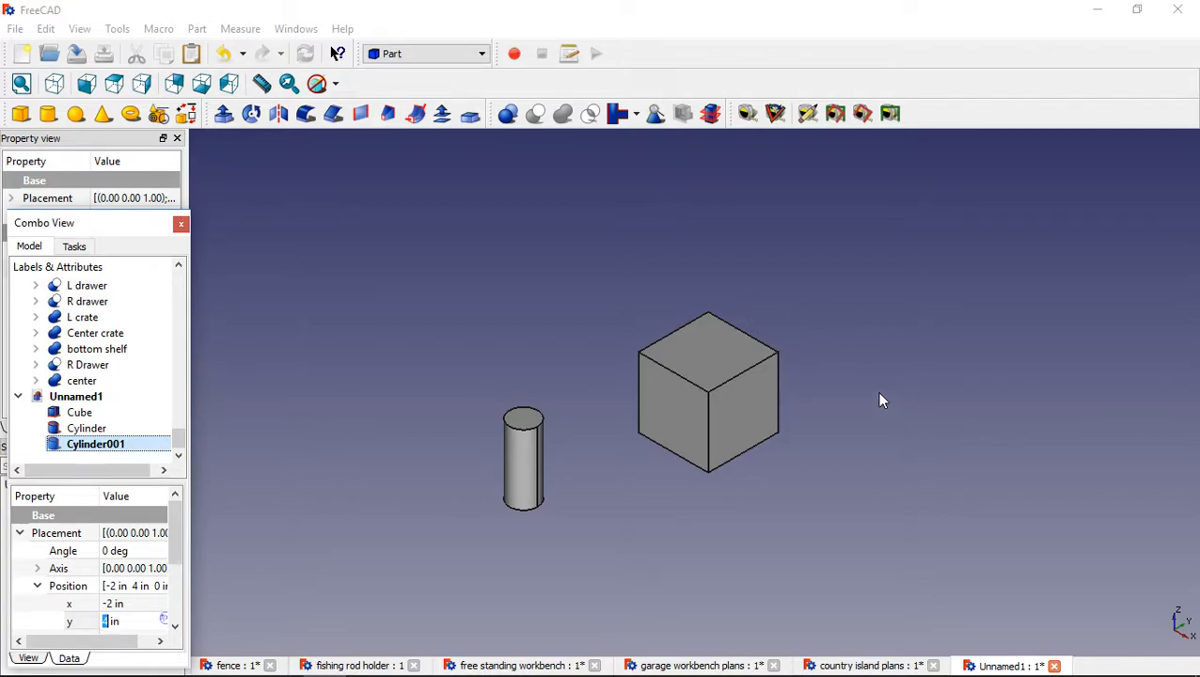
{"action": "mouse_move", "coordinate": [863, 350]}
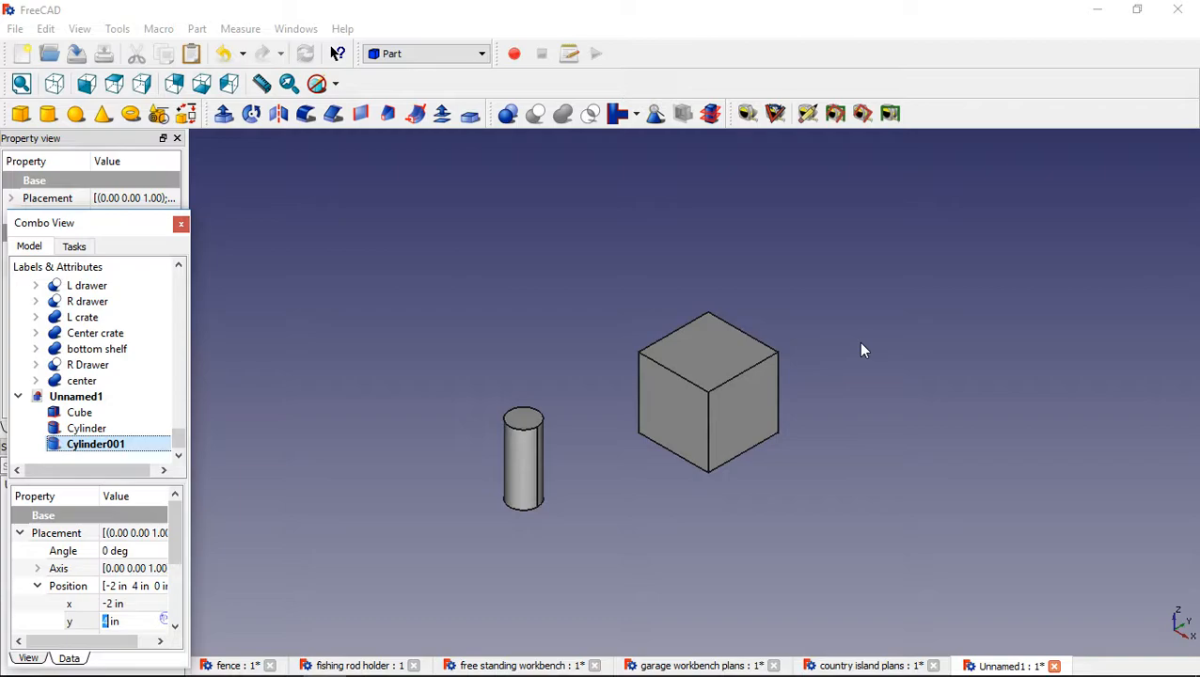
{"action": "mouse_move", "coordinate": [871, 368]}
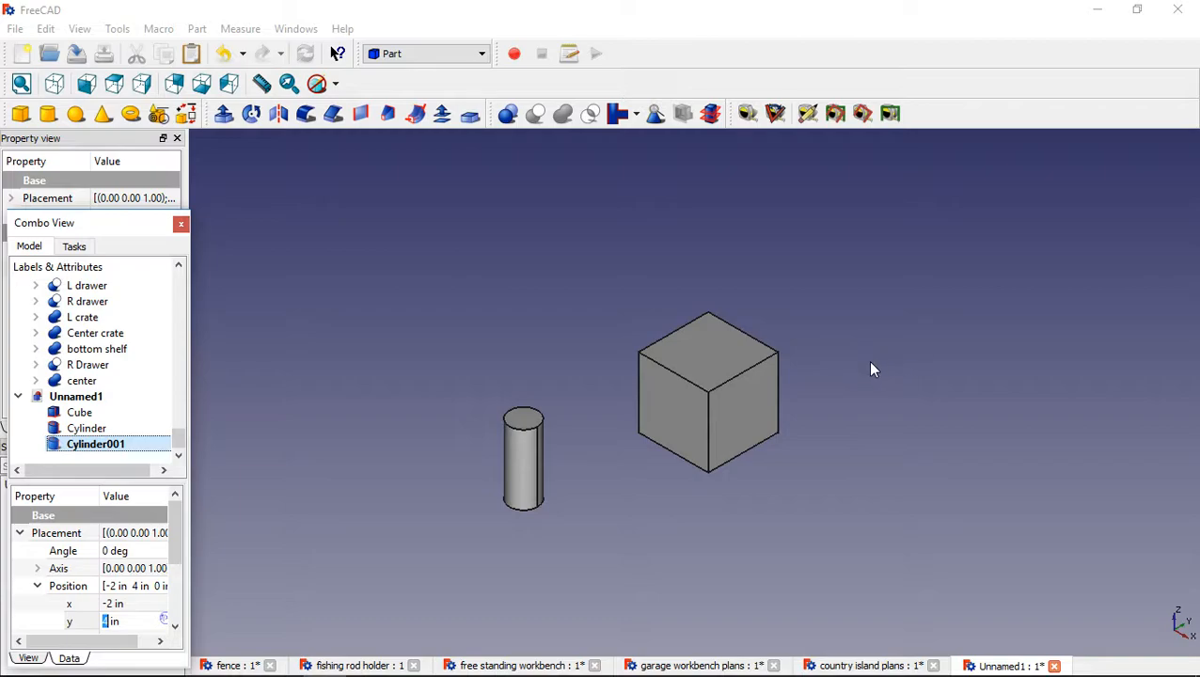
{"action": "mouse_move", "coordinate": [1184, 32]}
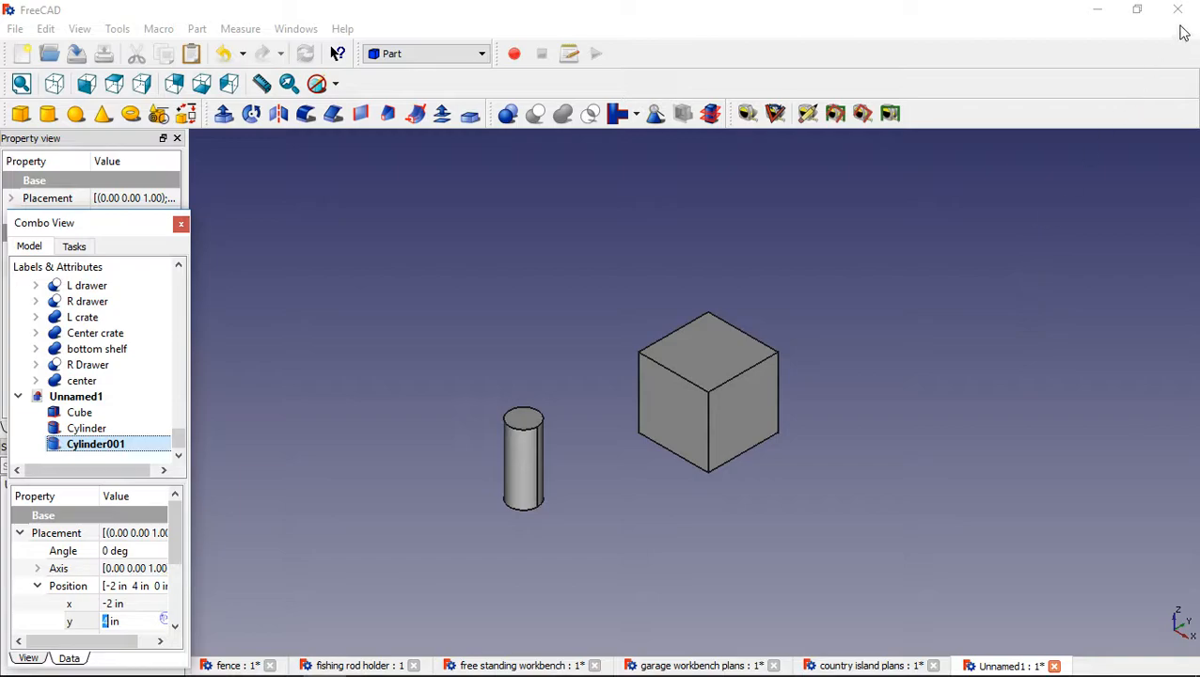